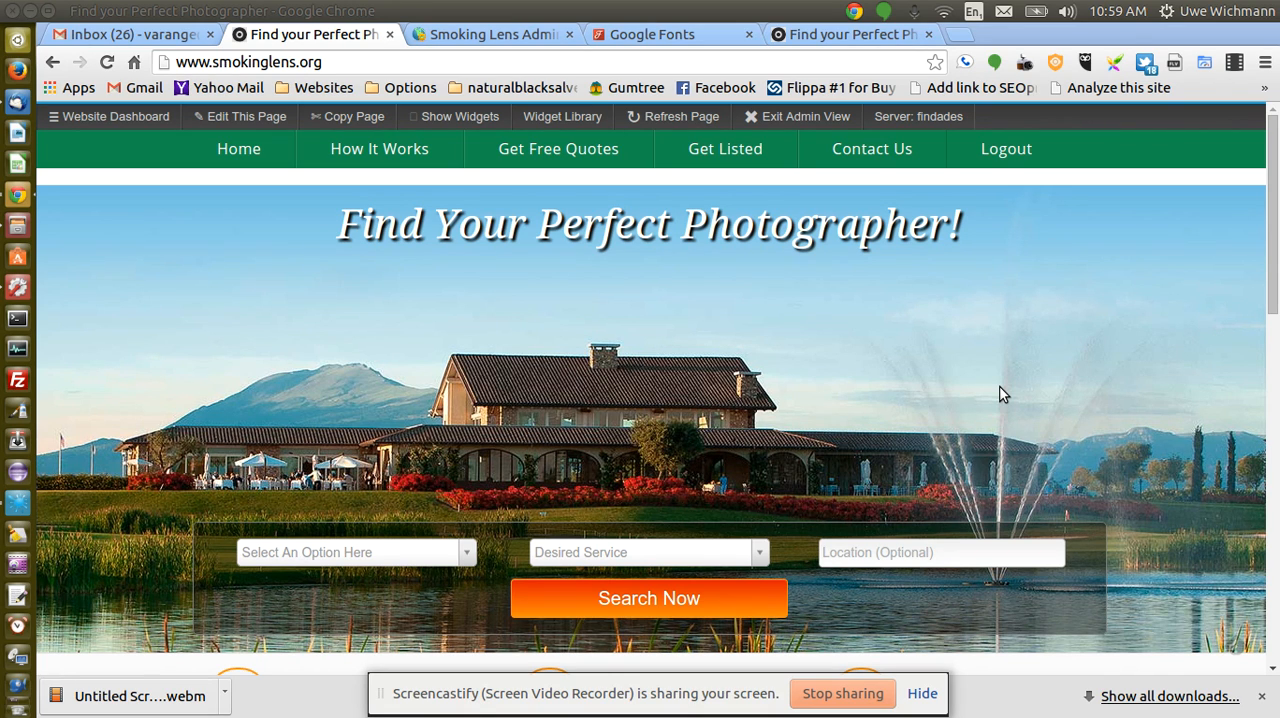
{"action": "mouse_move", "coordinate": [1000, 356]}
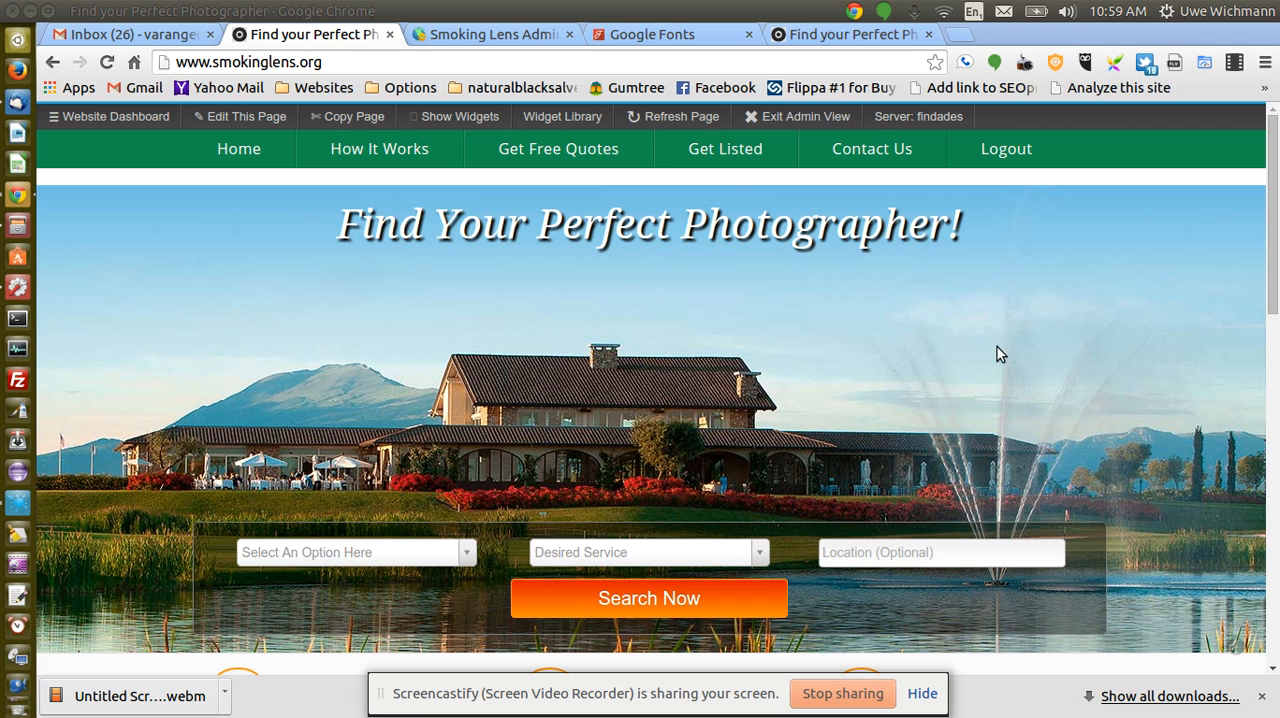
{"action": "mouse_move", "coordinate": [1050, 300]}
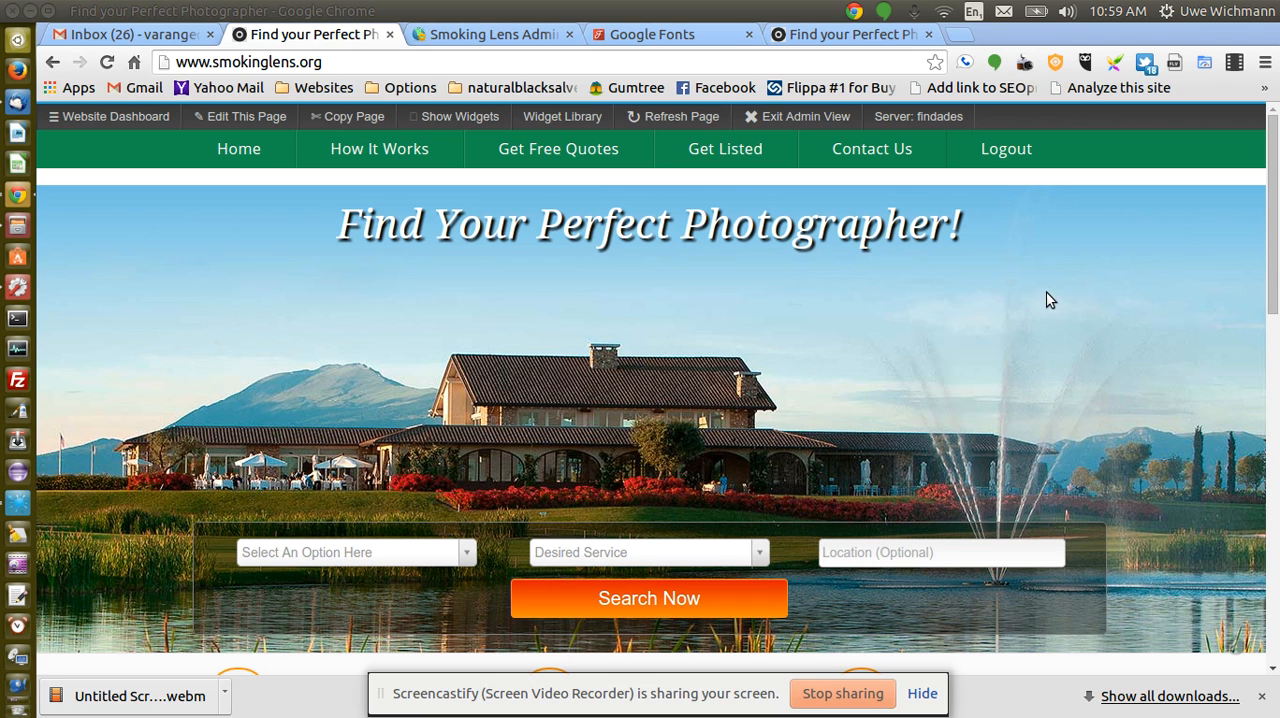
{"action": "mouse_move", "coordinate": [796, 296]}
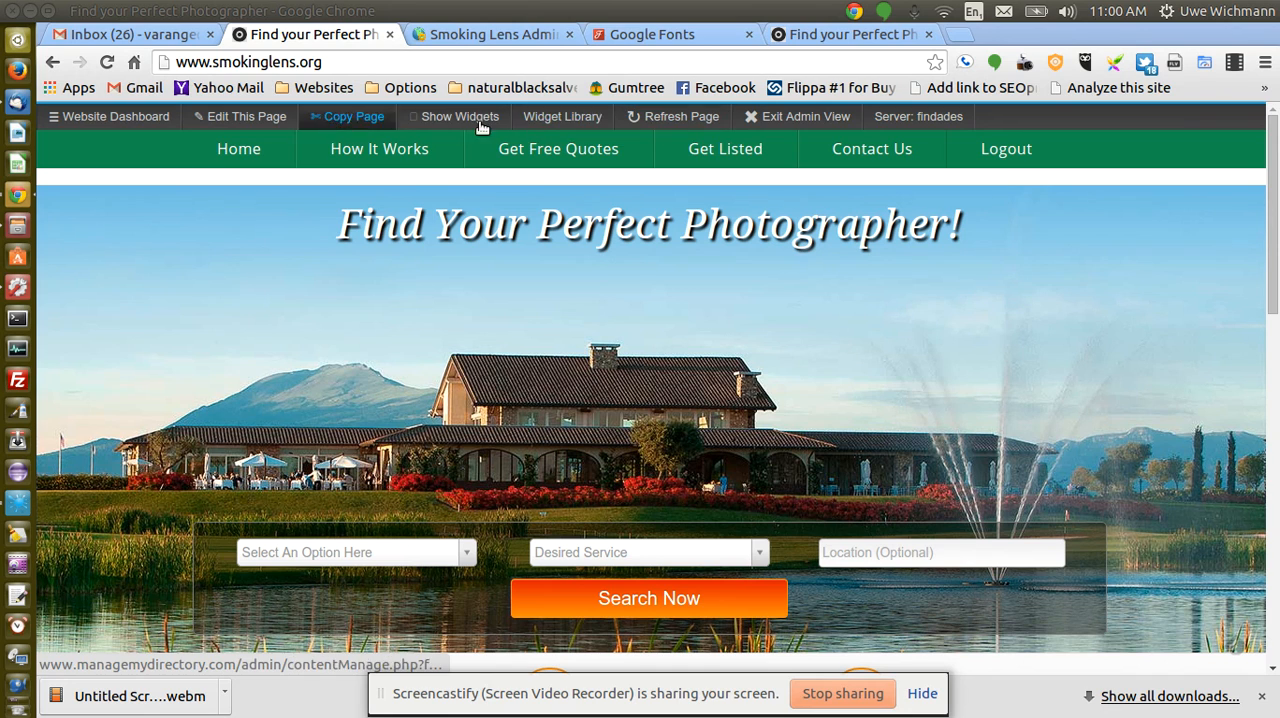
{"action": "mouse_move", "coordinate": [312, 336]}
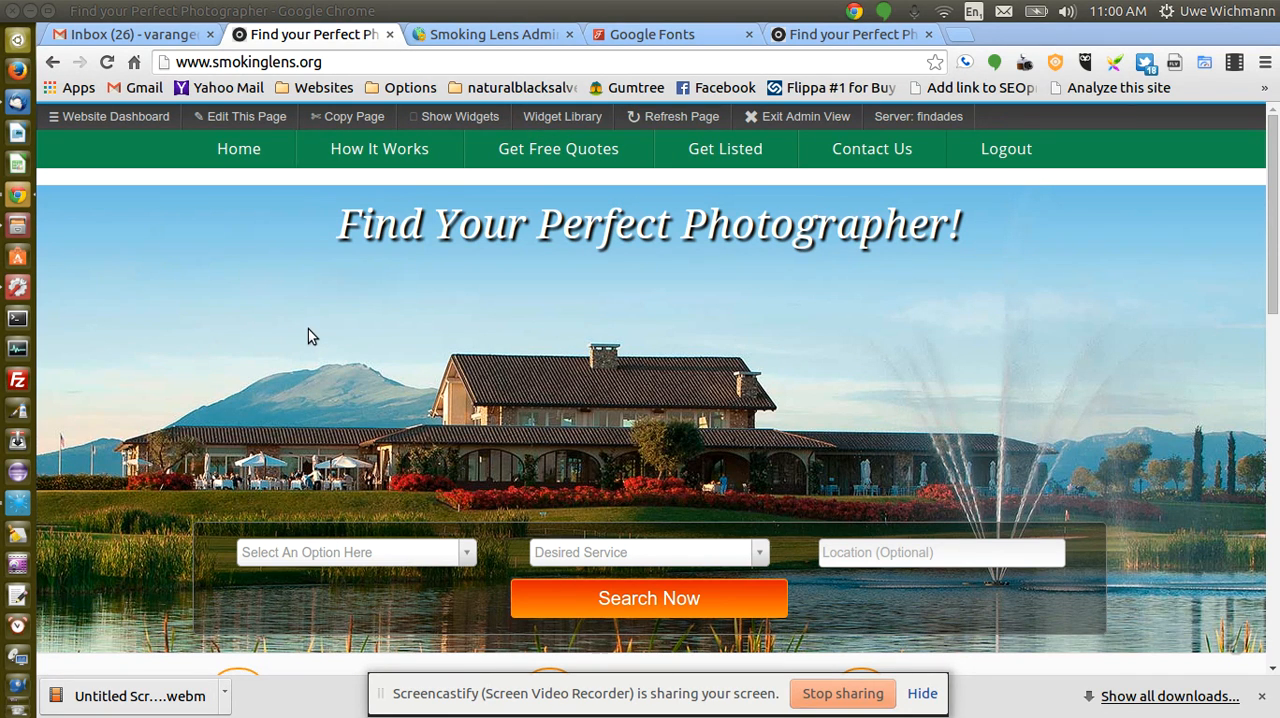
Review the Google Fonts page and inspected homepage, then return to the Smoking Lens admin console.
{"action": "double_click", "coordinate": [378, 224]}
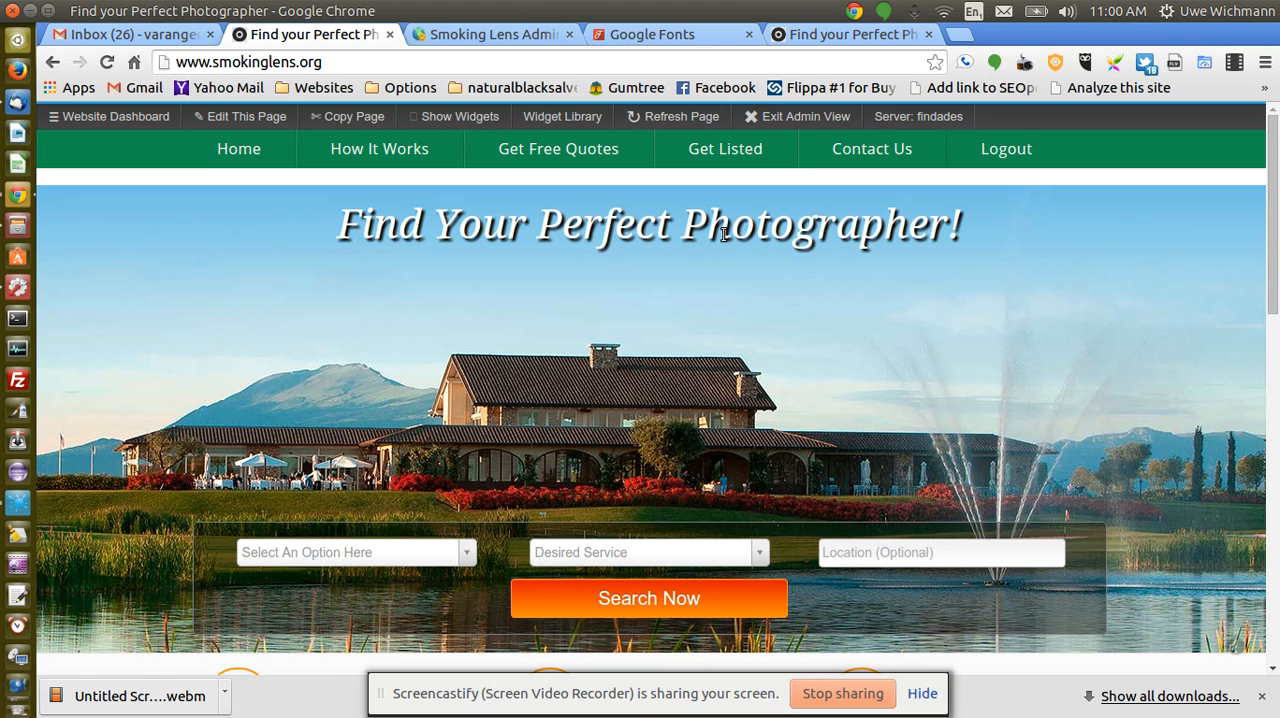
{"action": "mouse_move", "coordinate": [436, 238]}
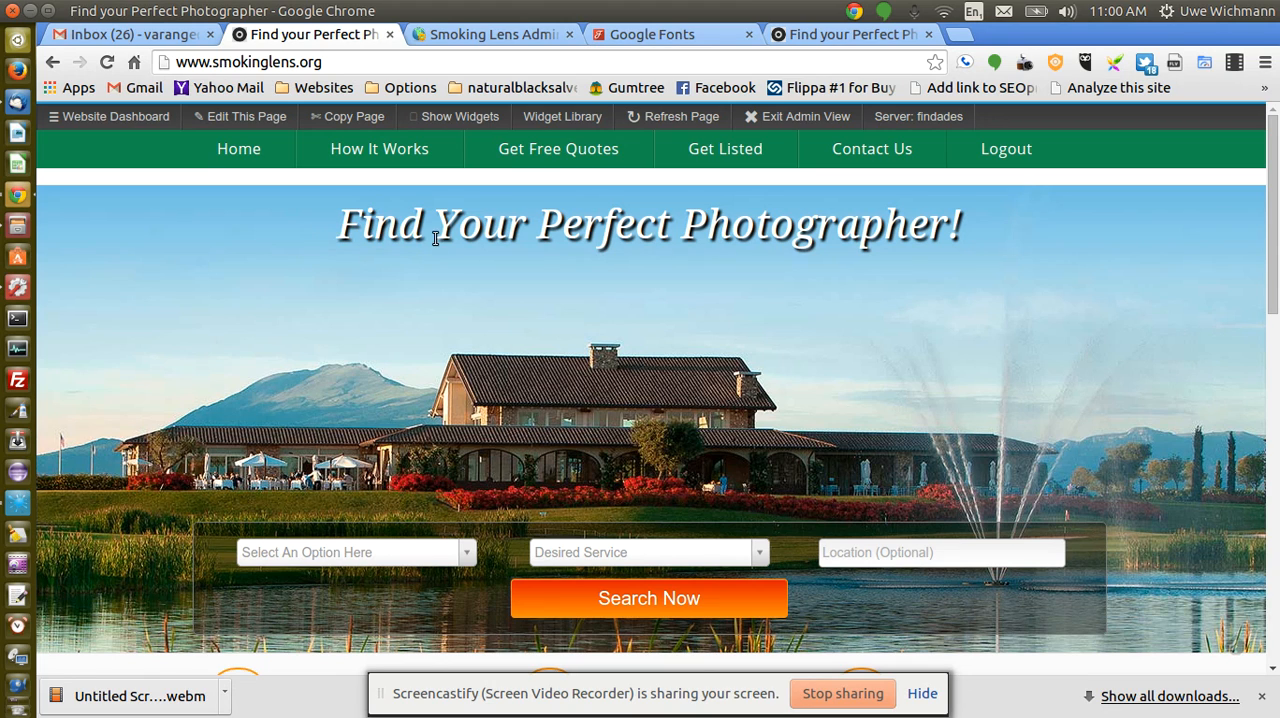
{"action": "mouse_move", "coordinate": [488, 282]}
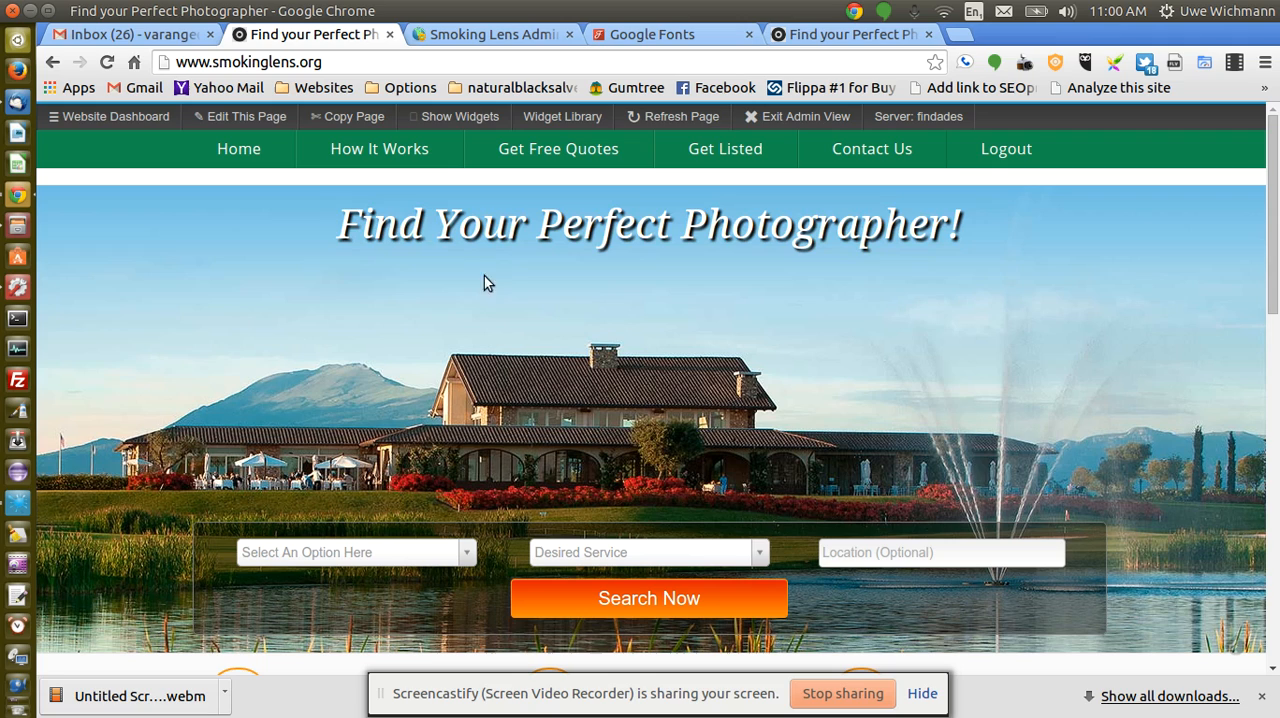
{"action": "mouse_move", "coordinate": [388, 288]}
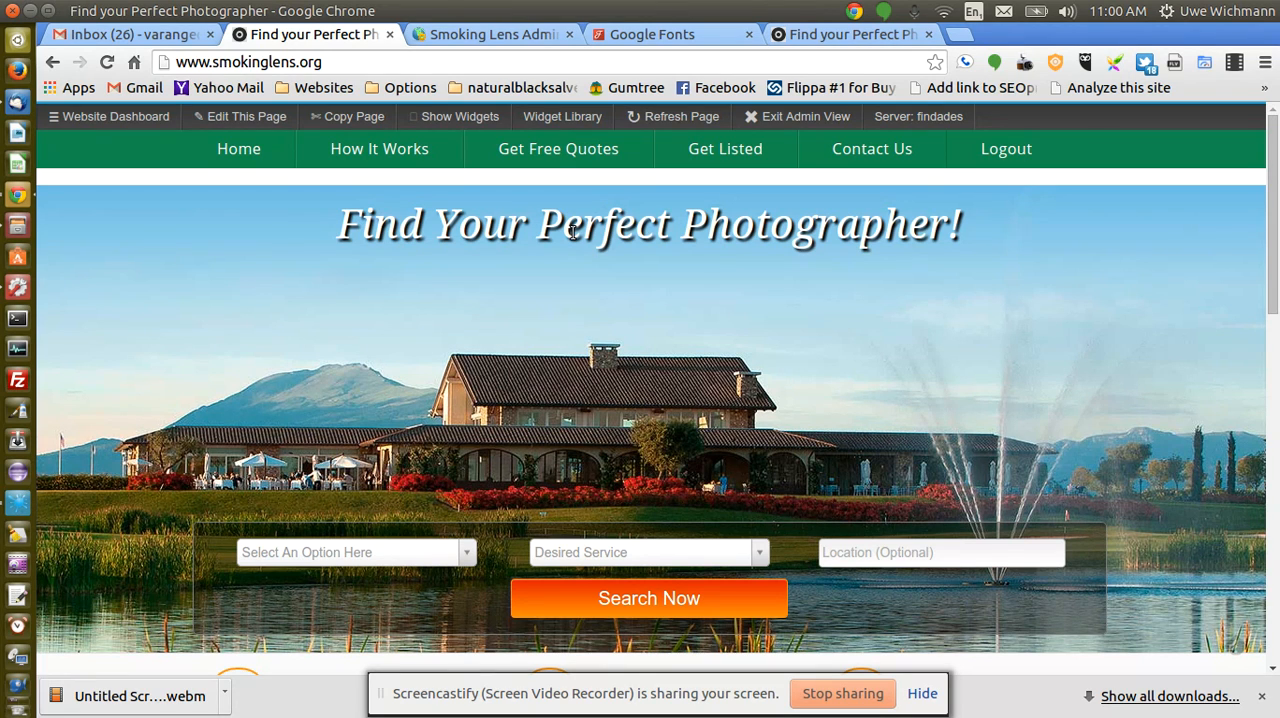
{"action": "mouse_move", "coordinate": [592, 230]}
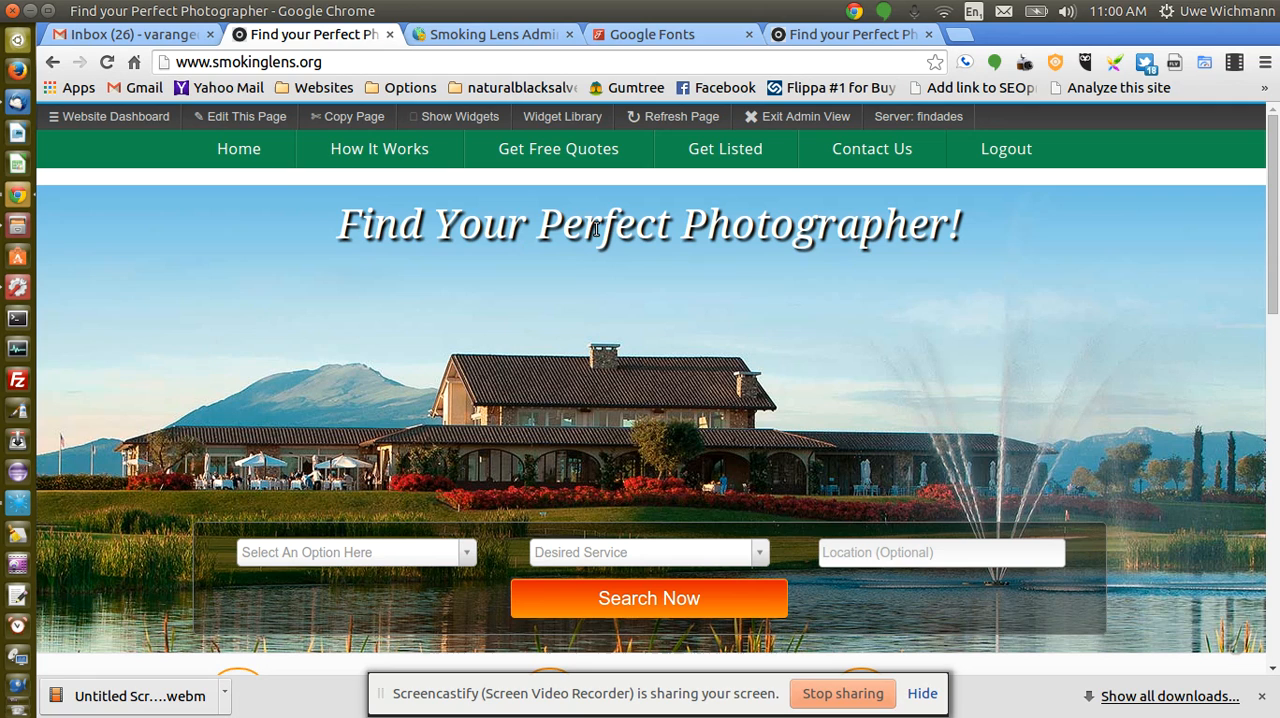
{"action": "double_click", "coordinate": [604, 224]}
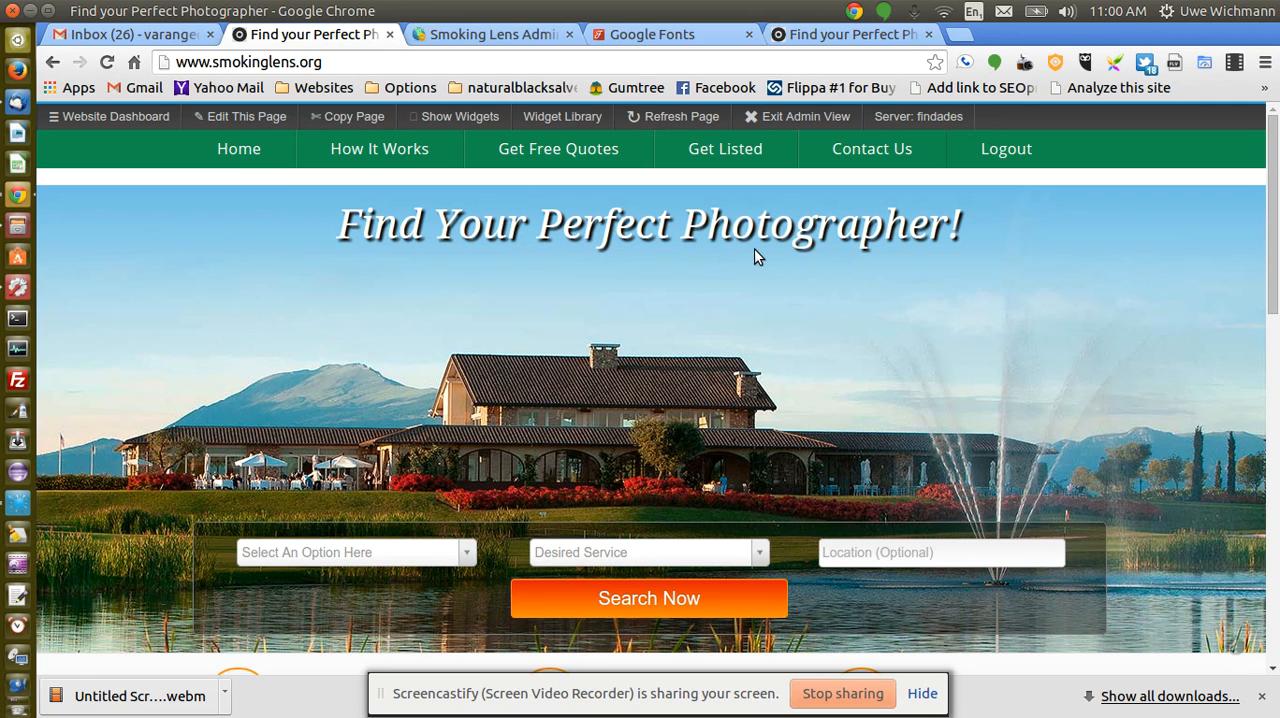
{"action": "mouse_move", "coordinate": [660, 288]}
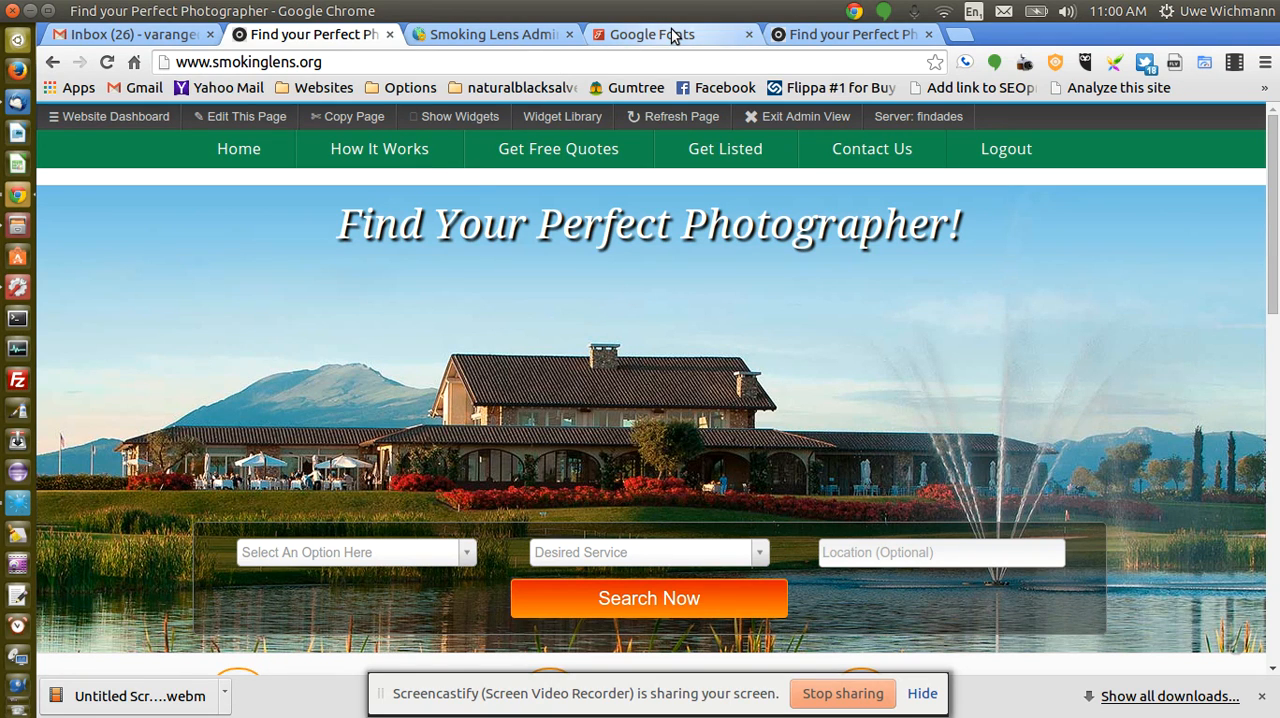
{"action": "mouse_move", "coordinate": [660, 34]}
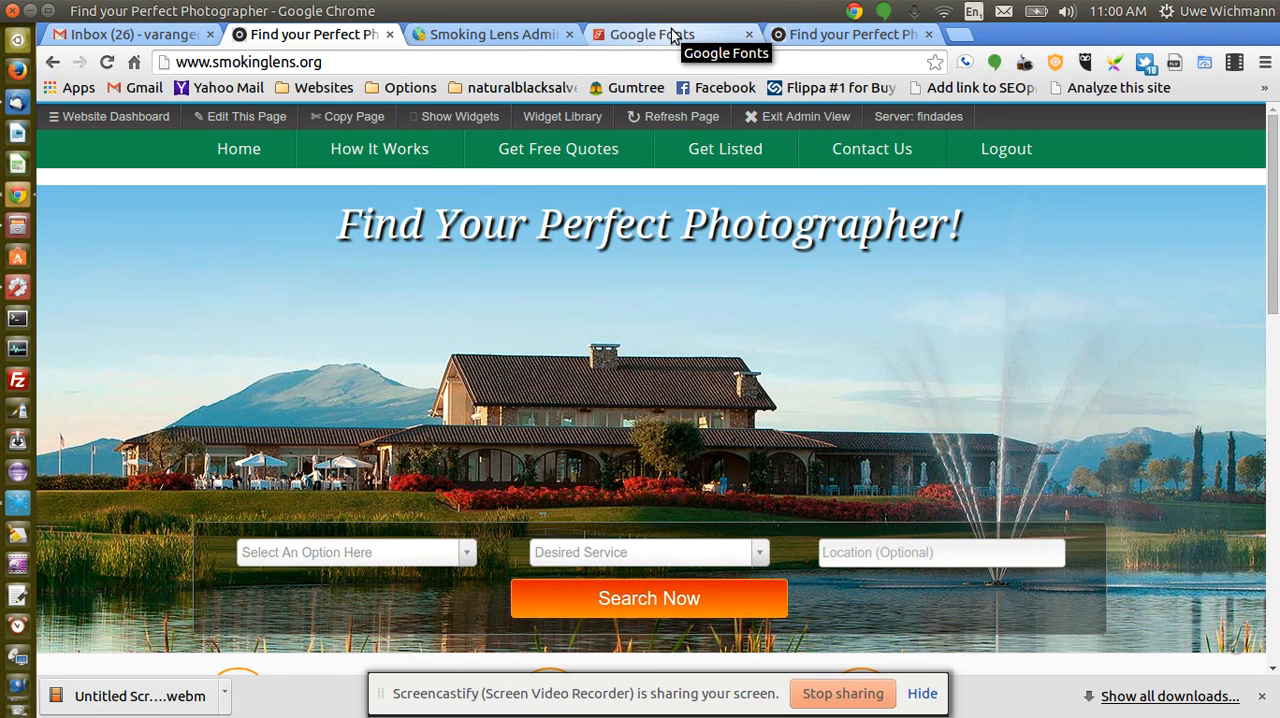
{"action": "left_click", "coordinate": [652, 32]}
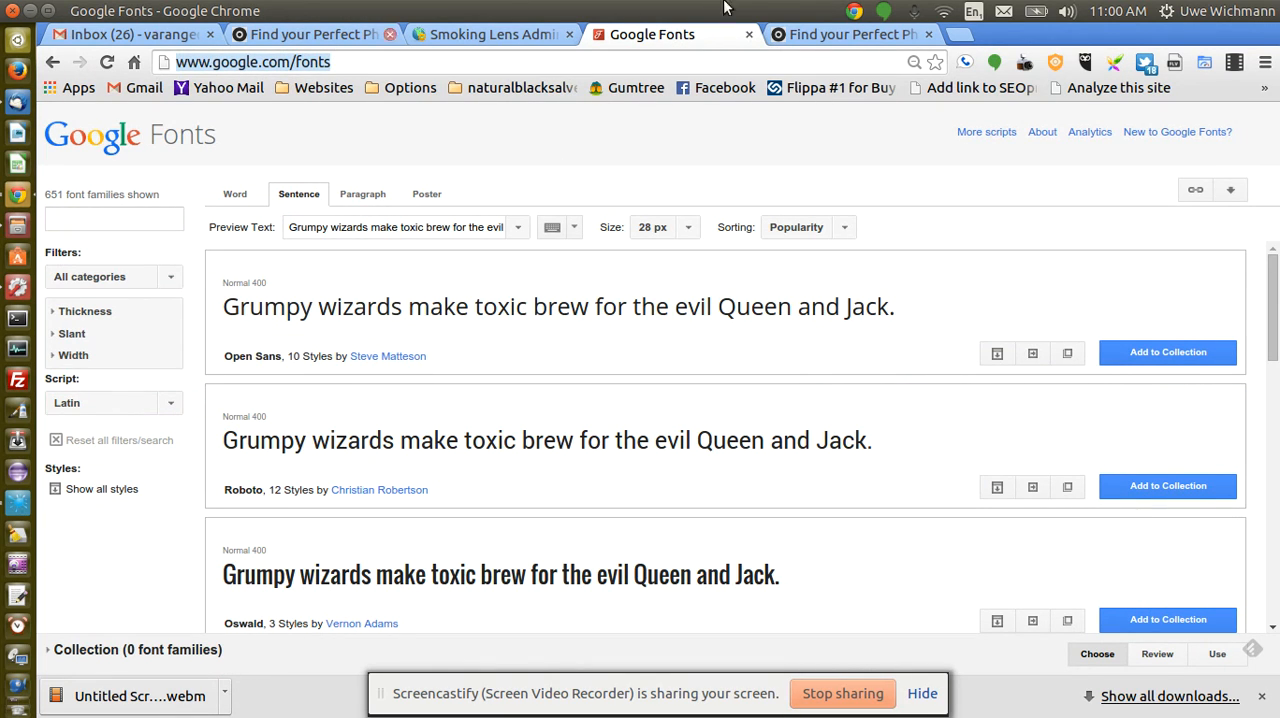
{"action": "left_click", "coordinate": [850, 34]}
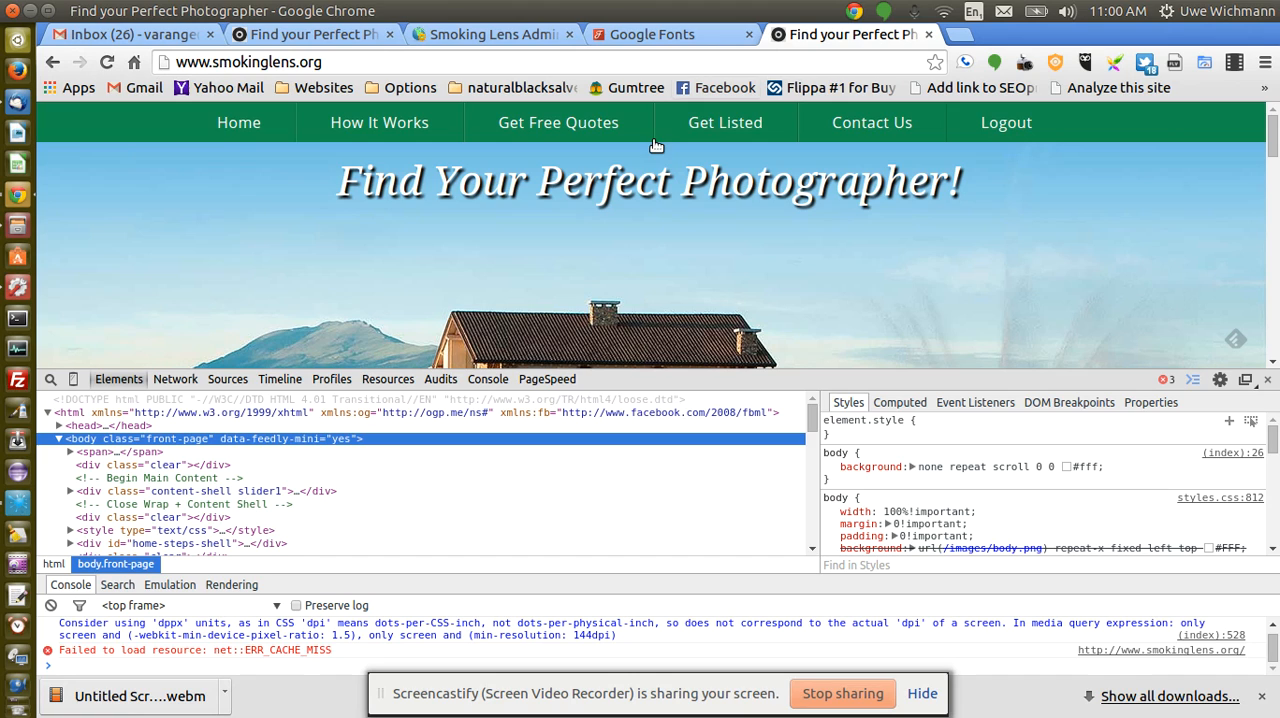
{"action": "mouse_move", "coordinate": [976, 288]}
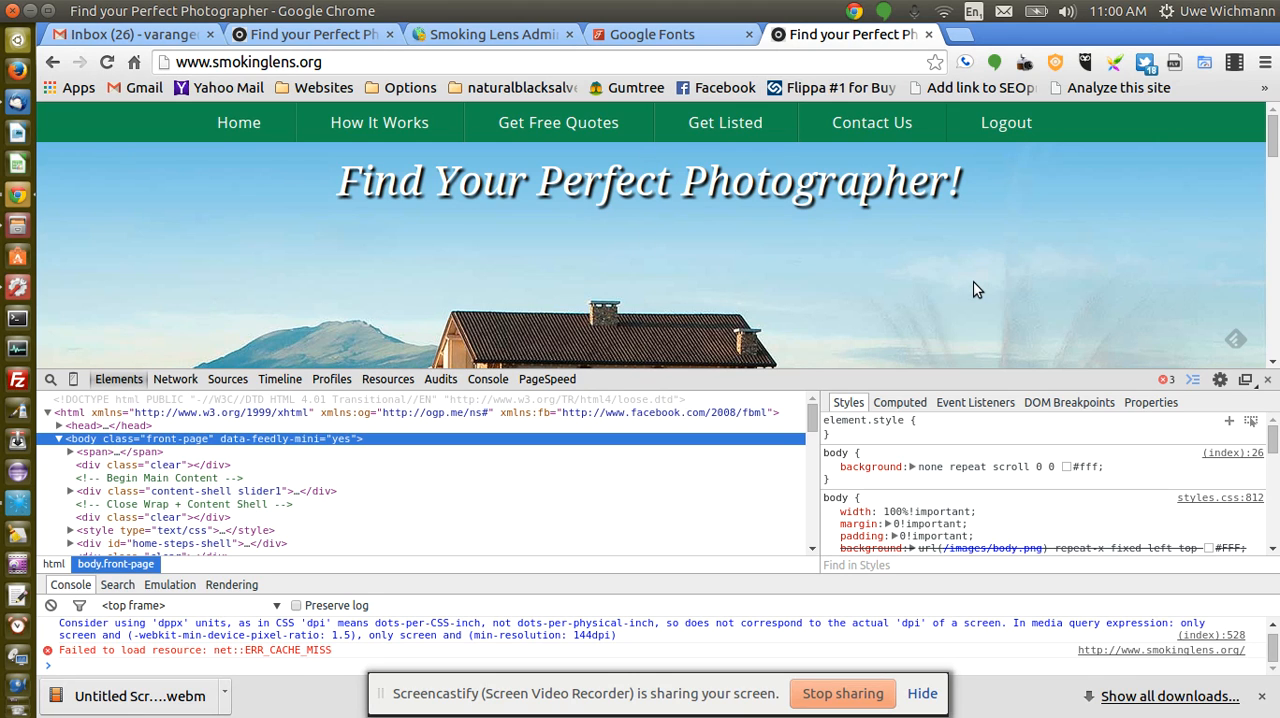
{"action": "mouse_move", "coordinate": [494, 34]}
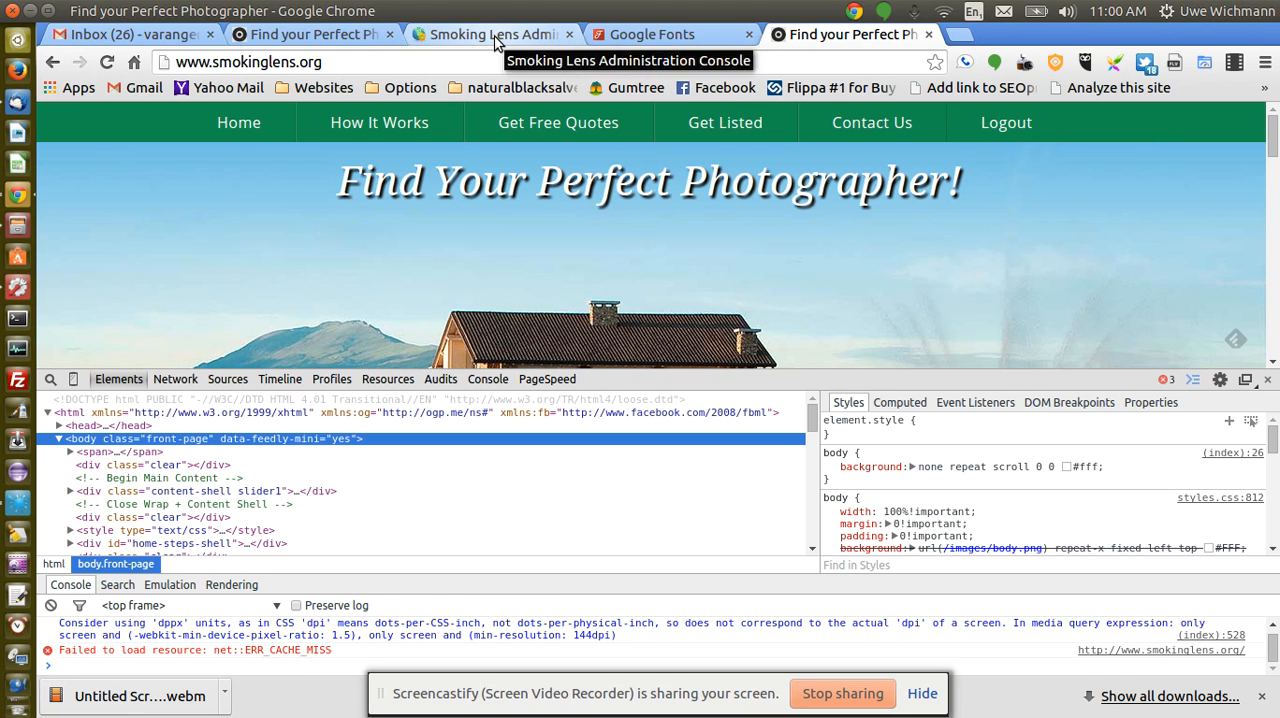
{"action": "left_click", "coordinate": [490, 34]}
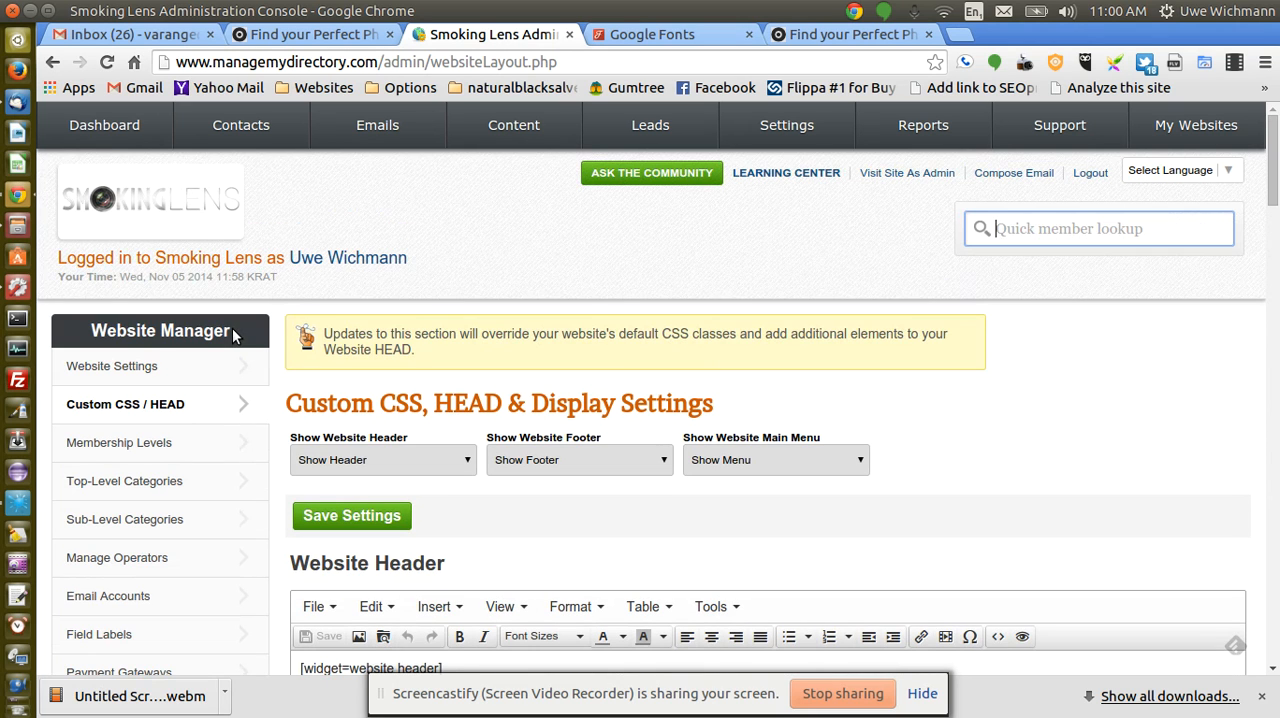
{"action": "left_click", "coordinate": [786, 124]}
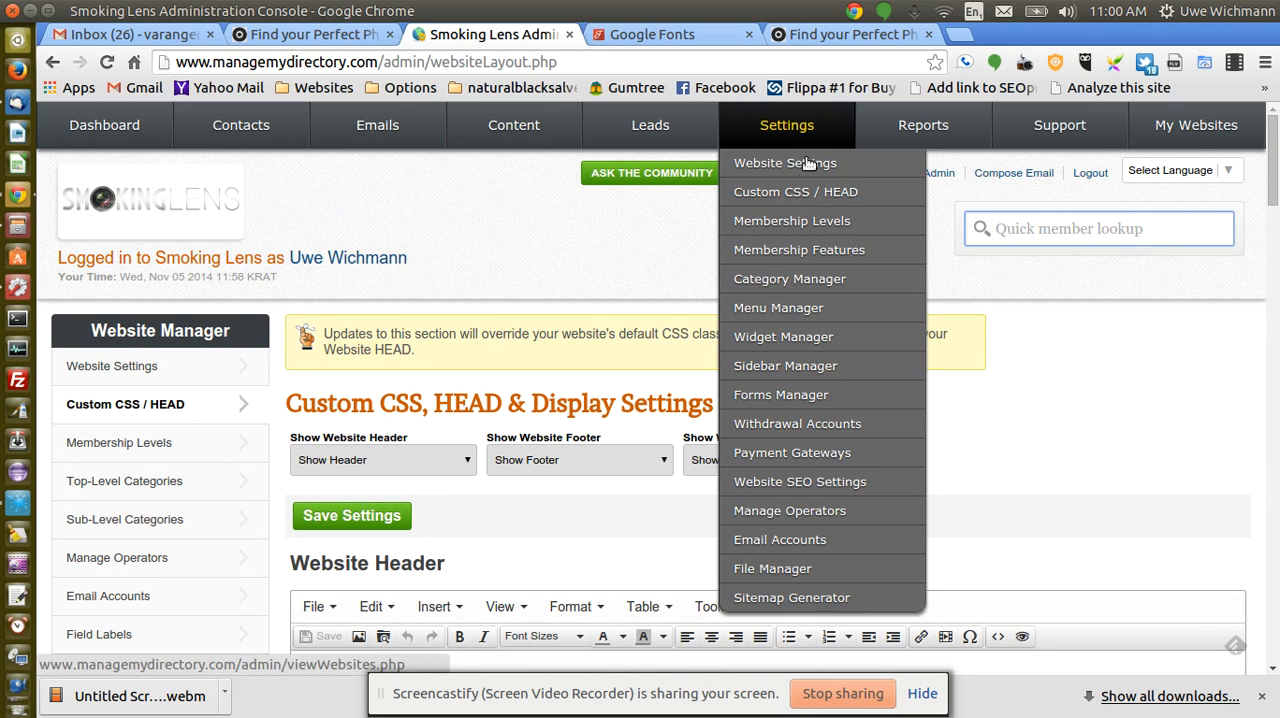
{"action": "mouse_move", "coordinate": [796, 192]}
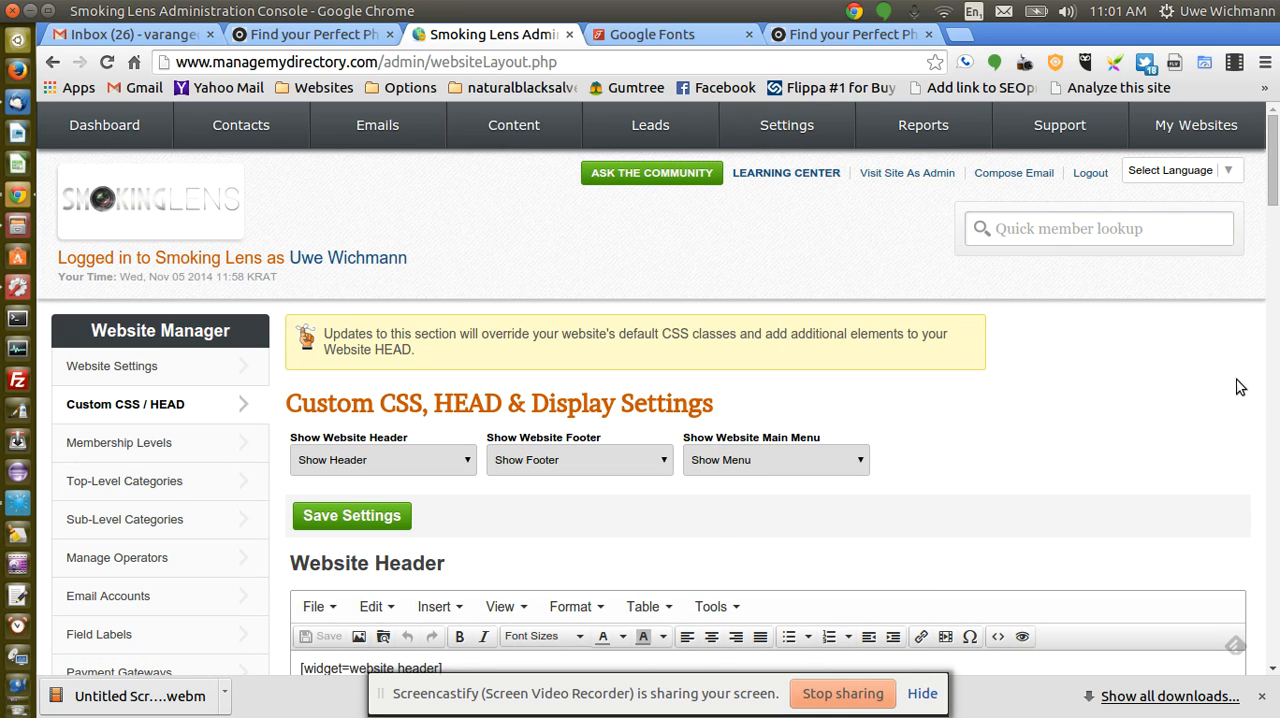
{"action": "scroll", "scroll_direction": "down", "scroll_amount": 3}
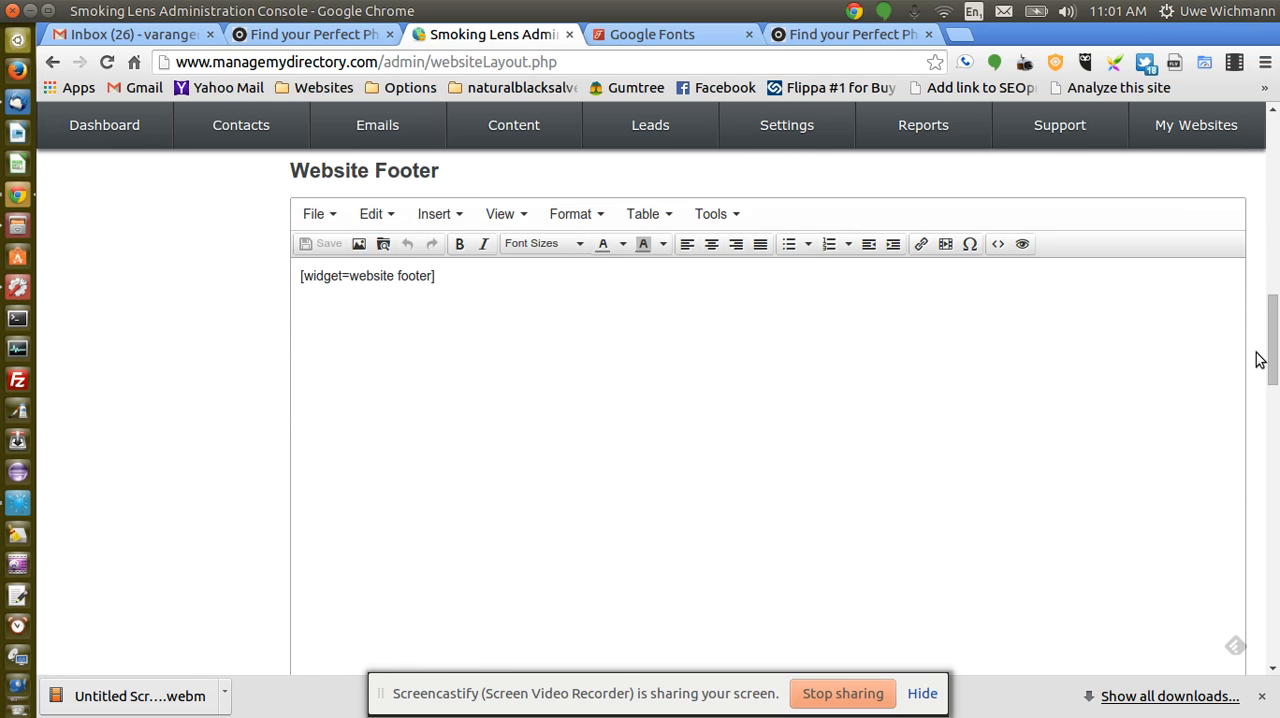
{"action": "scroll", "scroll_direction": "down", "scroll_amount": 3}
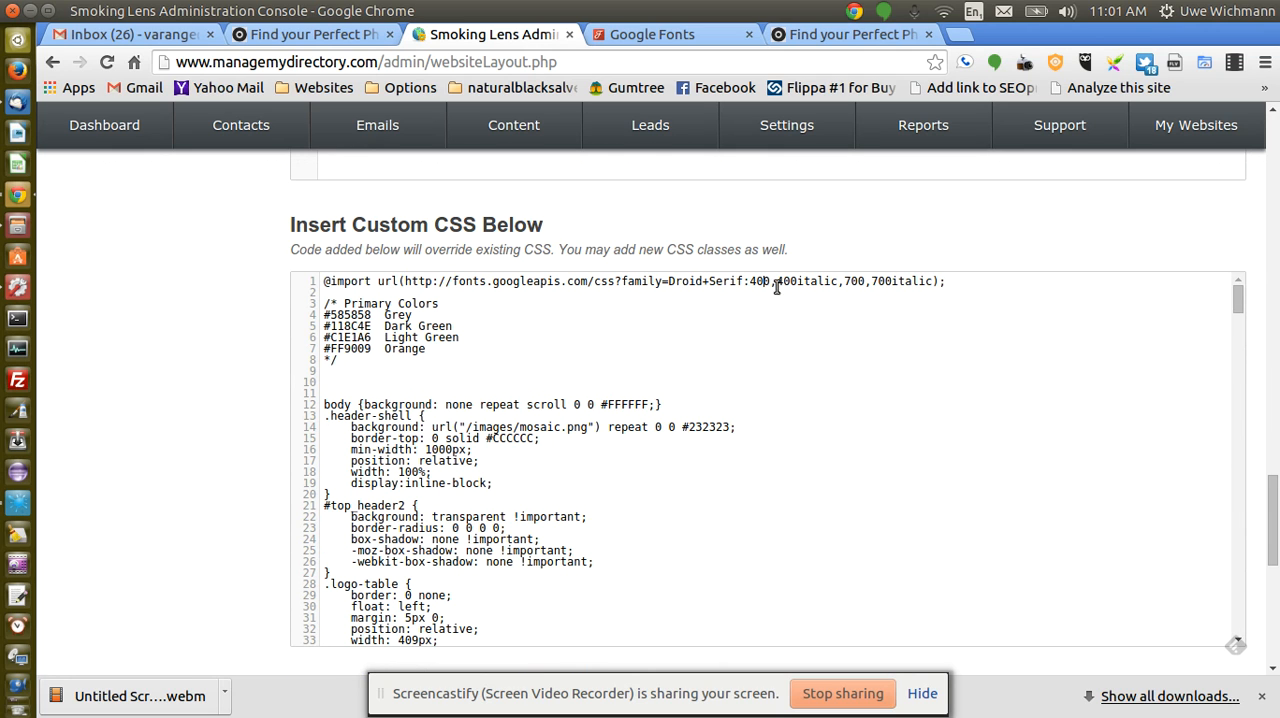
{"action": "double_click", "coordinate": [804, 280]}
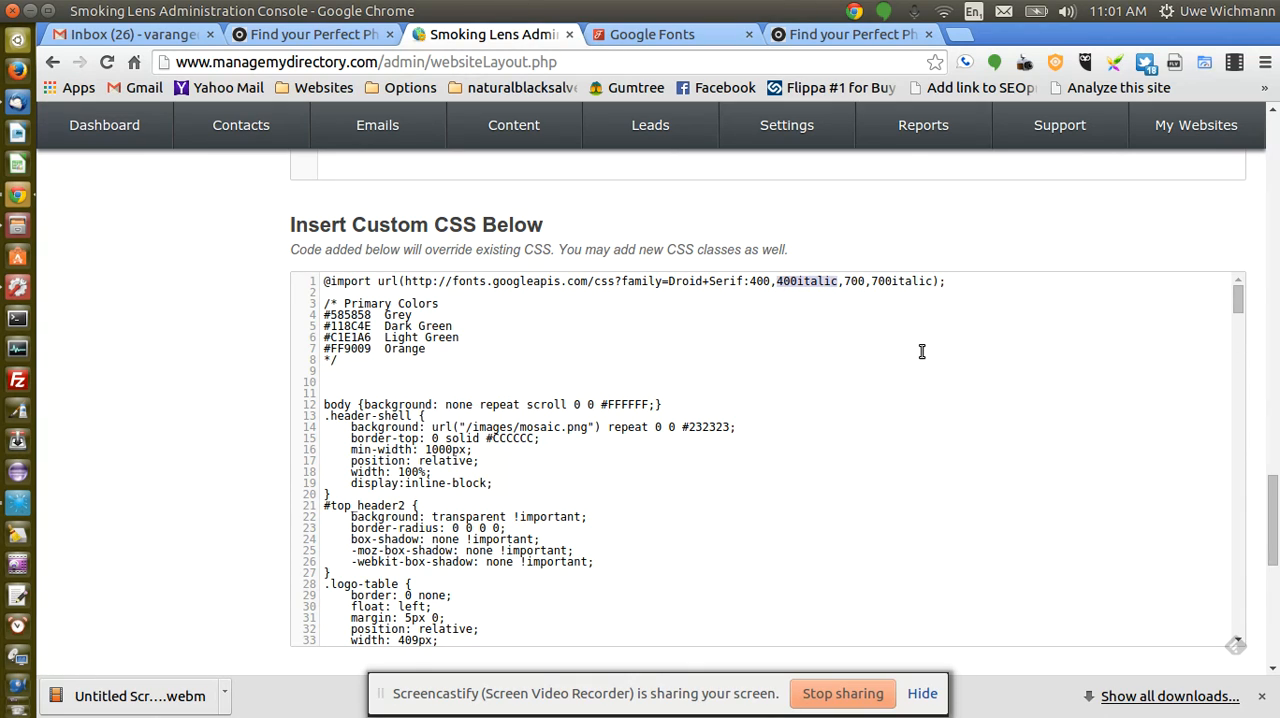
{"action": "mouse_move", "coordinate": [810, 356]}
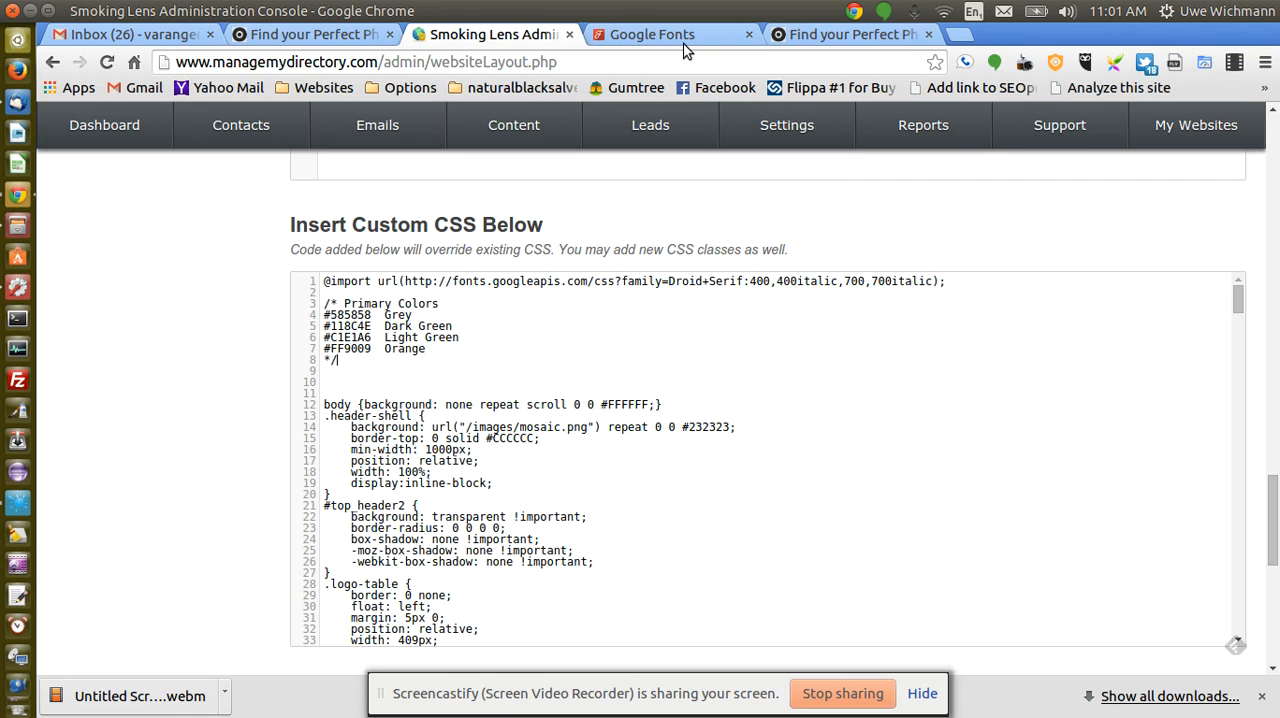
Filter Google Fonts to thicker families and scroll to the Vollkorn family's four styles.
{"action": "left_click", "coordinate": [652, 34]}
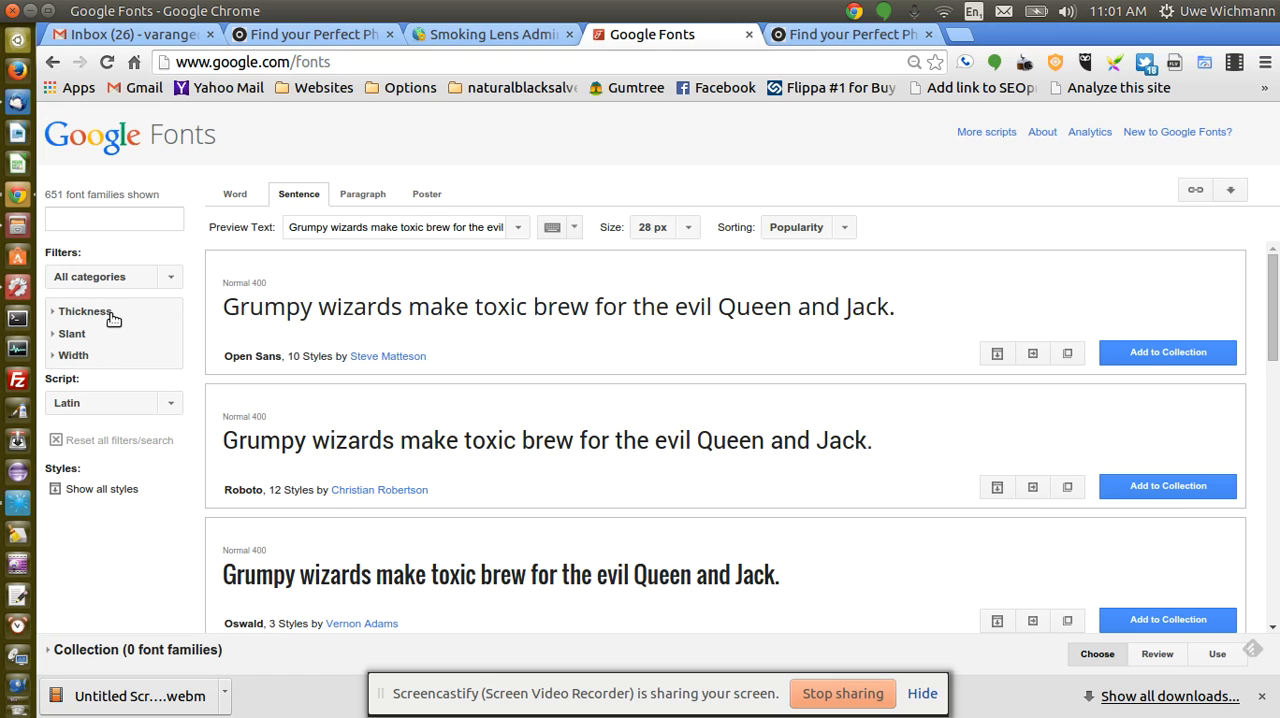
{"action": "mouse_move", "coordinate": [56, 320]}
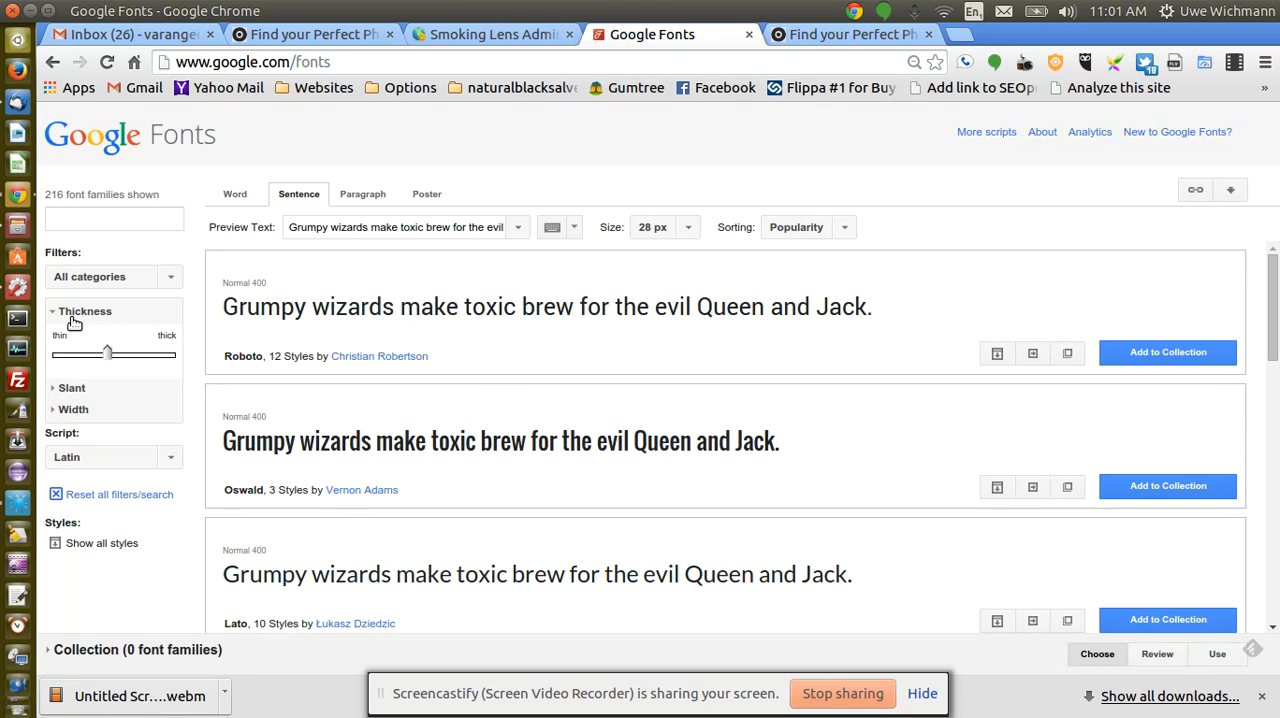
{"action": "left_click_drag", "start_coordinate": [108, 352], "coordinate": [128, 356]}
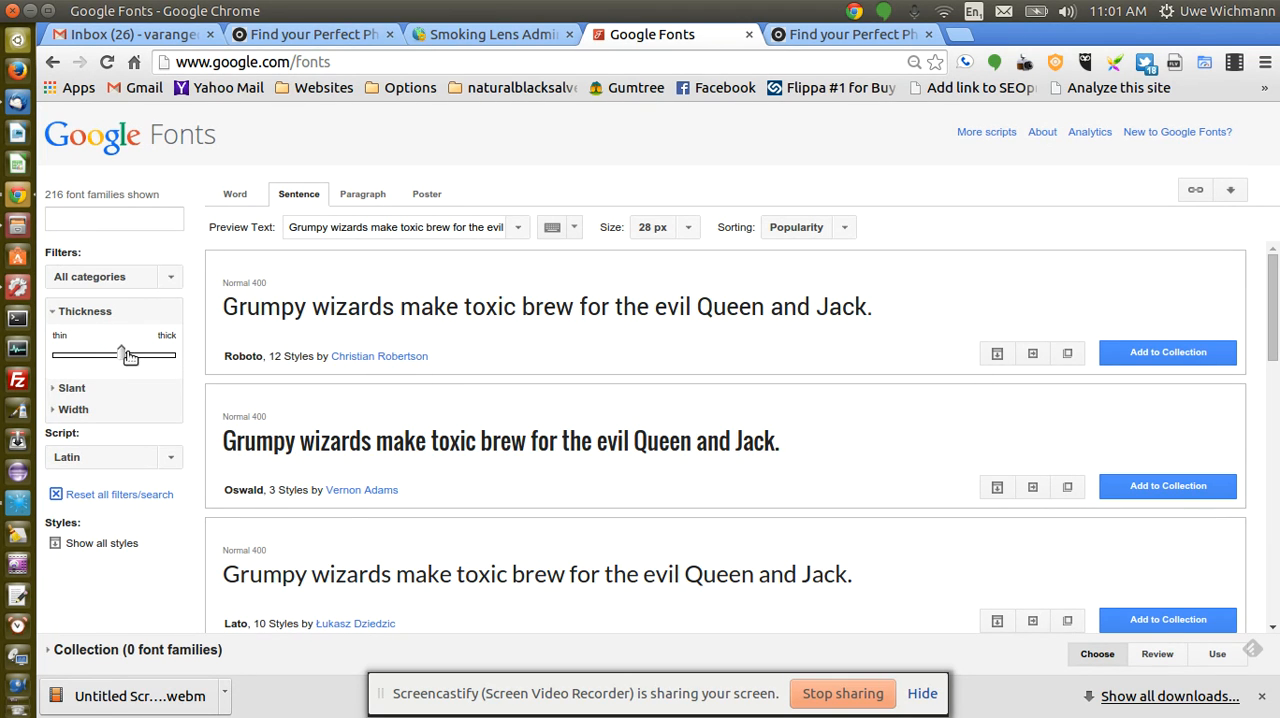
{"action": "left_click_drag", "start_coordinate": [120, 356], "coordinate": [148, 356]}
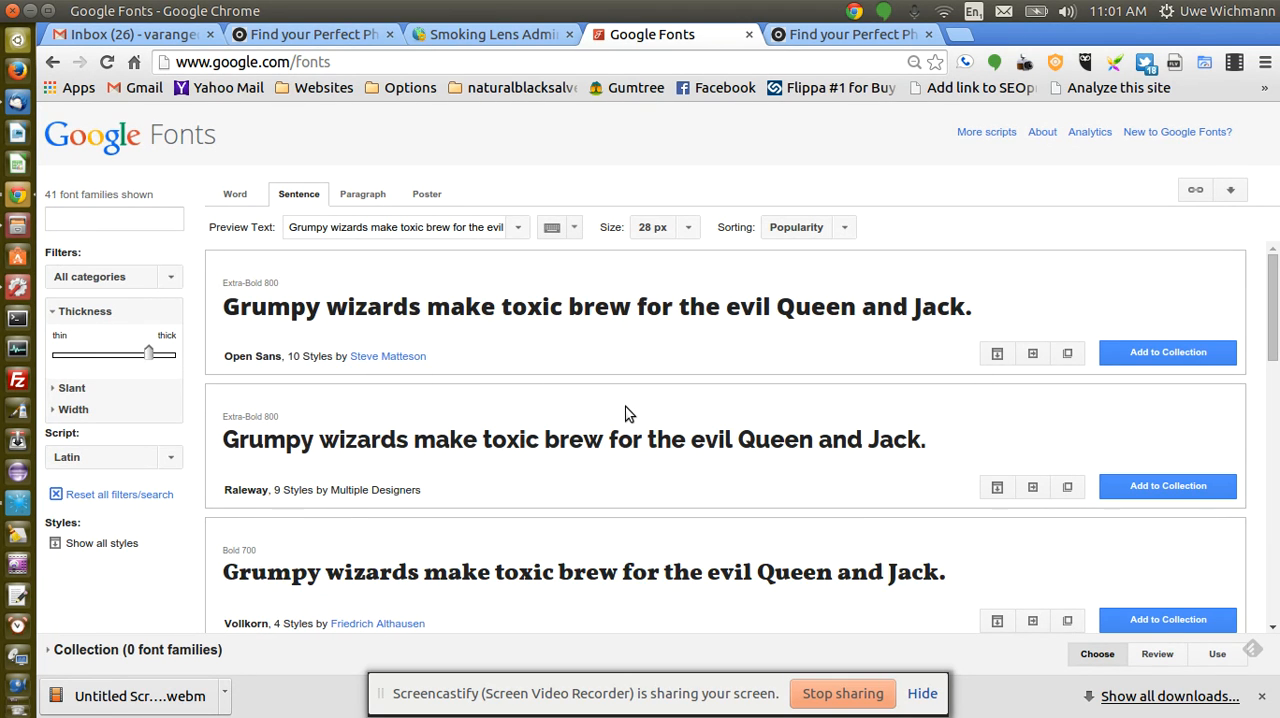
{"action": "scroll", "scroll_direction": "down", "scroll_amount": 3}
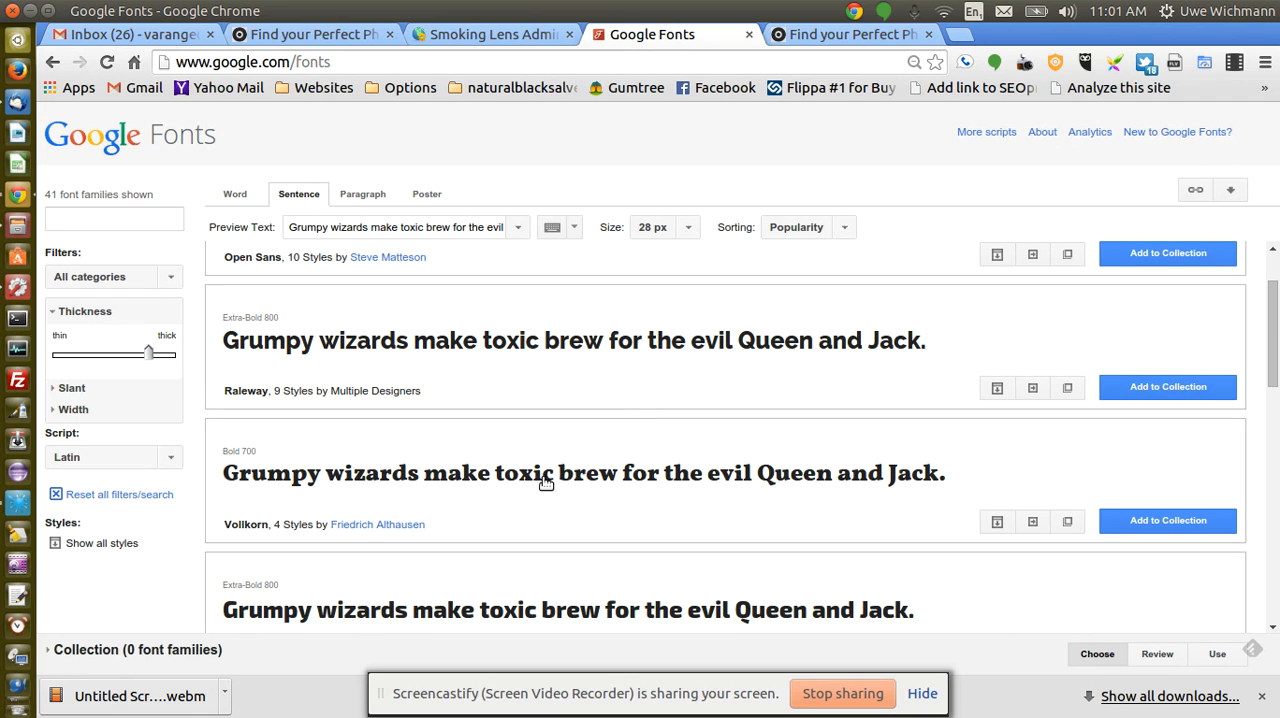
{"action": "mouse_move", "coordinate": [836, 488]}
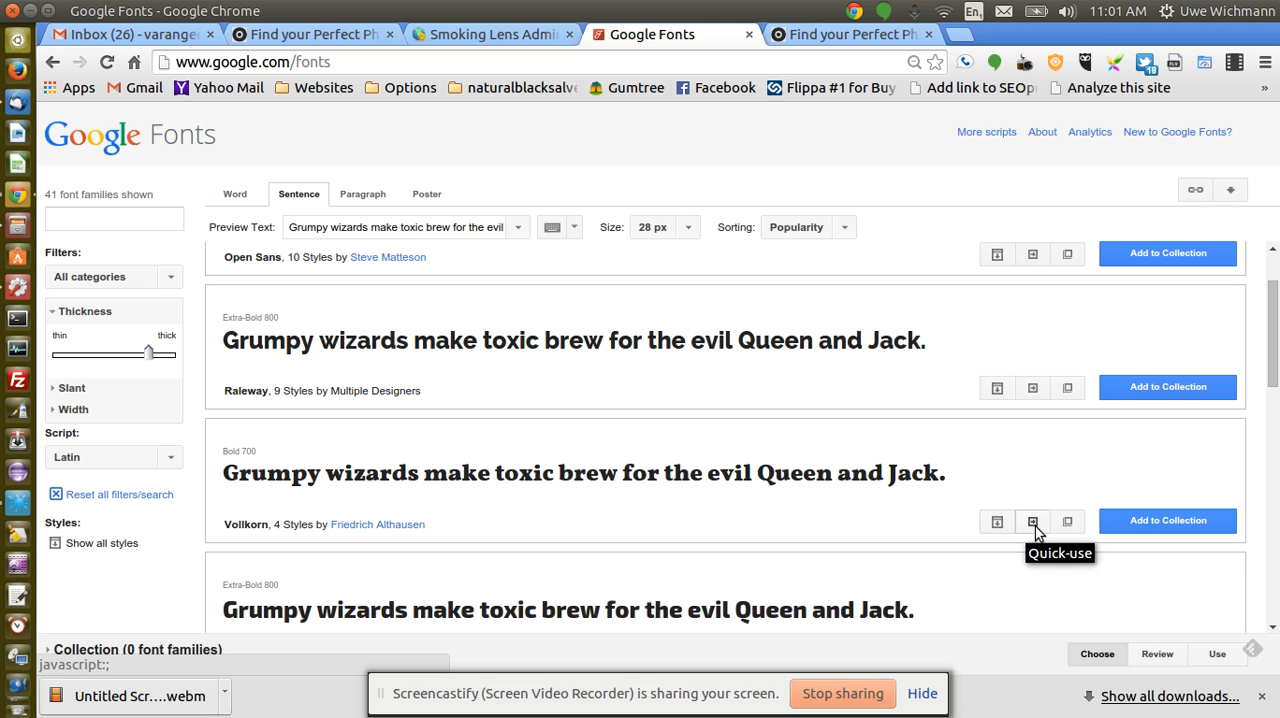
{"action": "mouse_move", "coordinate": [996, 522]}
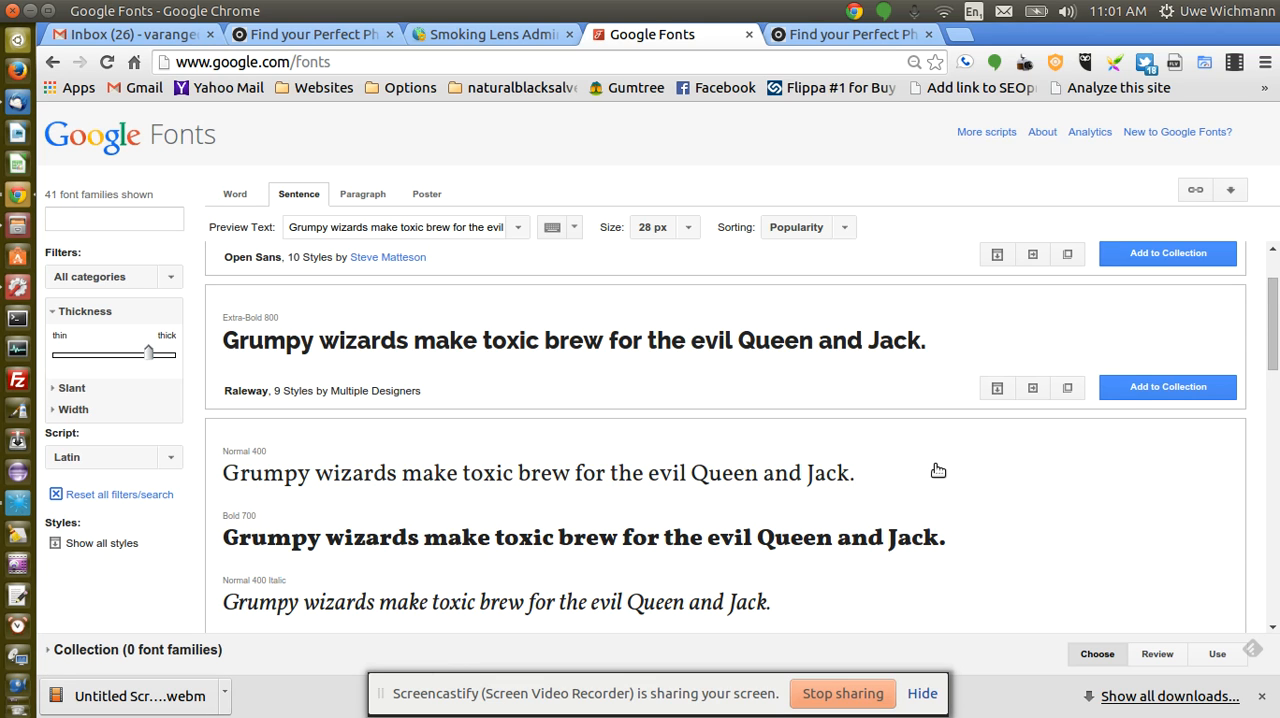
{"action": "scroll", "scroll_direction": "down", "scroll_amount": 3}
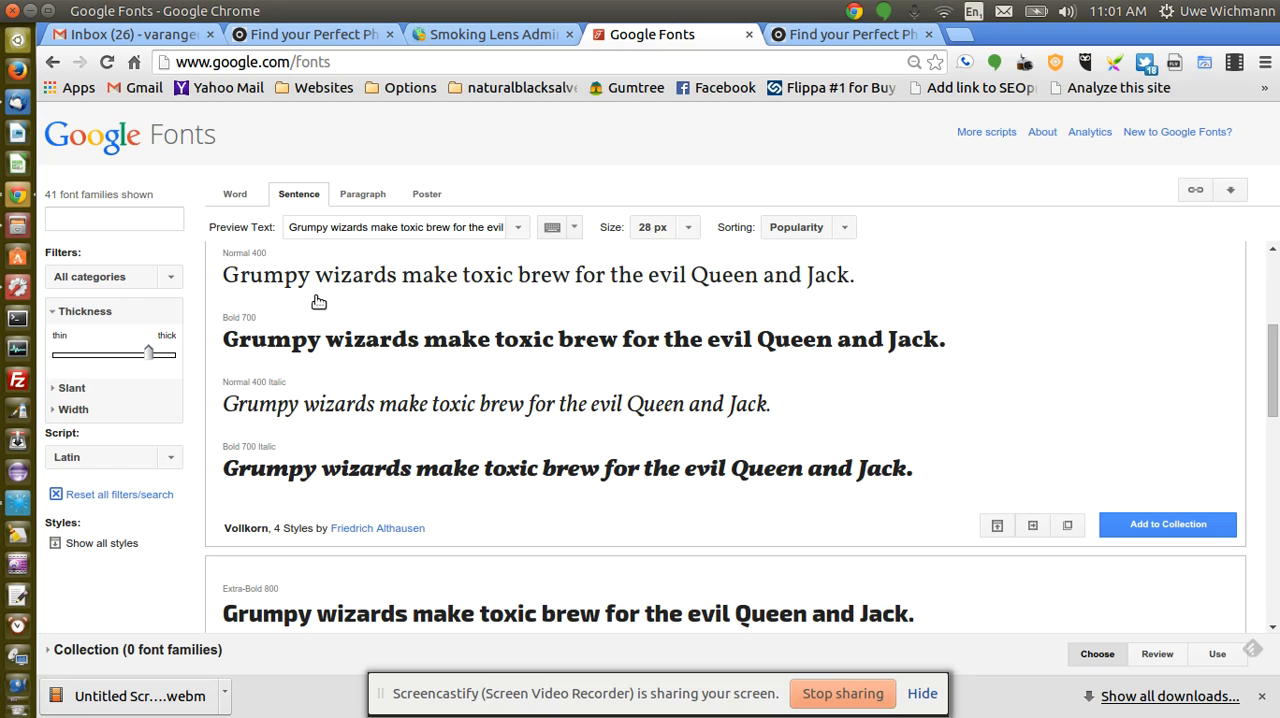
{"action": "mouse_move", "coordinate": [268, 390]}
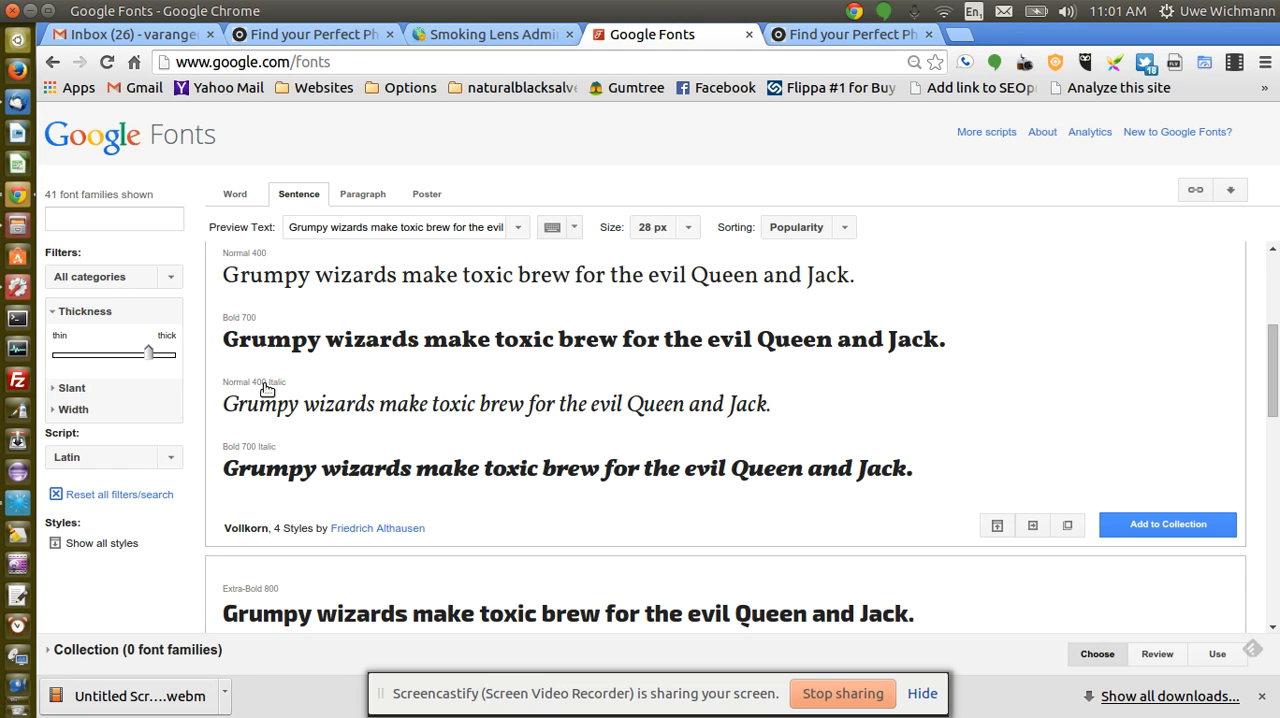
{"action": "mouse_move", "coordinate": [320, 368]}
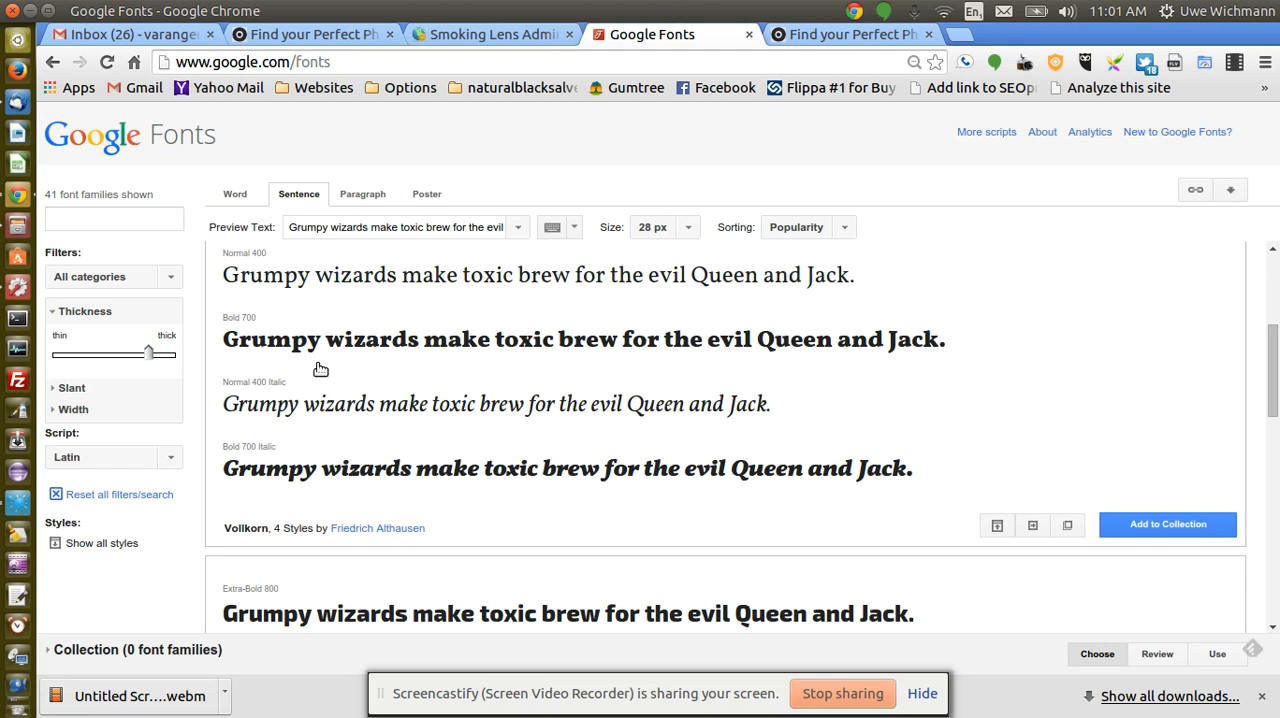
{"action": "mouse_move", "coordinate": [196, 494]}
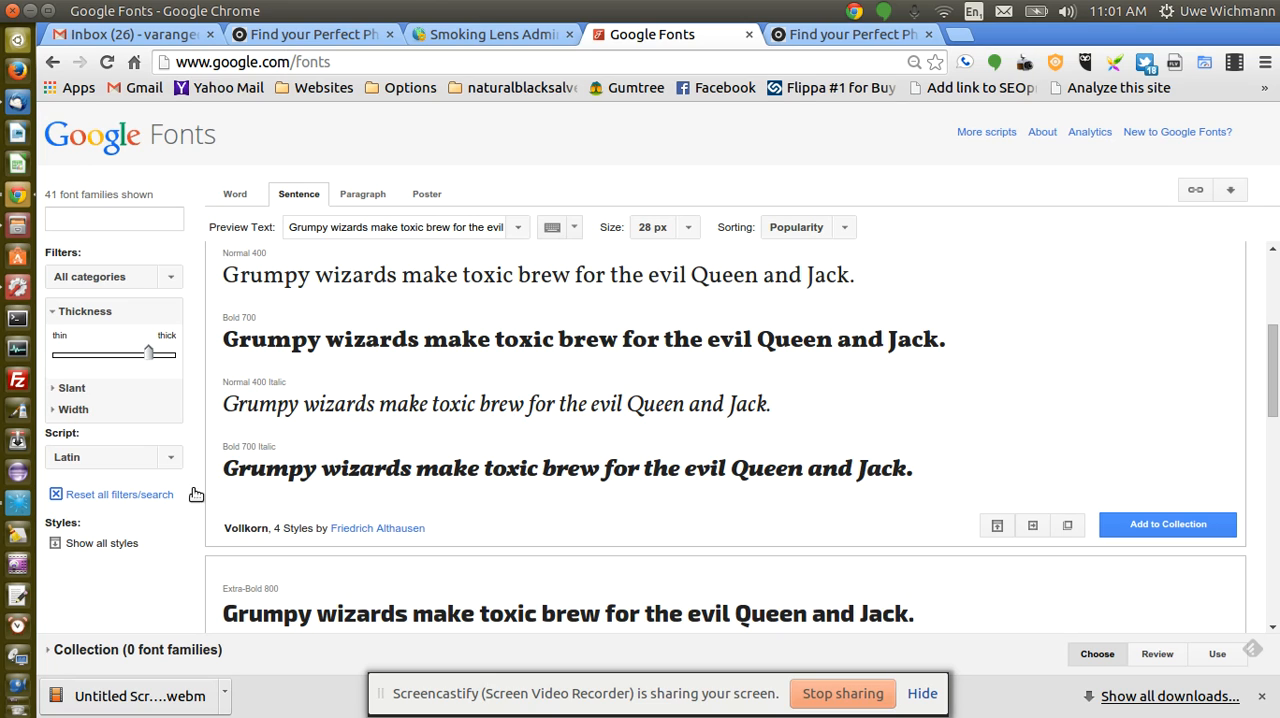
{"action": "mouse_move", "coordinate": [252, 458]}
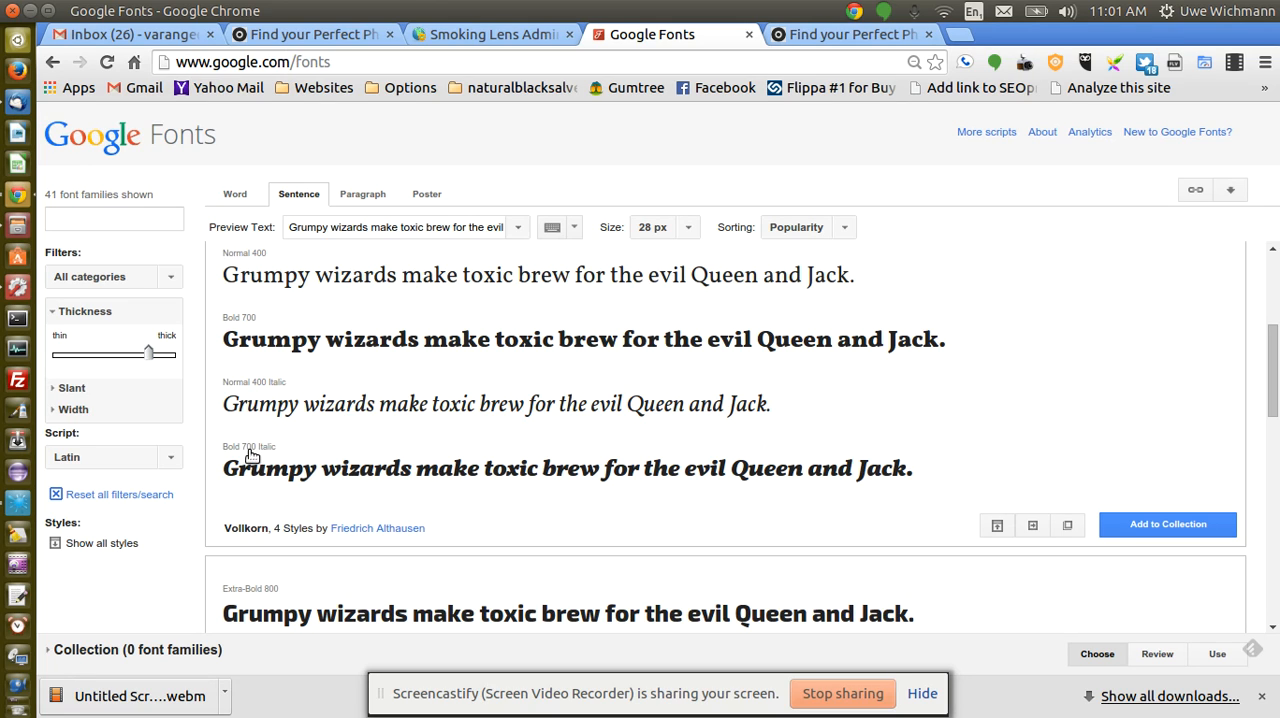
{"action": "mouse_move", "coordinate": [940, 424]}
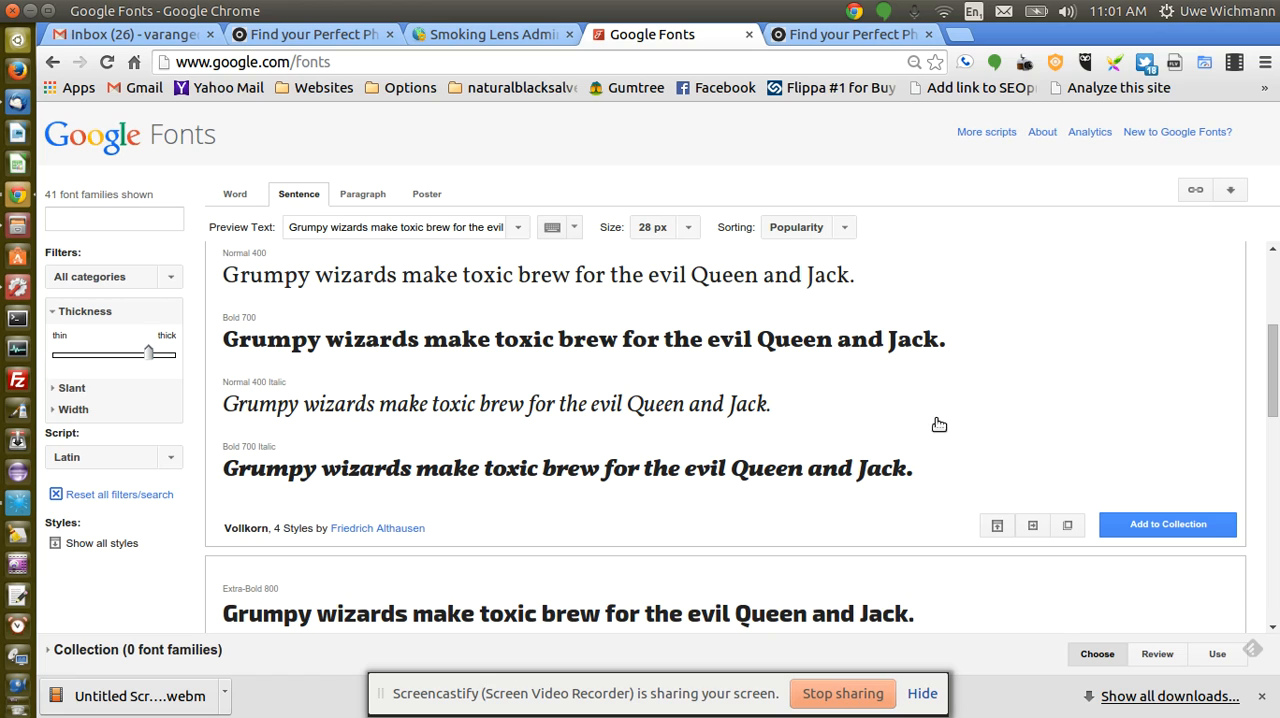
{"action": "mouse_move", "coordinate": [1032, 524]}
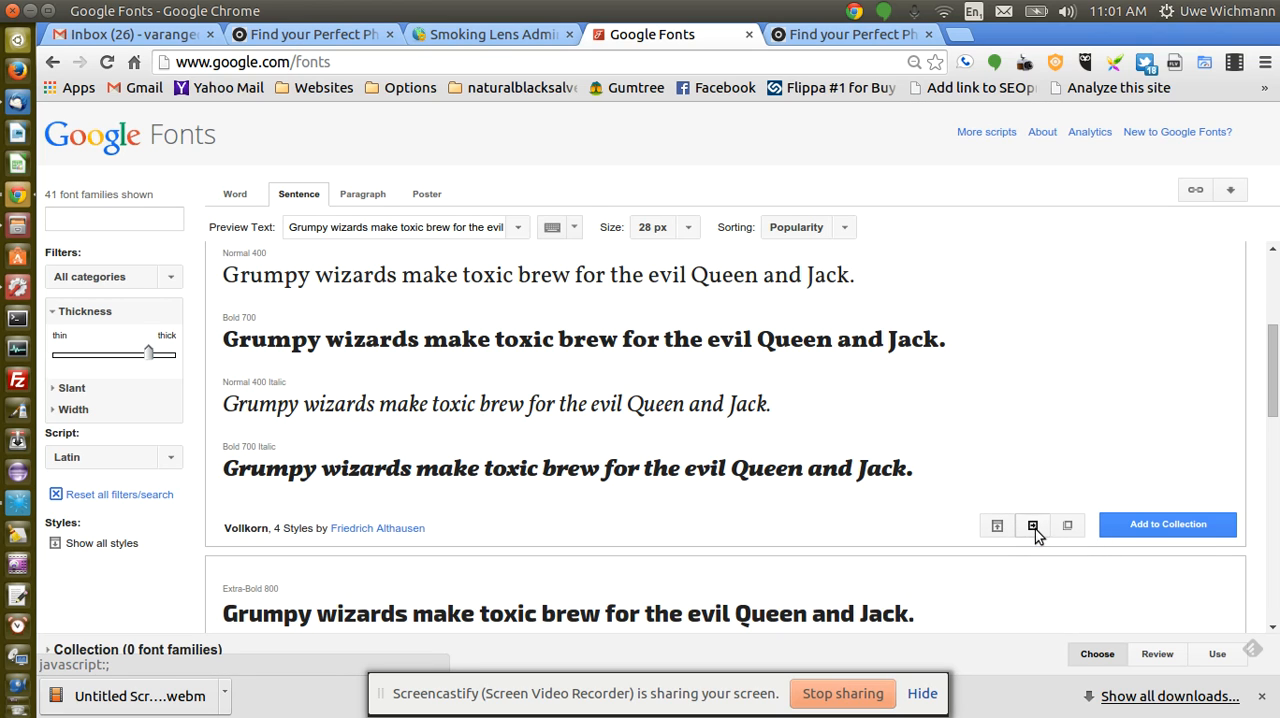
On Vollkorn's Quick Use page keep only Bold 700 Italic selected.
{"action": "left_click", "coordinate": [1032, 524]}
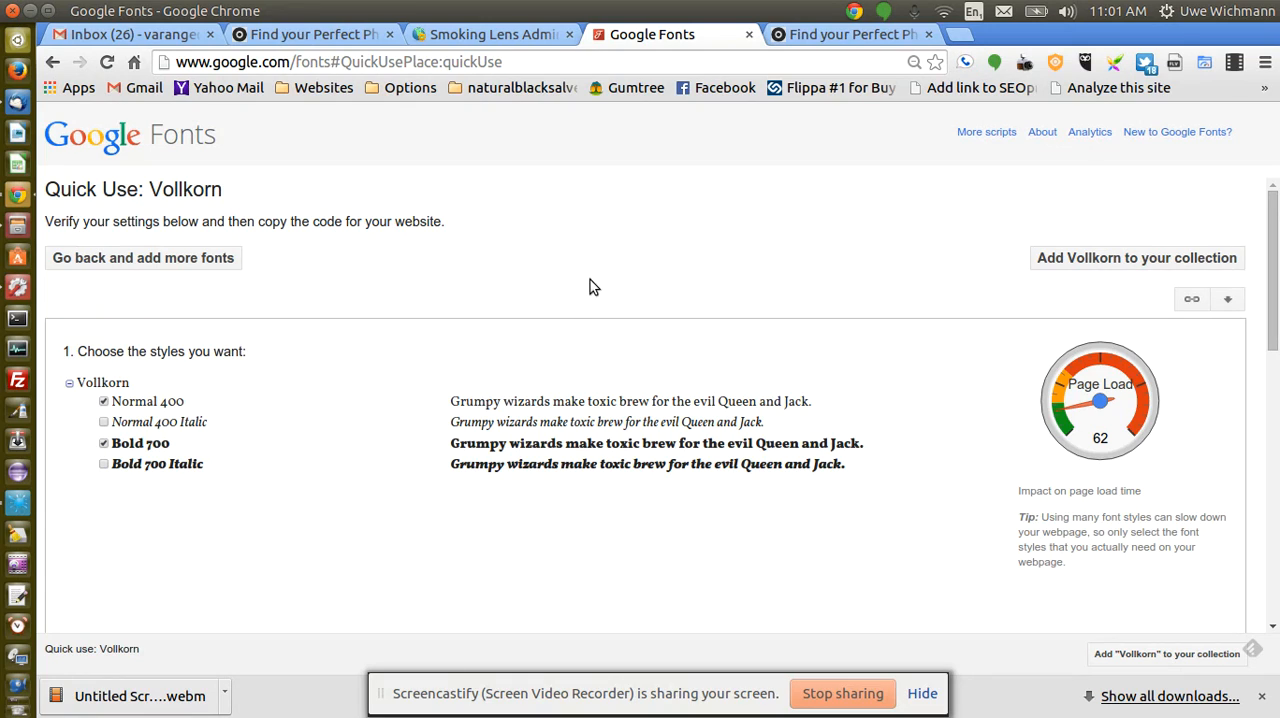
{"action": "left_click", "coordinate": [104, 400]}
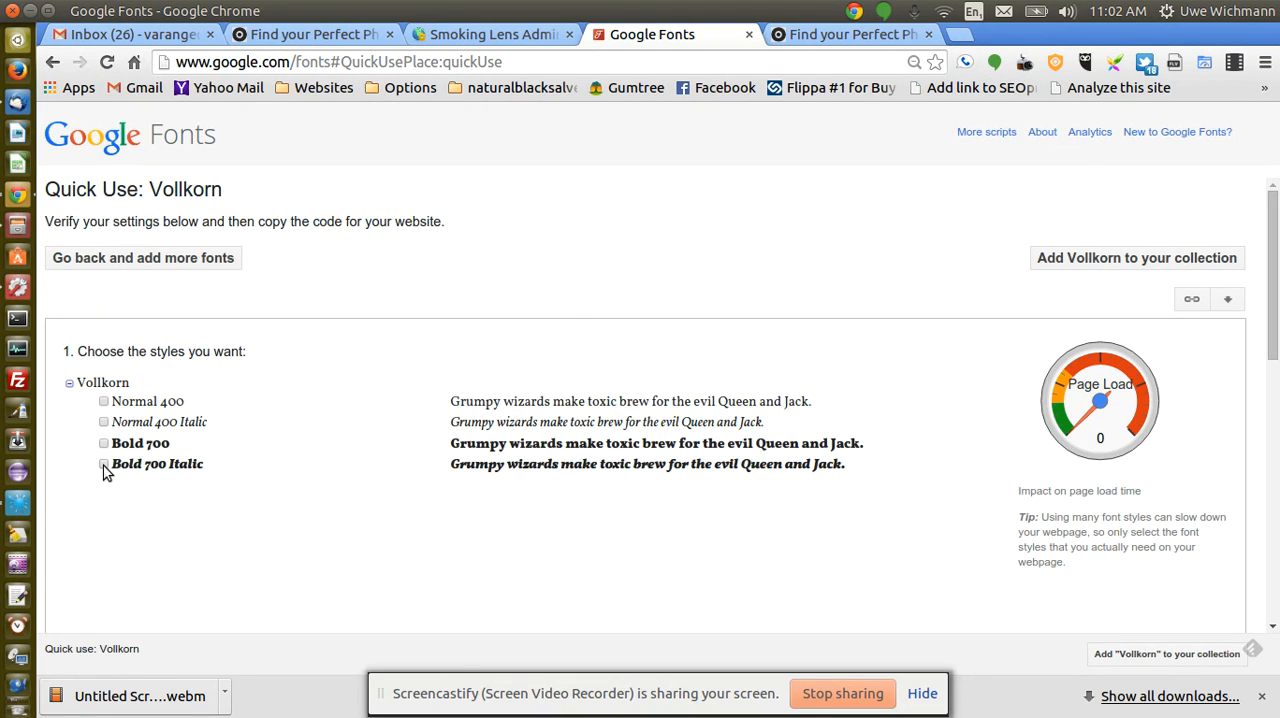
{"action": "left_click", "coordinate": [104, 464]}
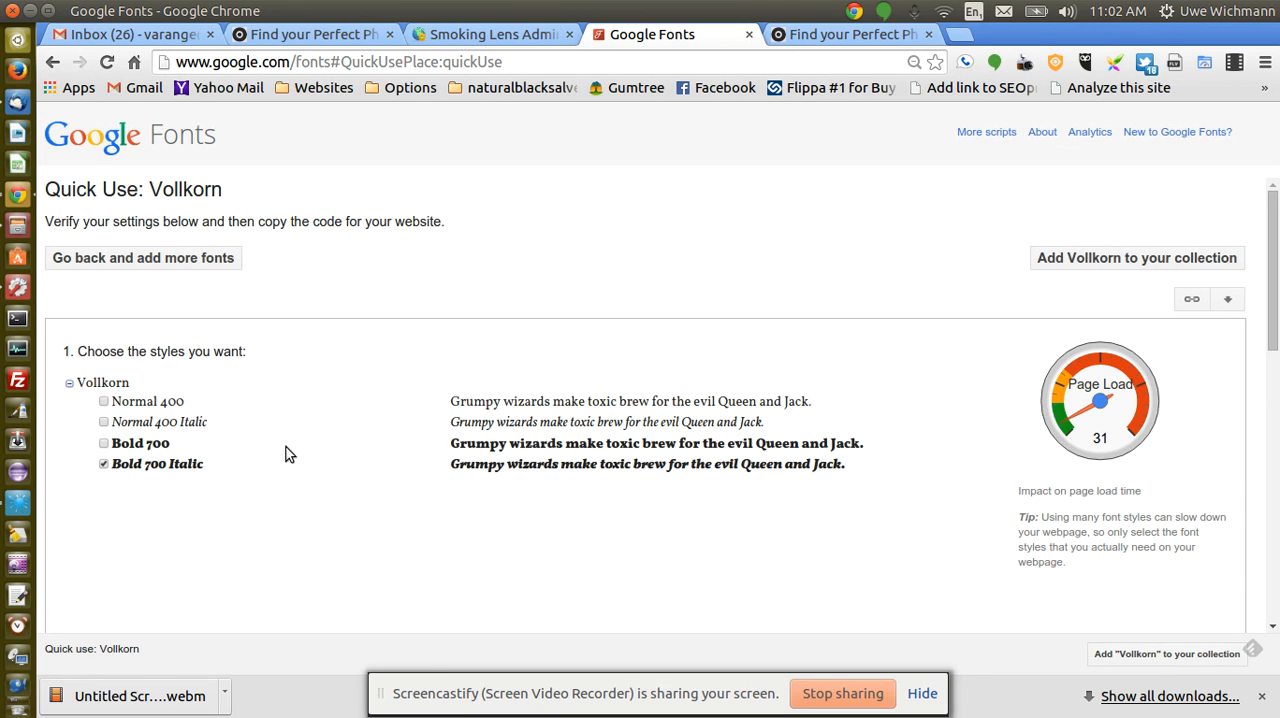
{"action": "scroll", "scroll_direction": "down", "scroll_amount": 3}
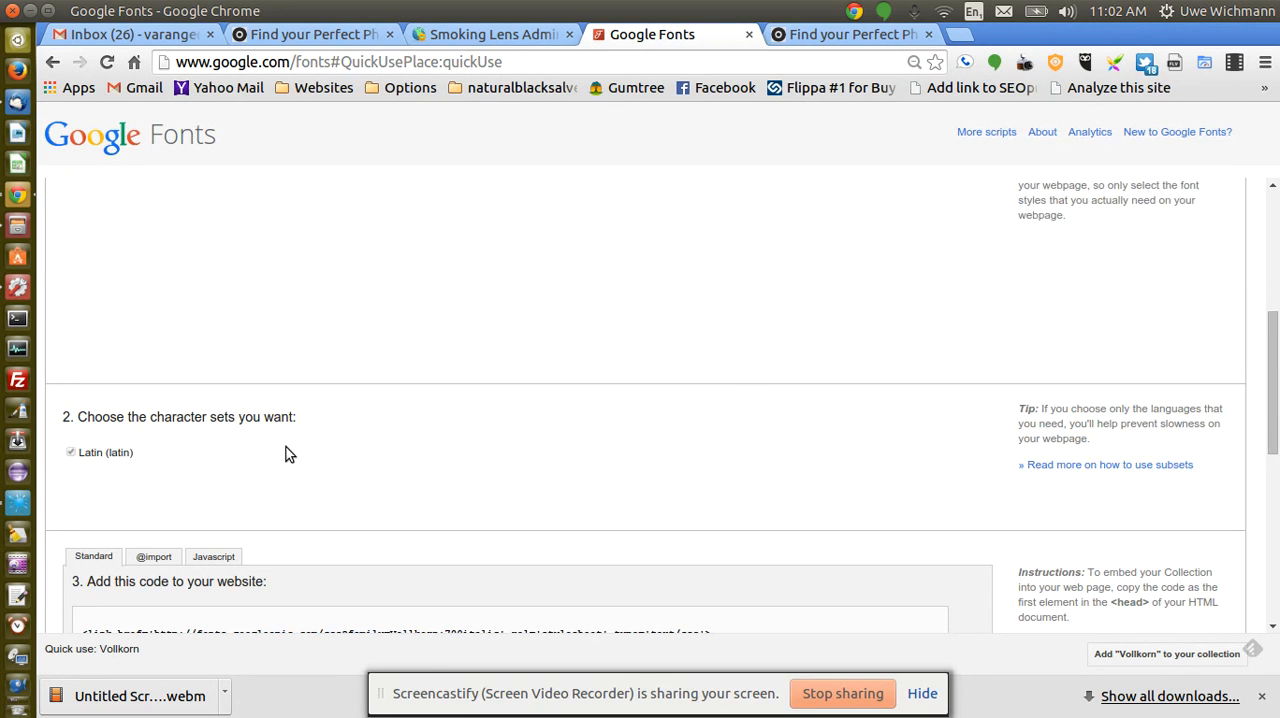
{"action": "scroll", "scroll_direction": "down", "scroll_amount": 3}
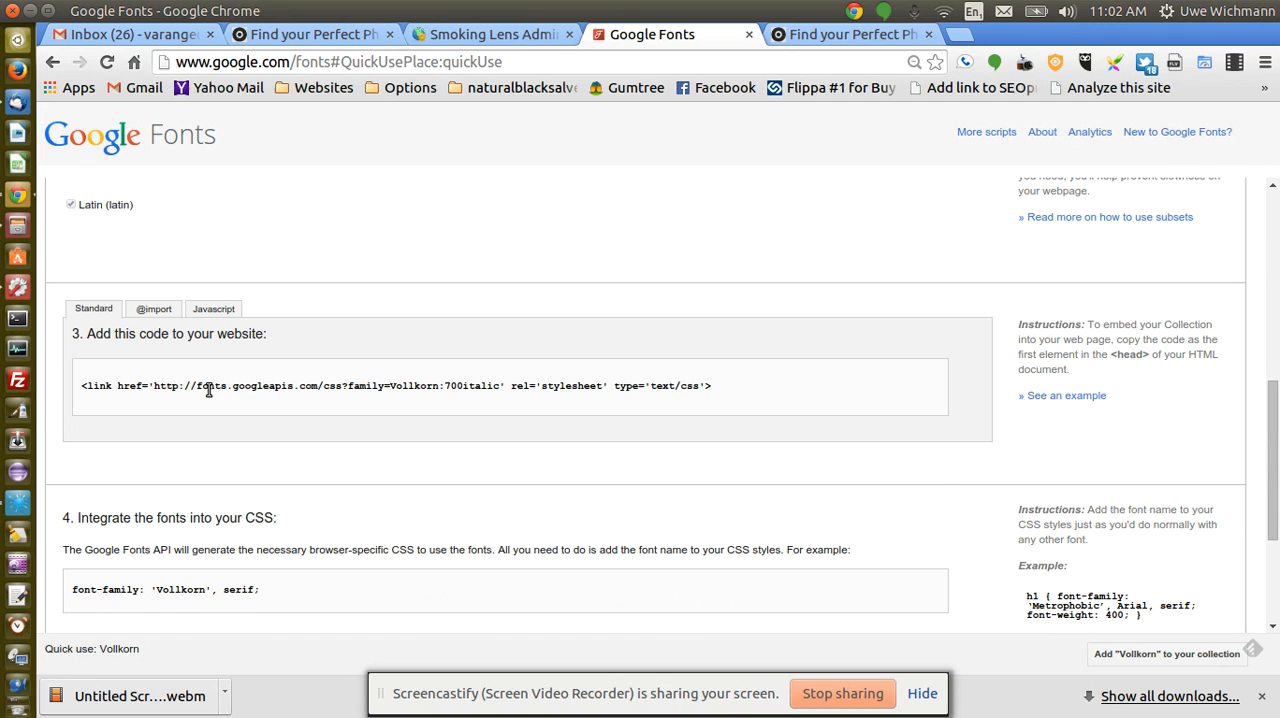
{"action": "mouse_move", "coordinate": [312, 384]}
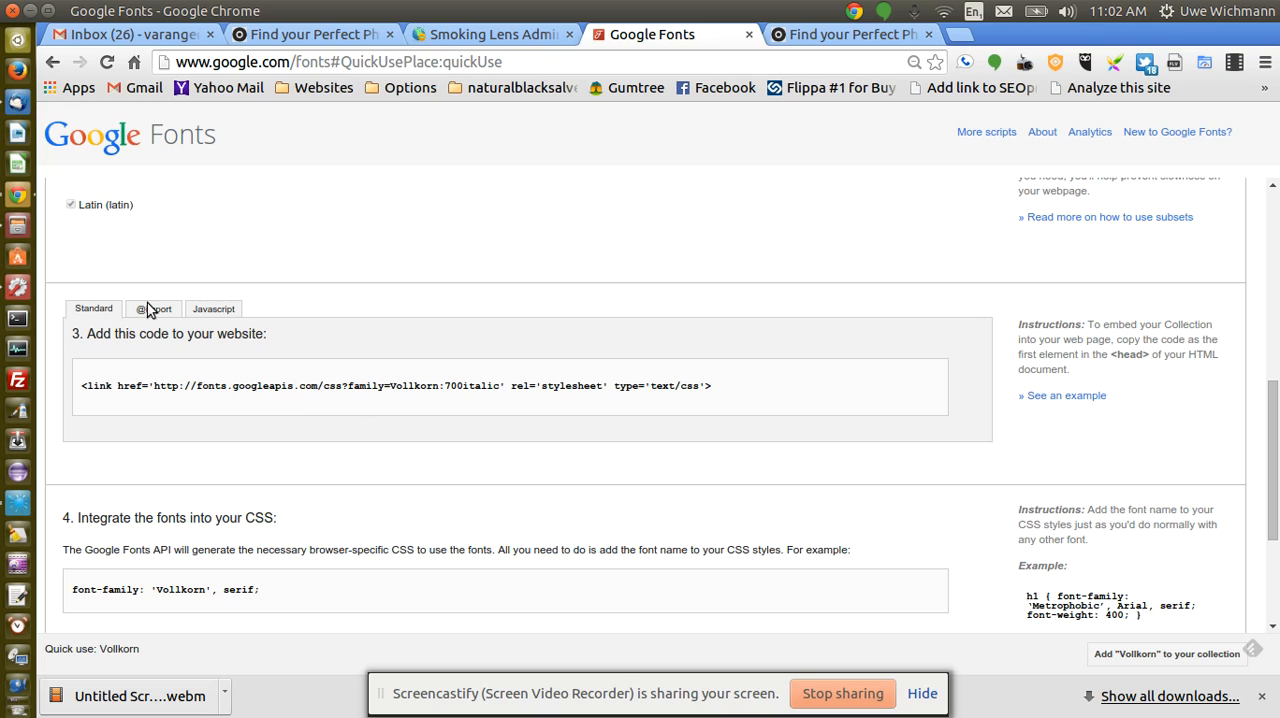
{"action": "left_click", "coordinate": [152, 308]}
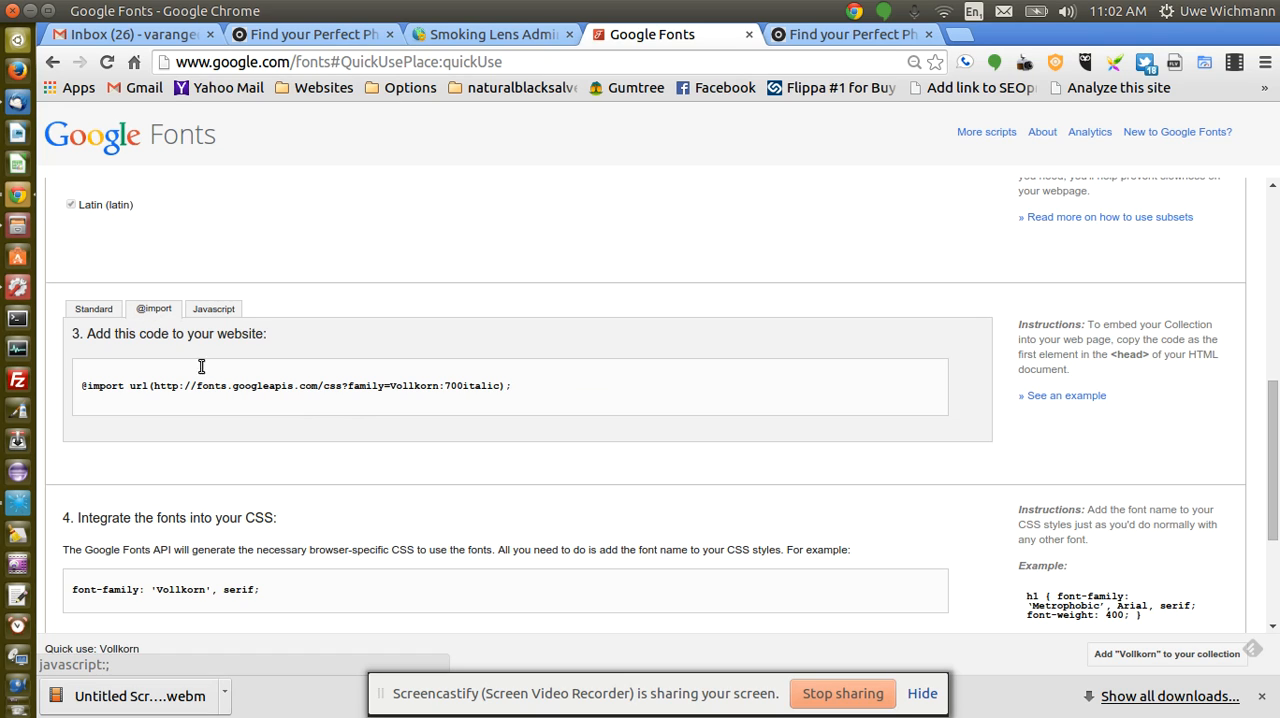
{"action": "triple_click", "coordinate": [296, 384]}
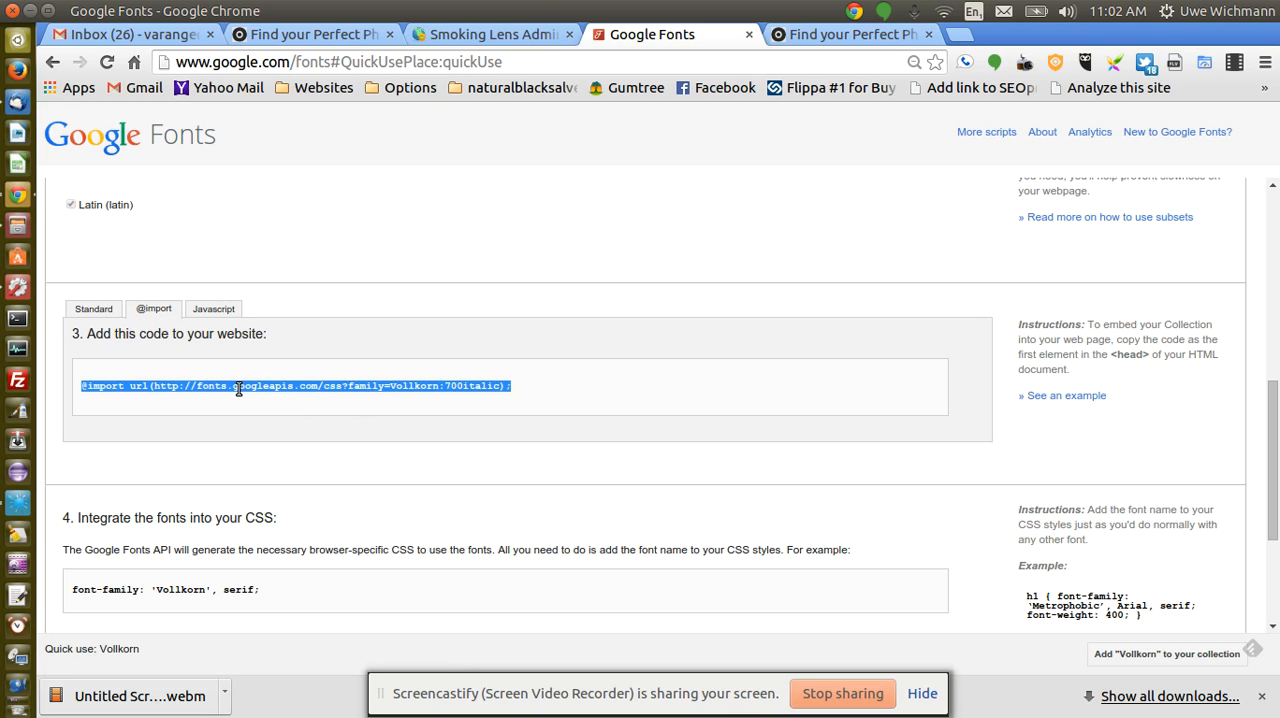
{"action": "right_click", "coordinate": [240, 386]}
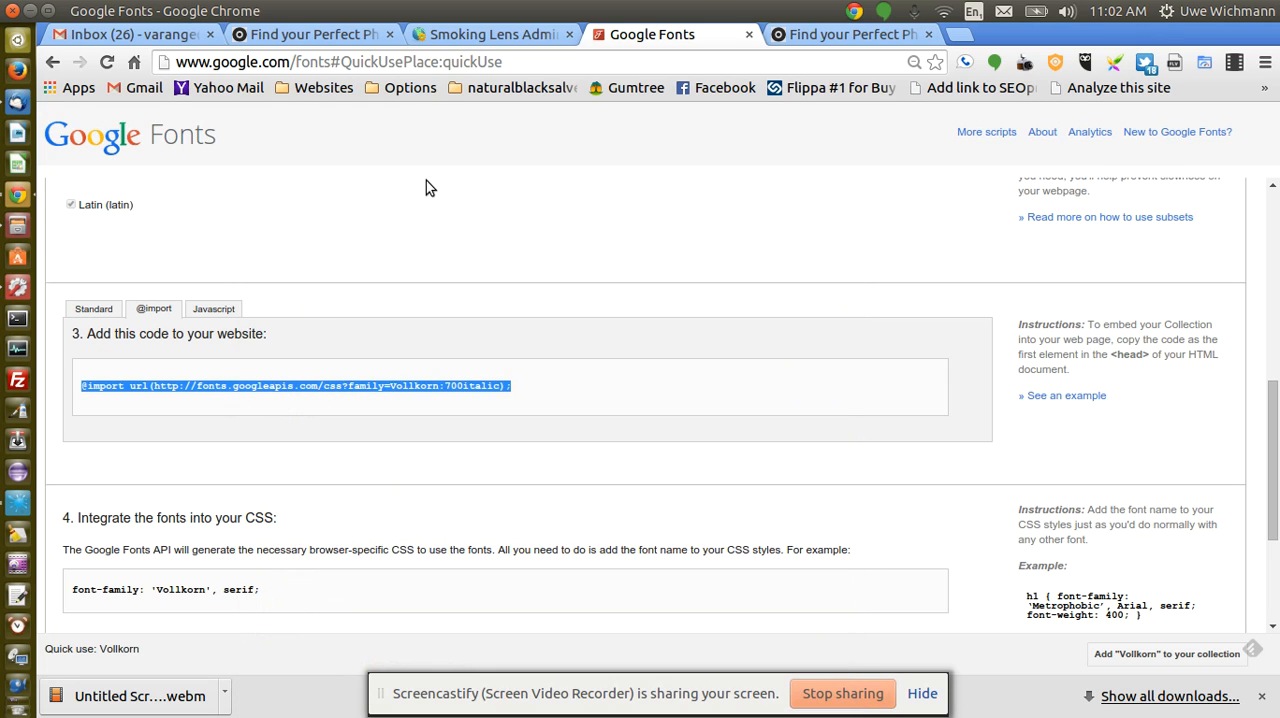
{"action": "left_click", "coordinate": [490, 34]}
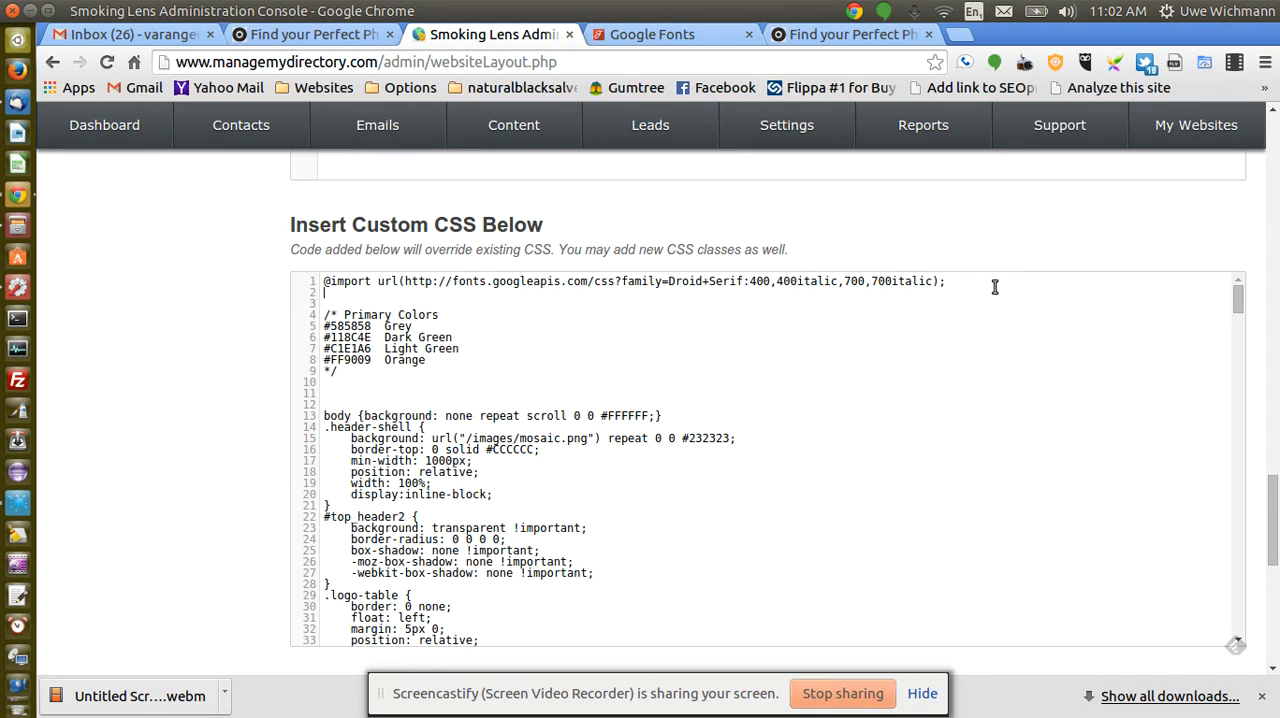
{"action": "type", "text": "@import url(http://fonts.googleapis.com/css?family=Vollkorn:700italic);"}
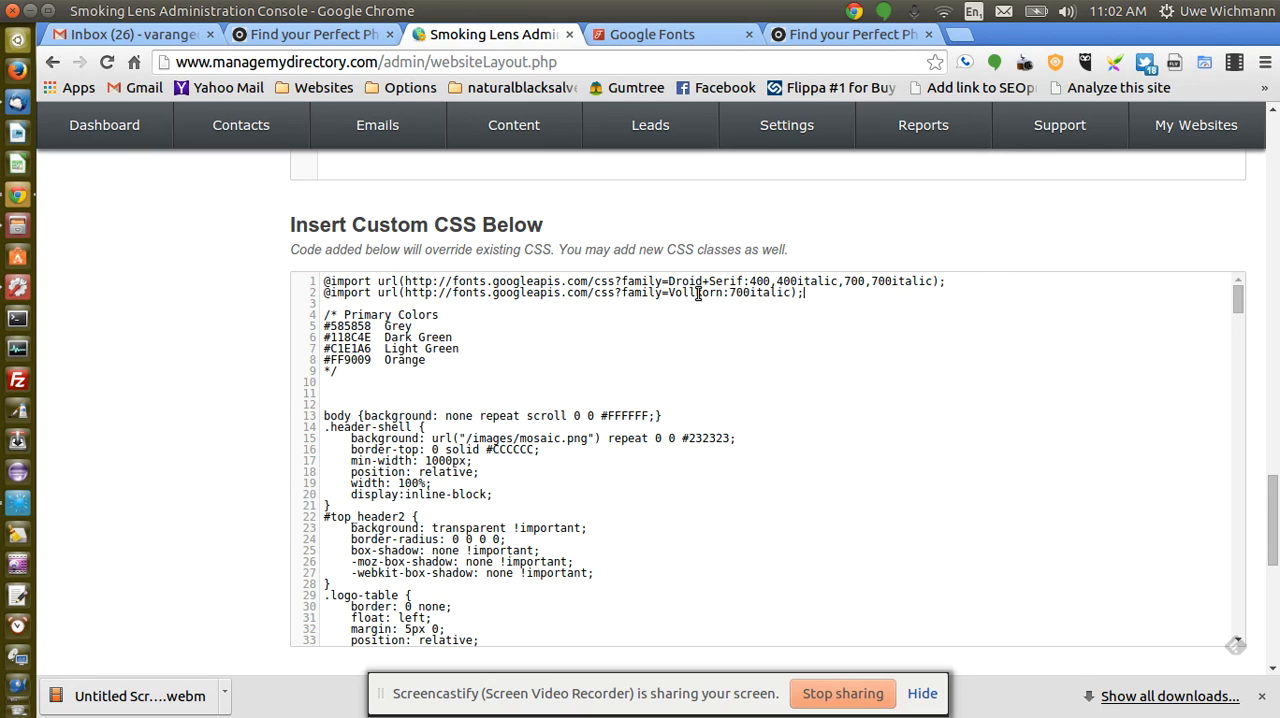
{"action": "double_click", "coordinate": [692, 292]}
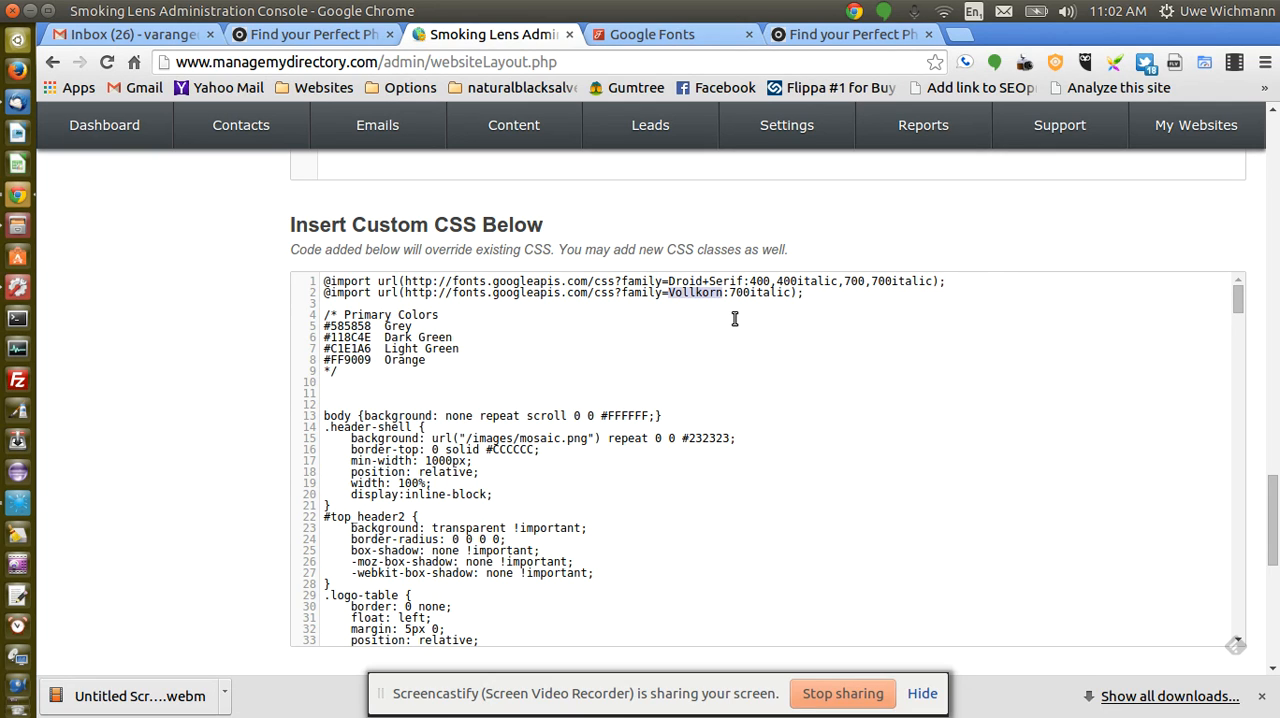
{"action": "mouse_move", "coordinate": [998, 250]}
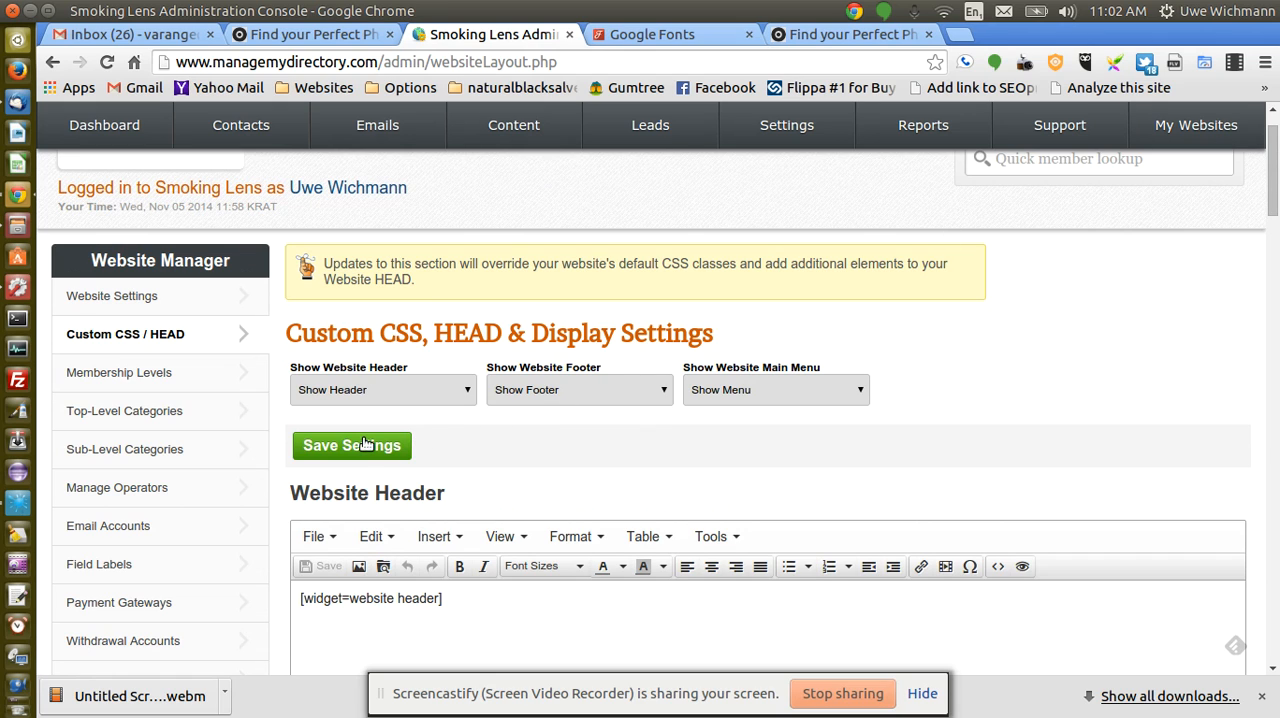
{"action": "left_click", "coordinate": [352, 444]}
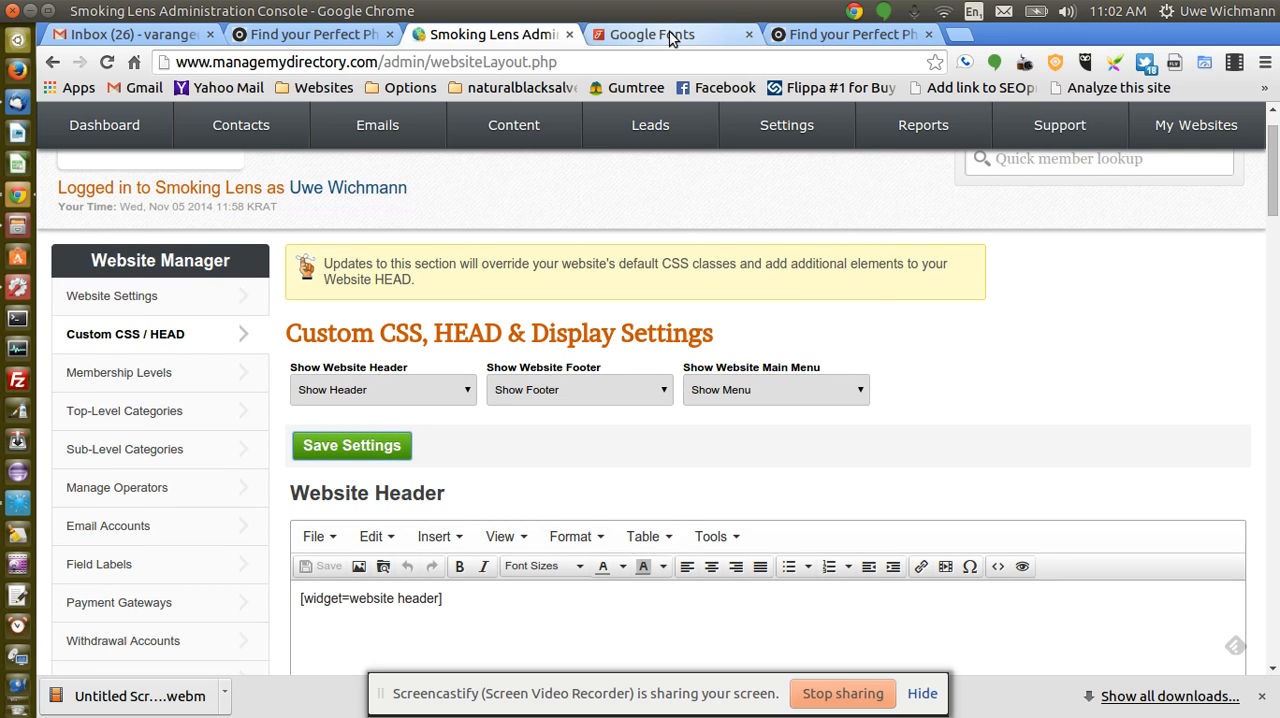
From the live homepage, reveal its widgets and choose the search home page widget.
{"action": "left_click", "coordinate": [312, 34]}
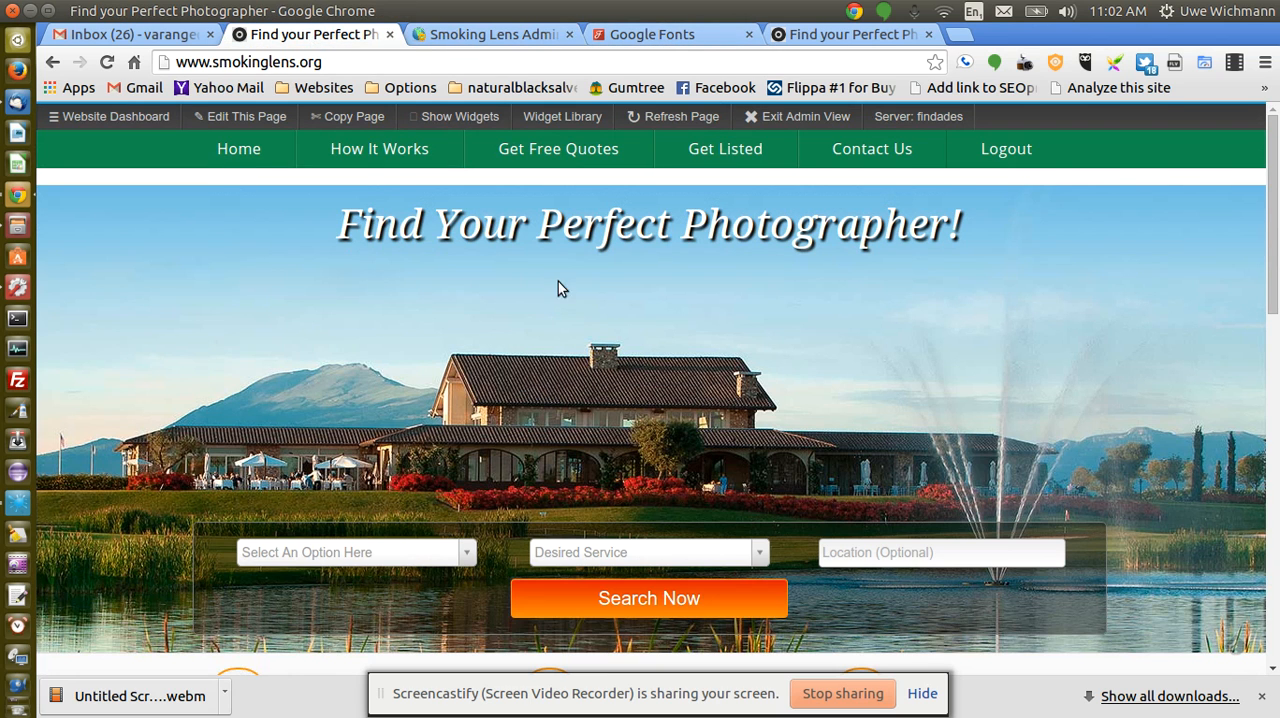
{"action": "mouse_move", "coordinate": [476, 268]}
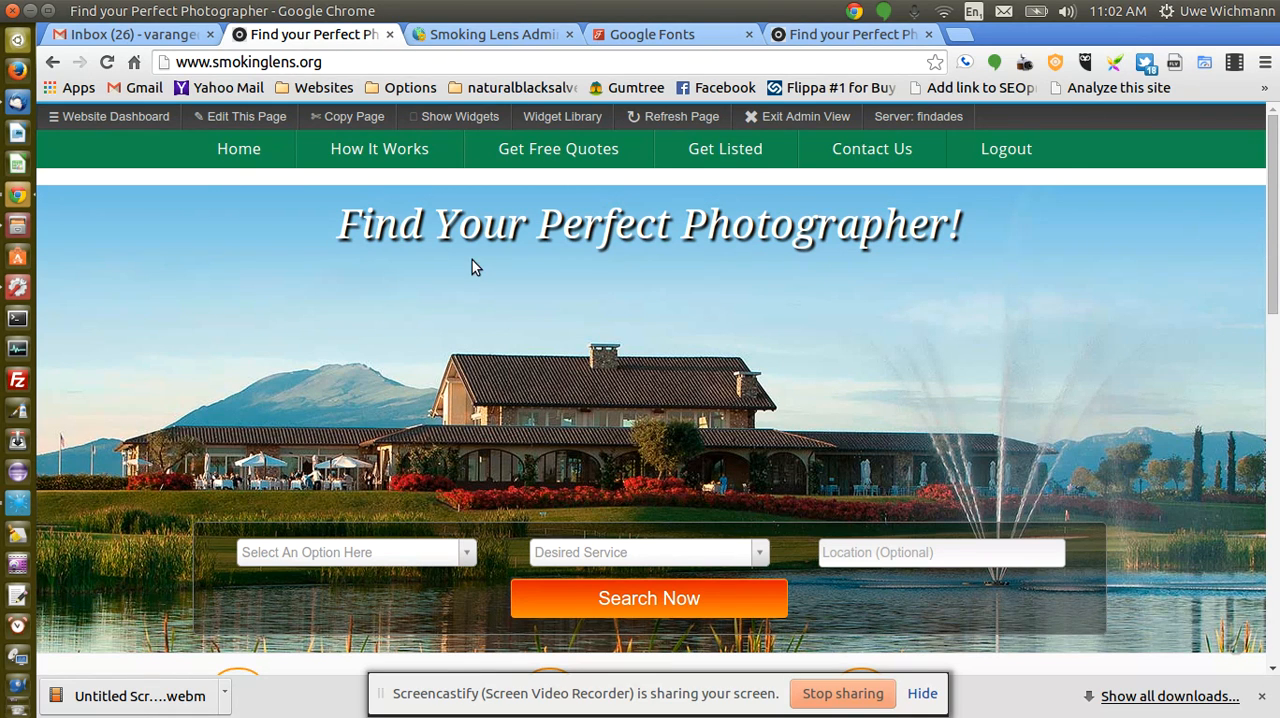
{"action": "mouse_move", "coordinate": [454, 116]}
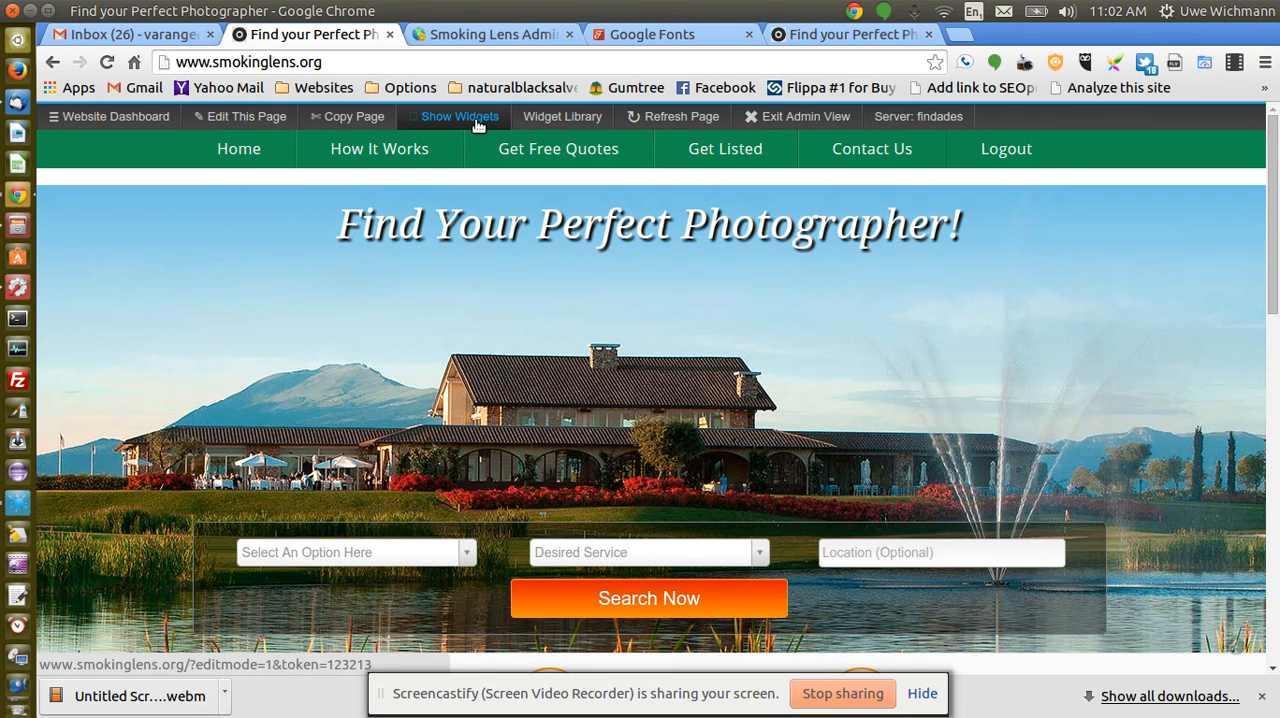
{"action": "left_click", "coordinate": [452, 116]}
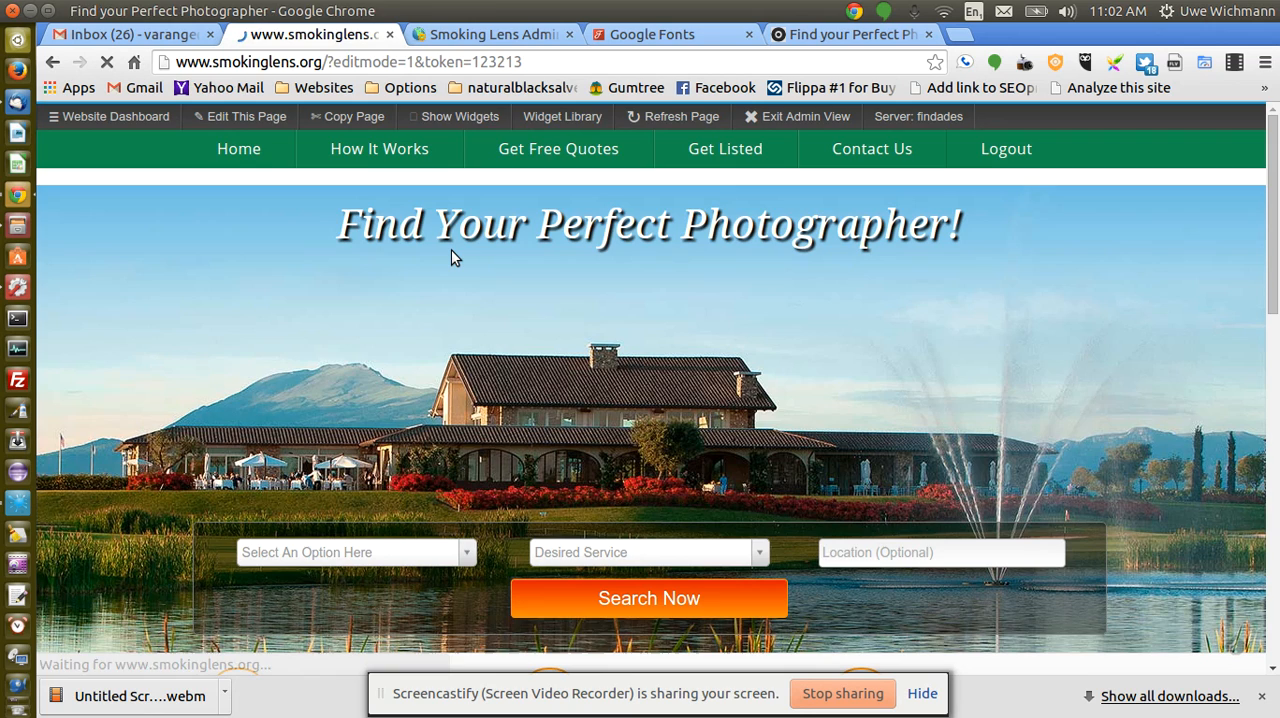
{"action": "left_click", "coordinate": [452, 116]}
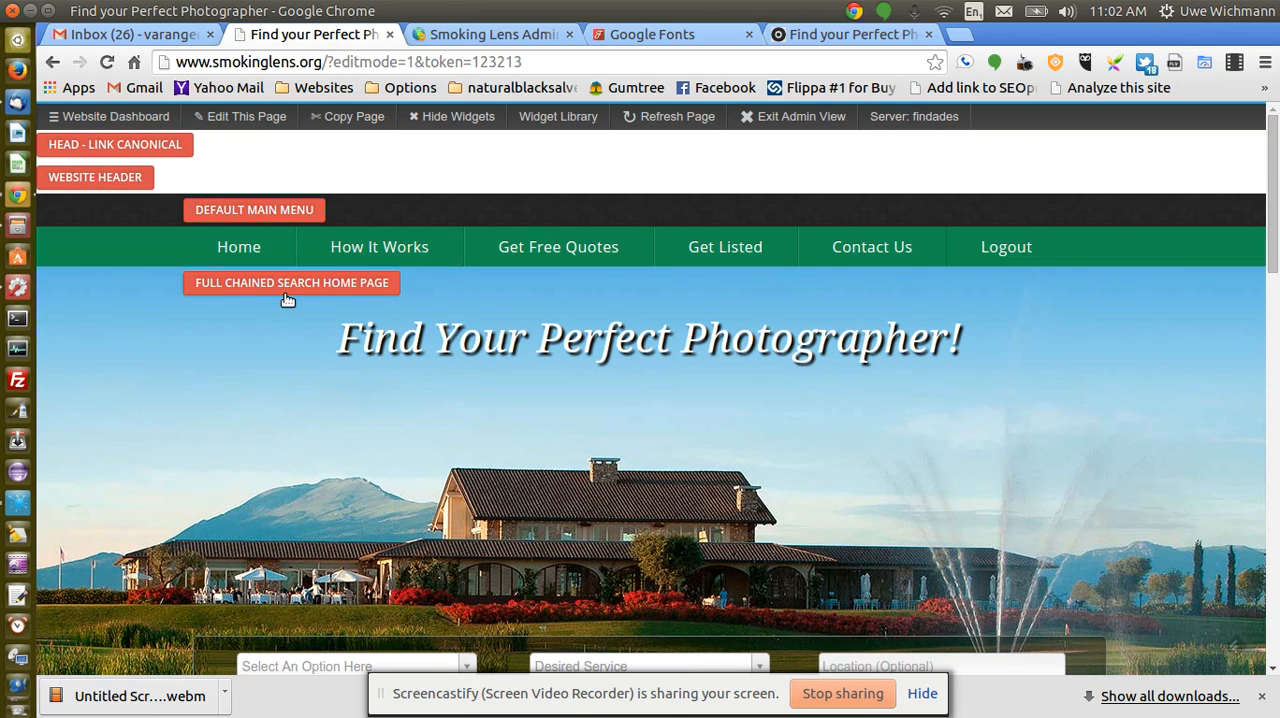
{"action": "mouse_move", "coordinate": [290, 288]}
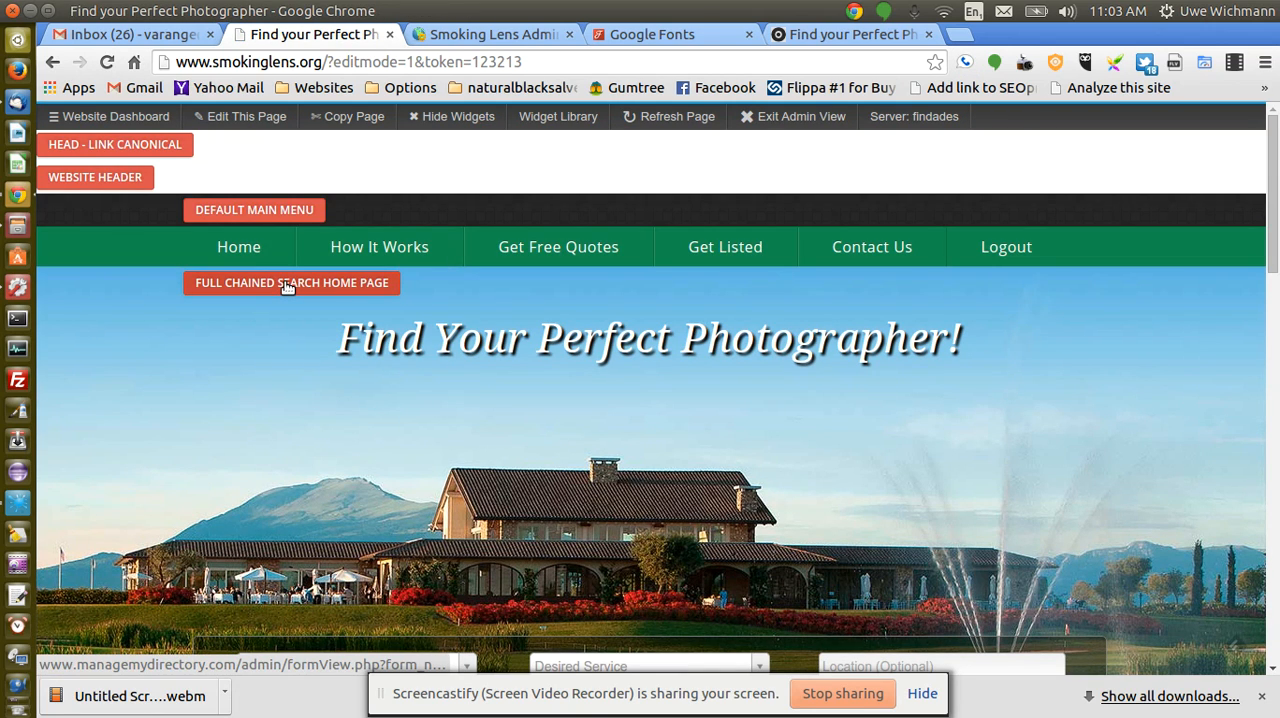
{"action": "left_click", "coordinate": [290, 284]}
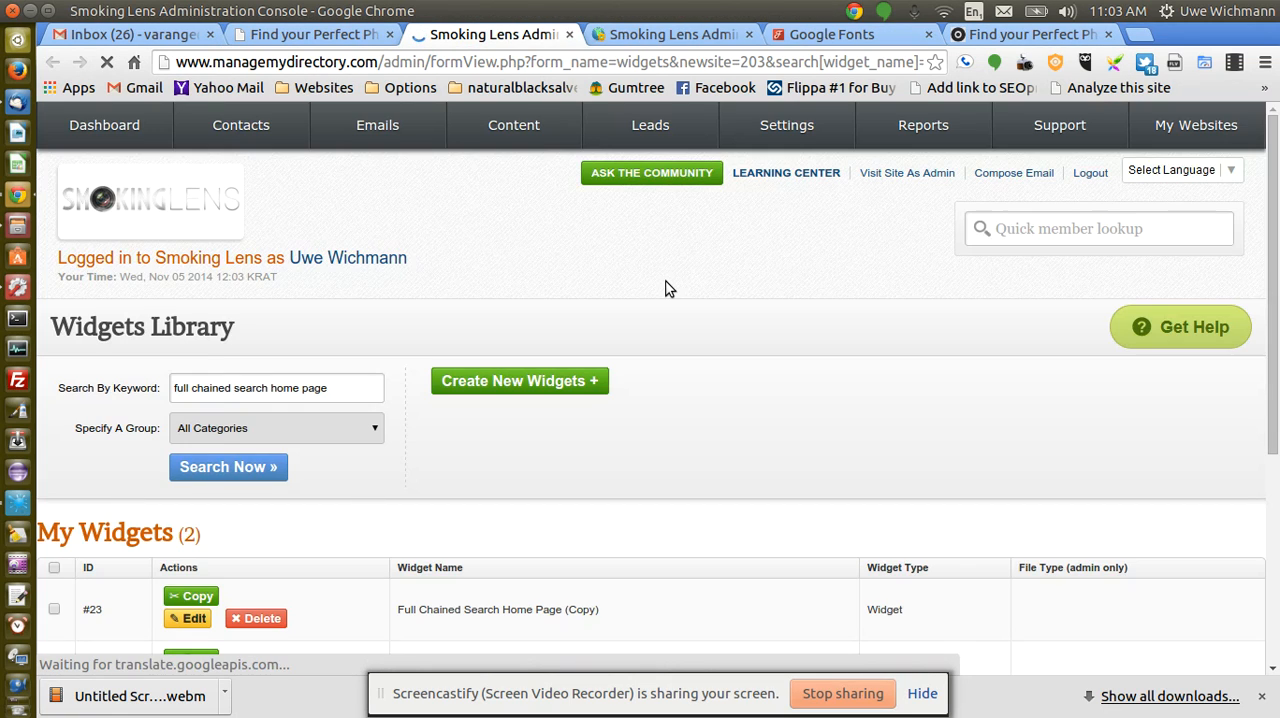
Edit widget #1 Full Chained Search Home Page to show its code.
{"action": "scroll", "scroll_direction": "down", "scroll_amount": 3}
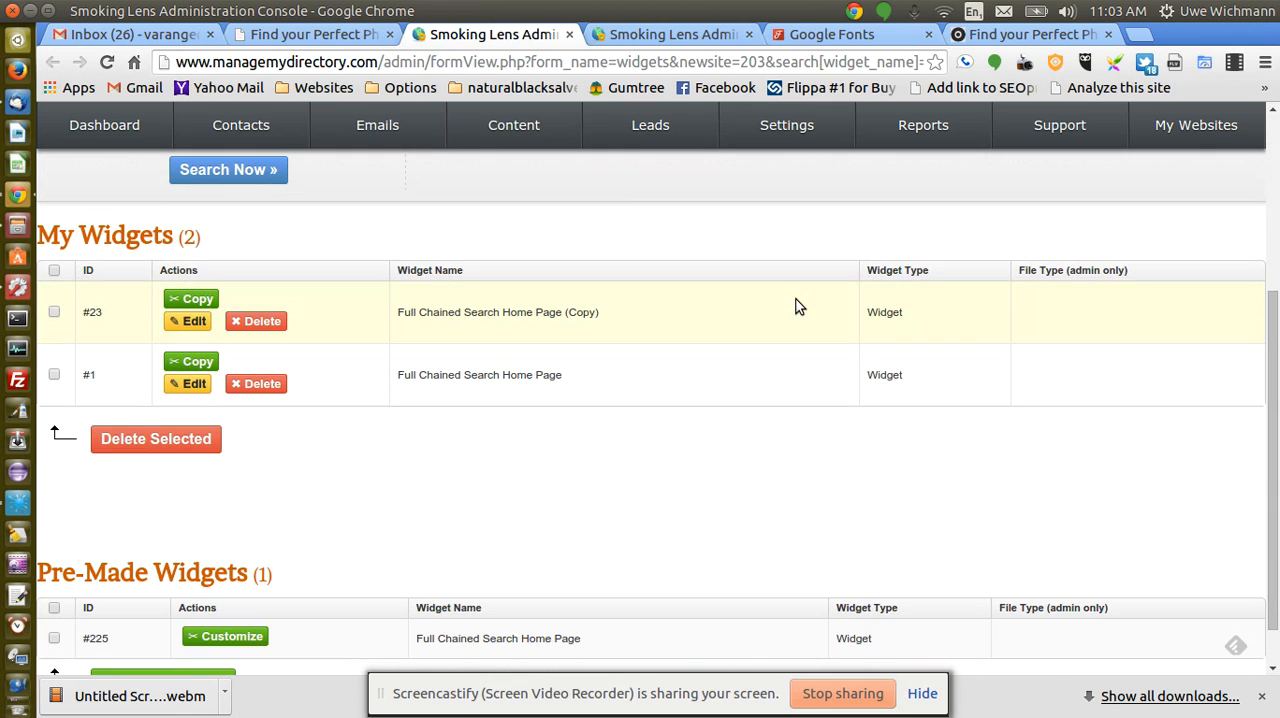
{"action": "left_click", "coordinate": [194, 384]}
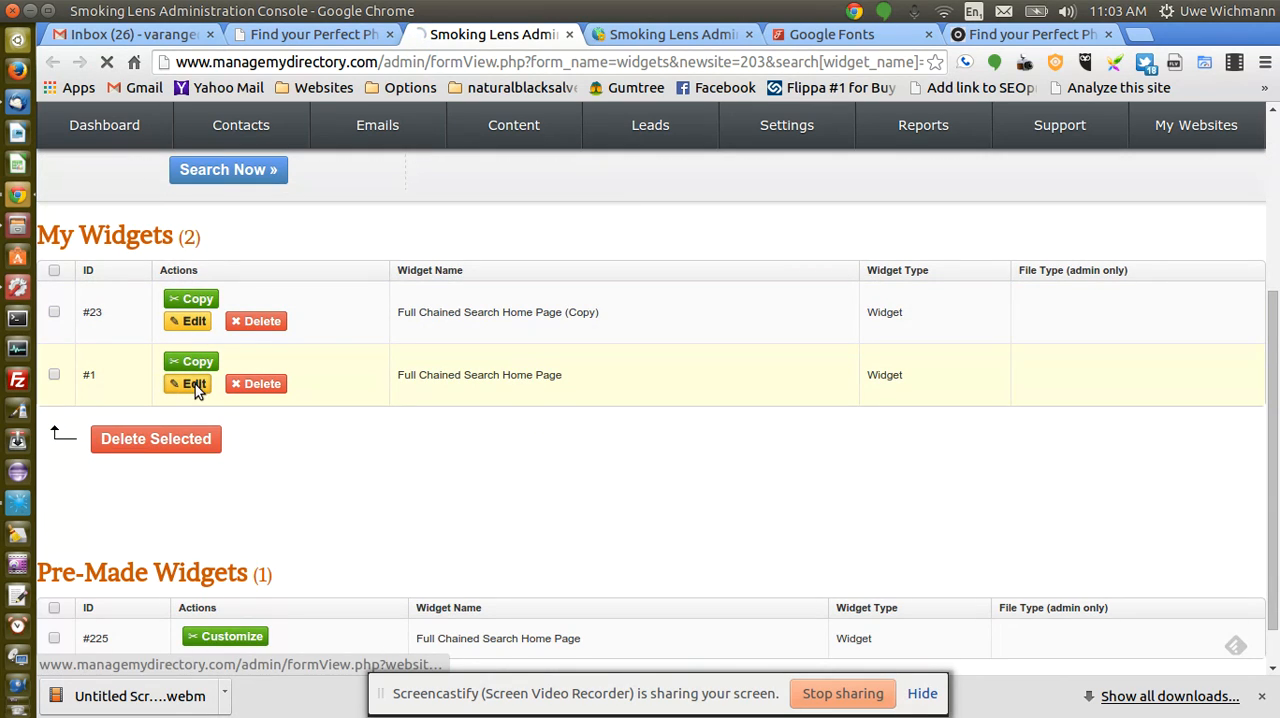
{"action": "left_click", "coordinate": [188, 384]}
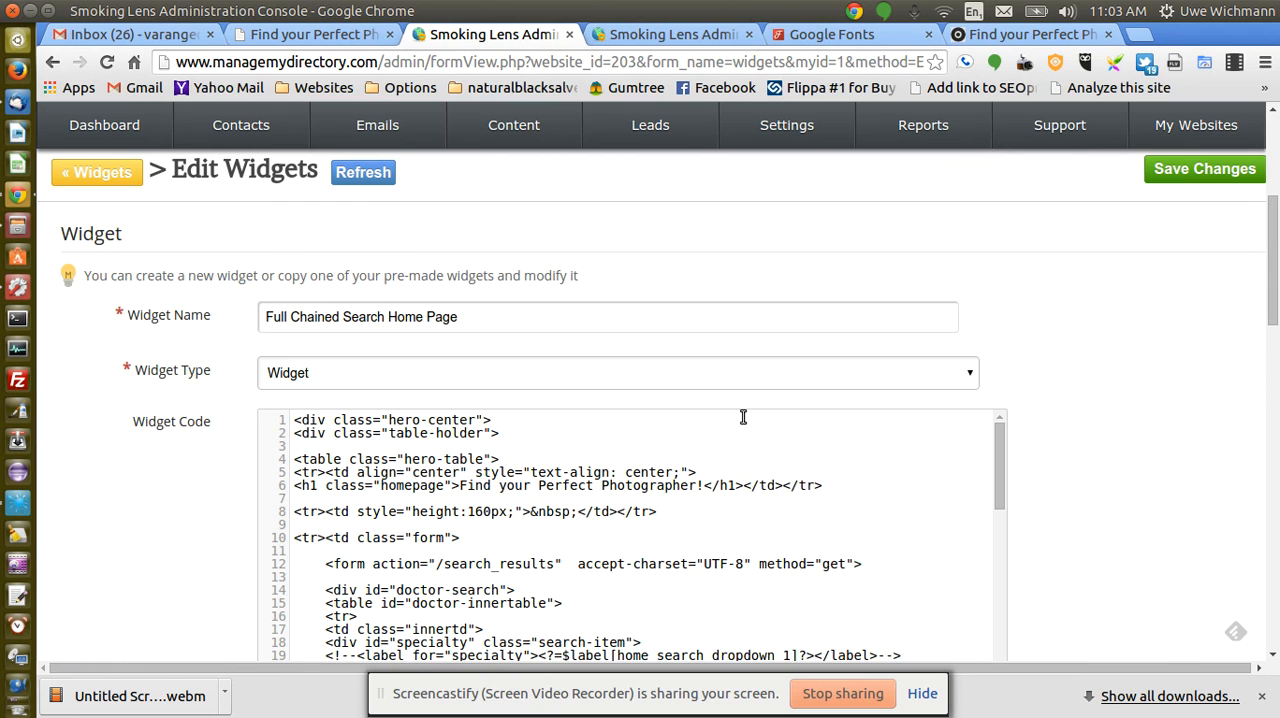
{"action": "left_click", "coordinate": [312, 34]}
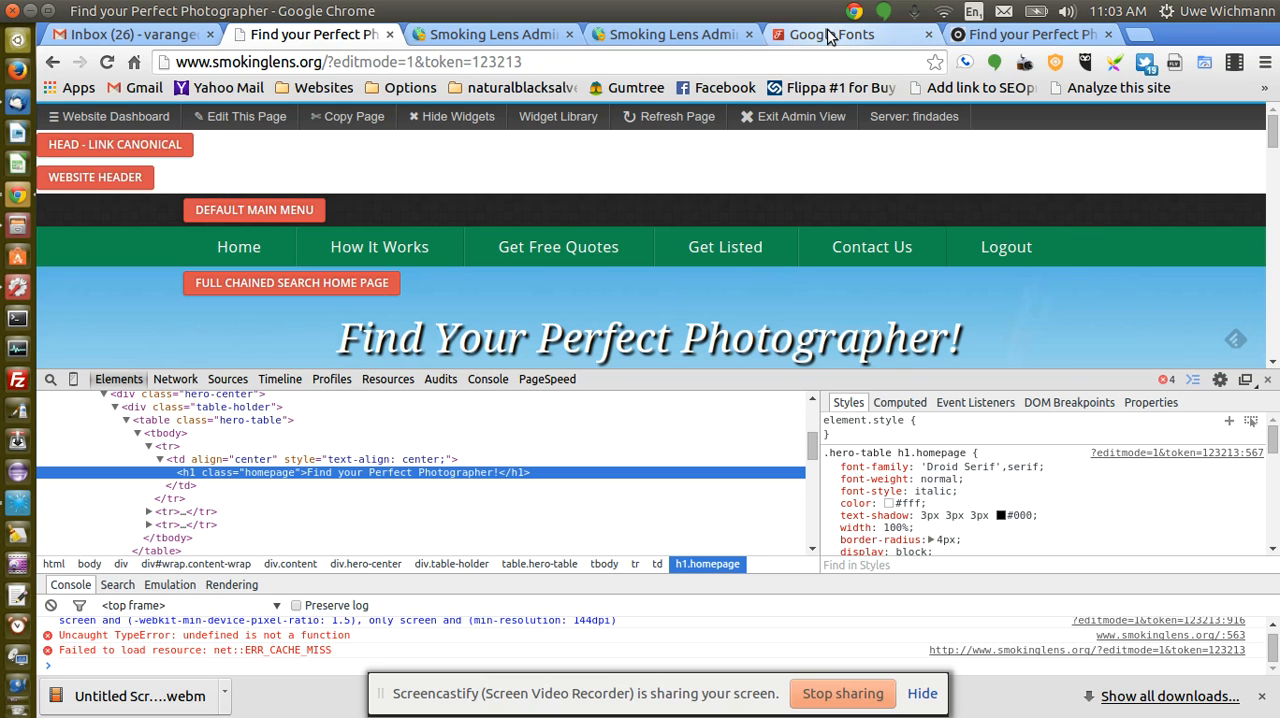
{"action": "left_click", "coordinate": [840, 34]}
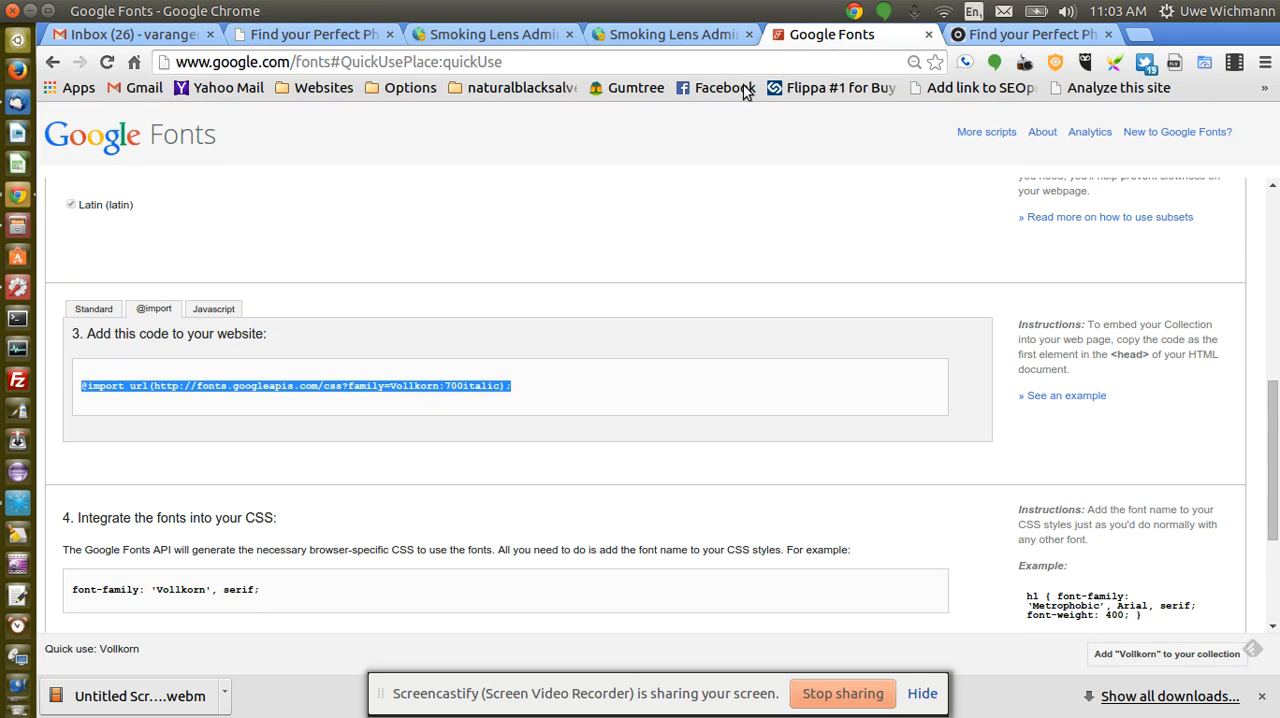
{"action": "left_click", "coordinate": [490, 34]}
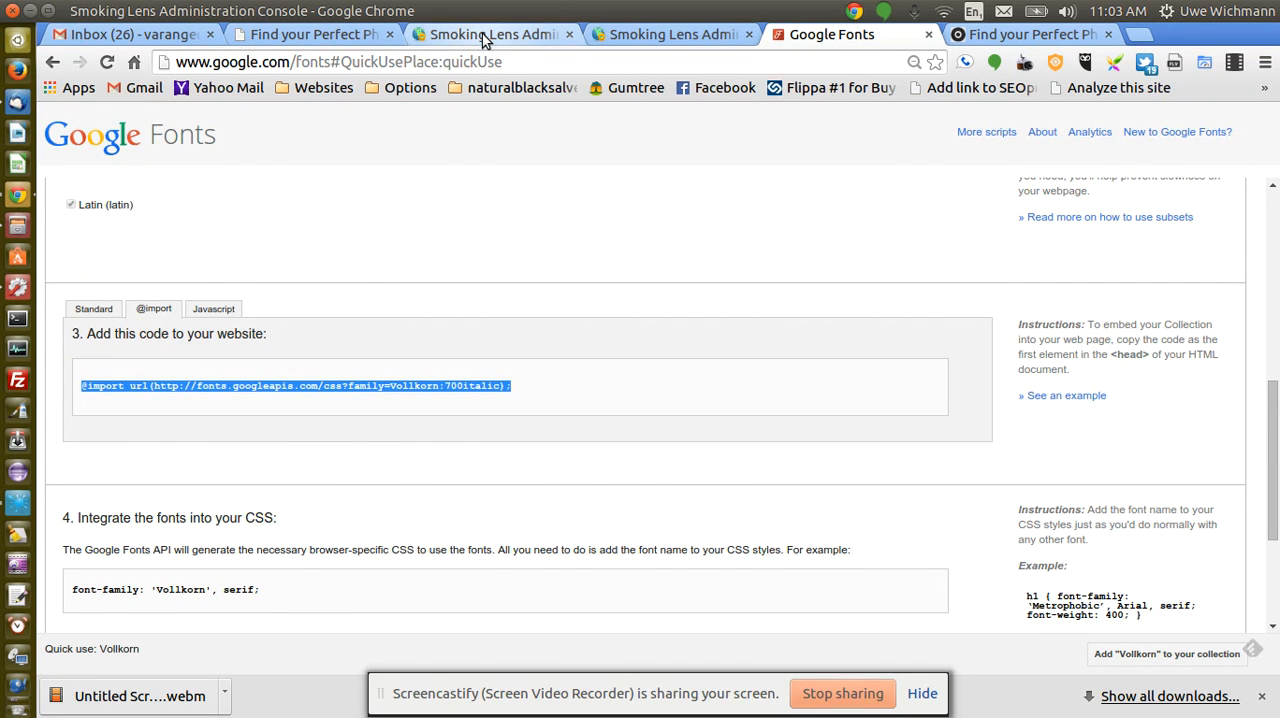
{"action": "left_click", "coordinate": [490, 34]}
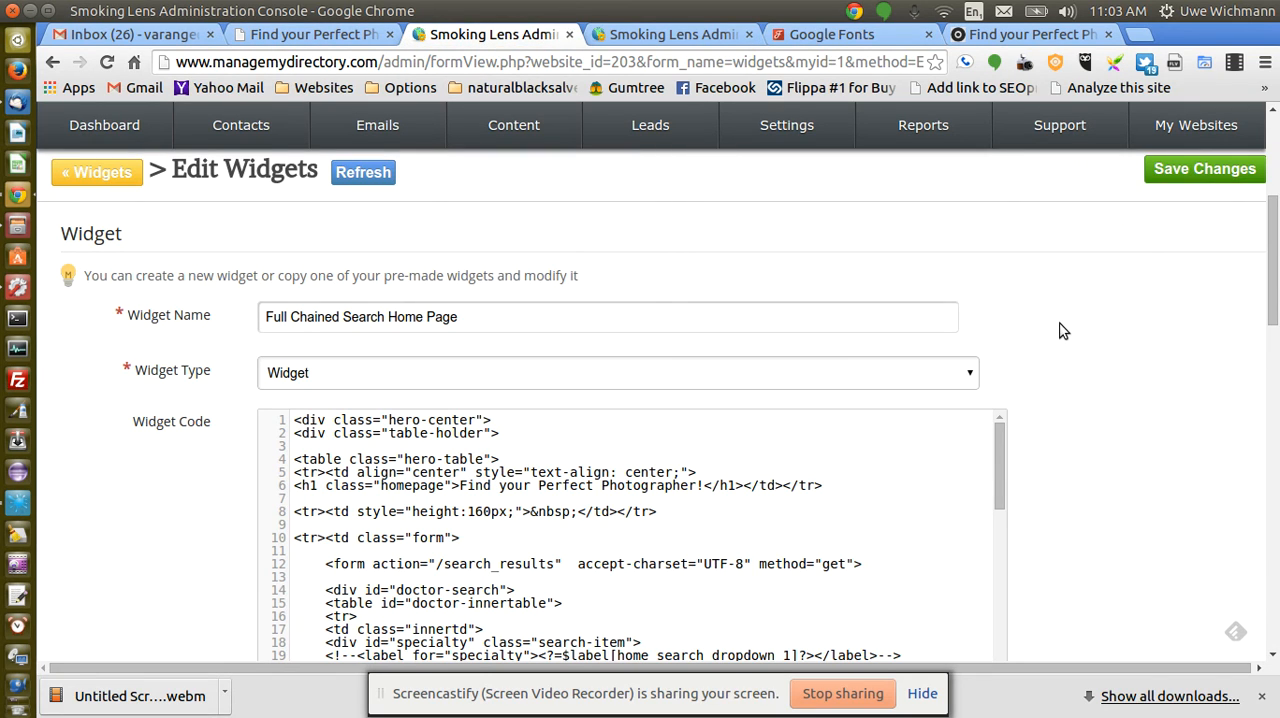
{"action": "double_click", "coordinate": [442, 316]}
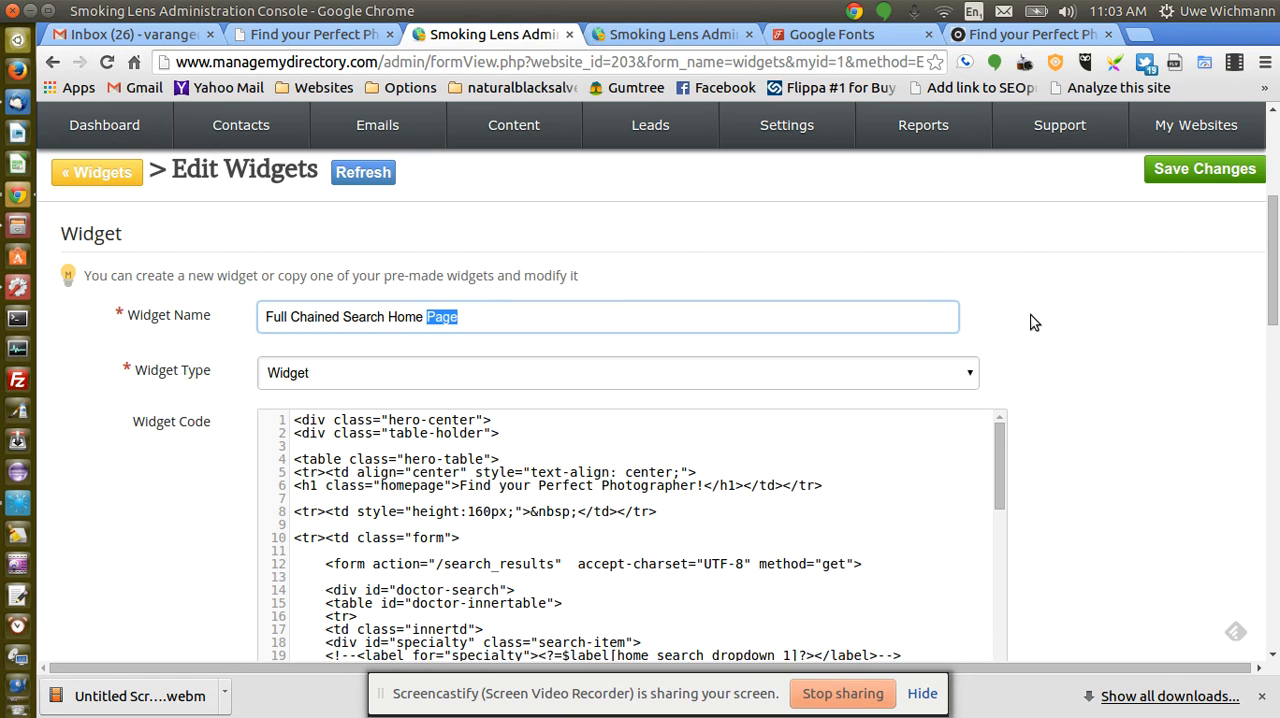
Comment out the Droid Serif font-family and font-weight lines in .hero-table h1.homepage.
{"action": "scroll", "scroll_direction": "down", "scroll_amount": 3}
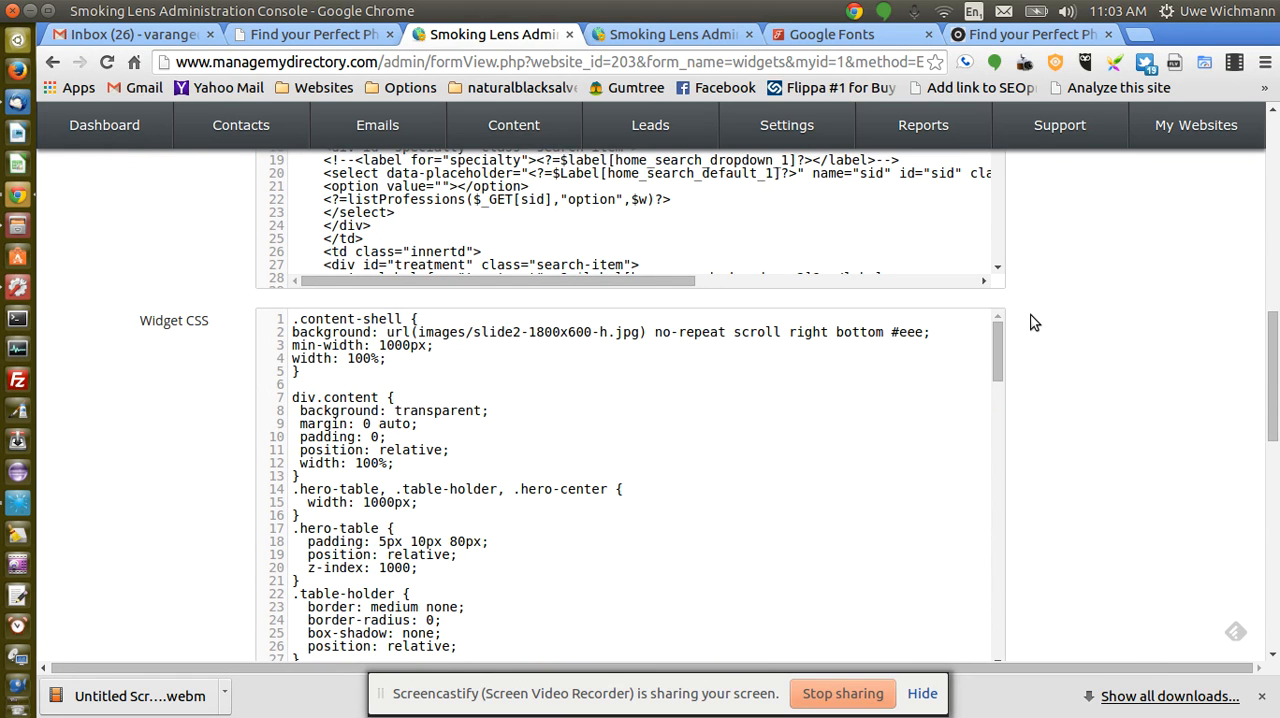
{"action": "scroll", "scroll_direction": "down", "scroll_amount": 3}
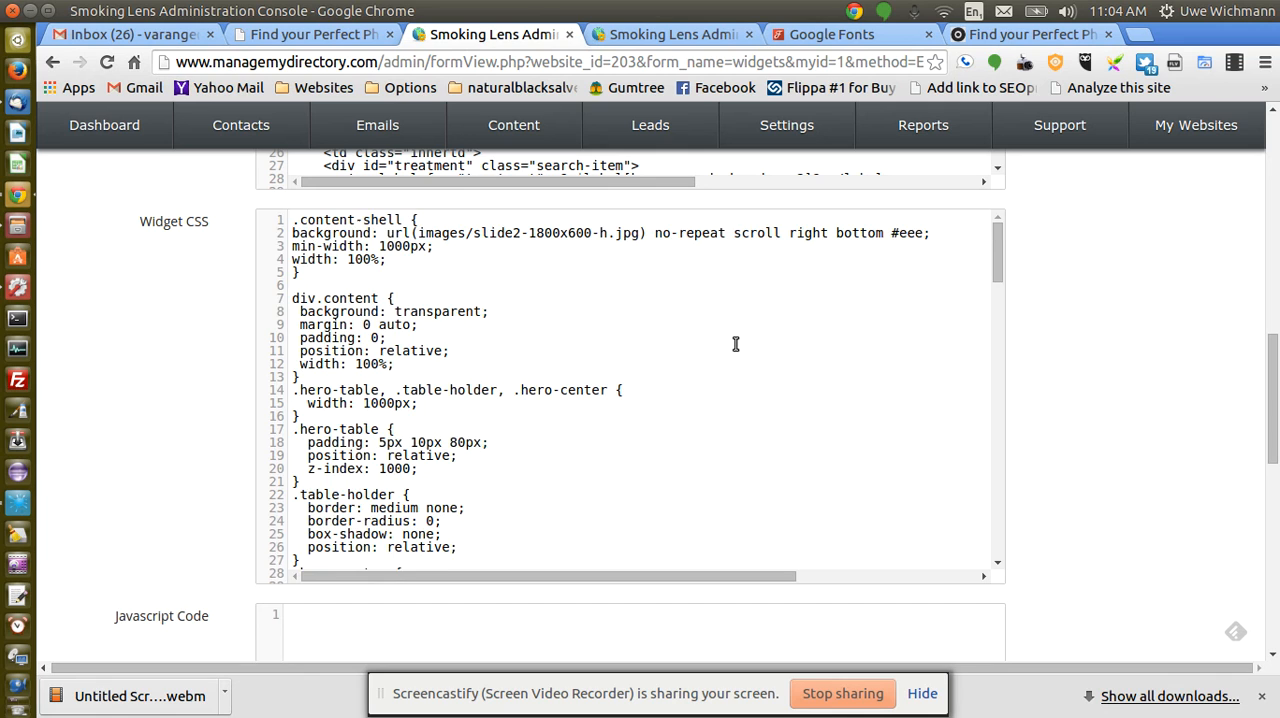
{"action": "scroll", "scroll_direction": "down", "scroll_amount": 3}
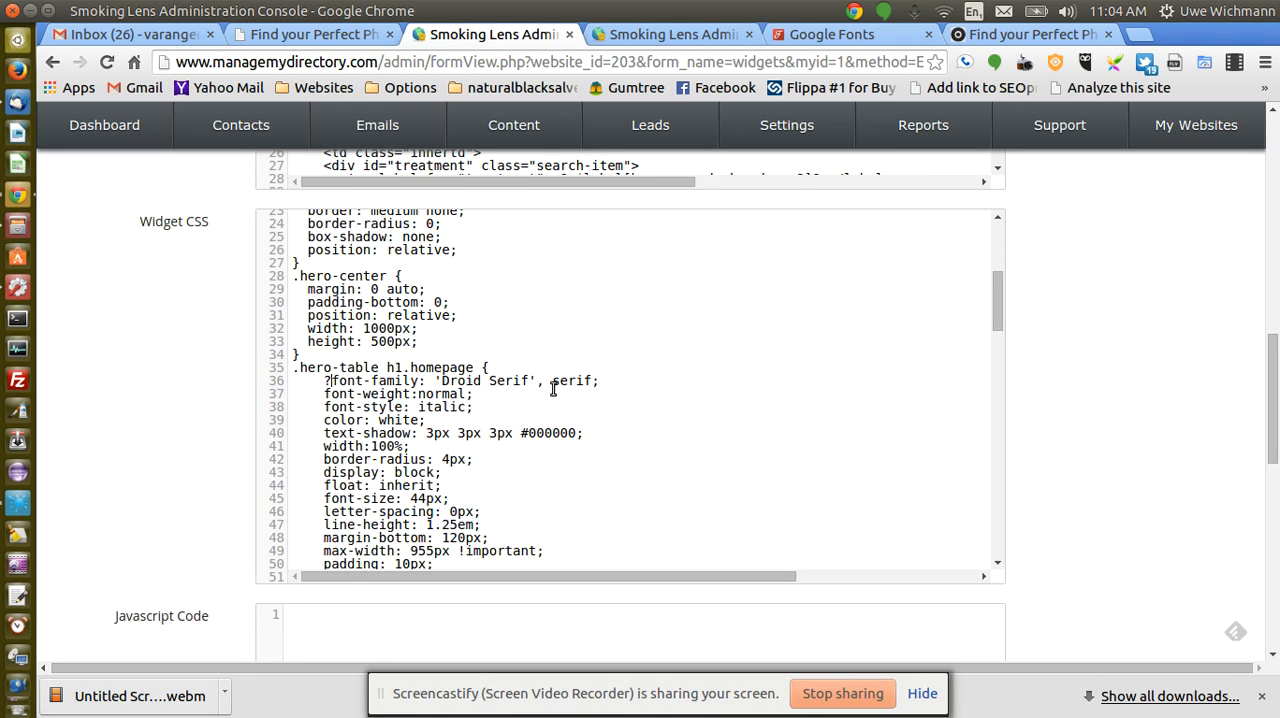
{"action": "type", "text": "8"}
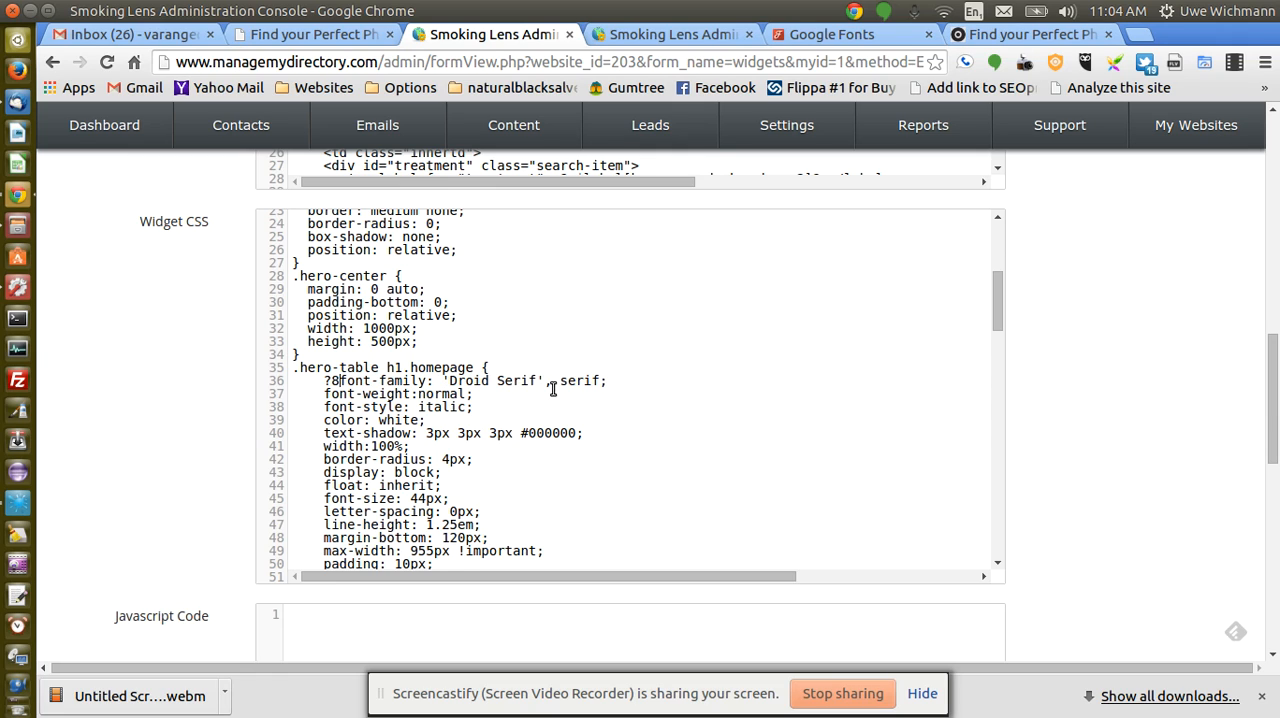
{"action": "type", "text": "/*"}
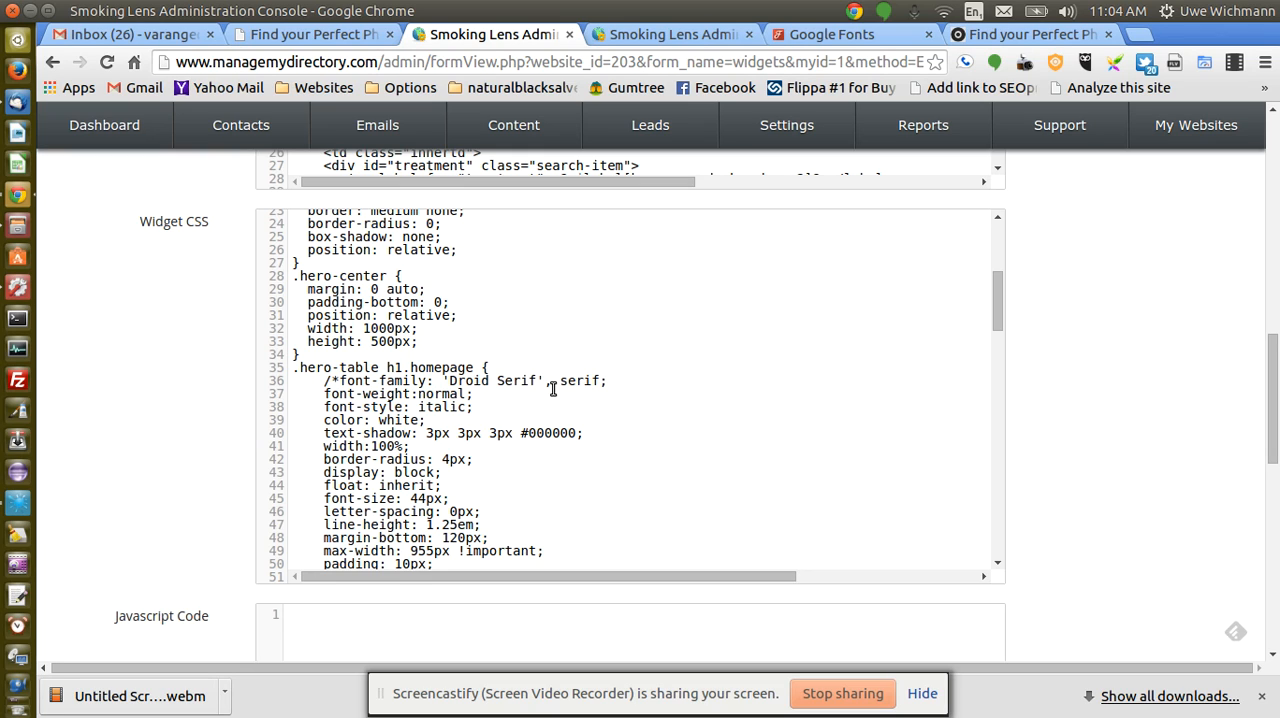
{"action": "type", "text": "8"}
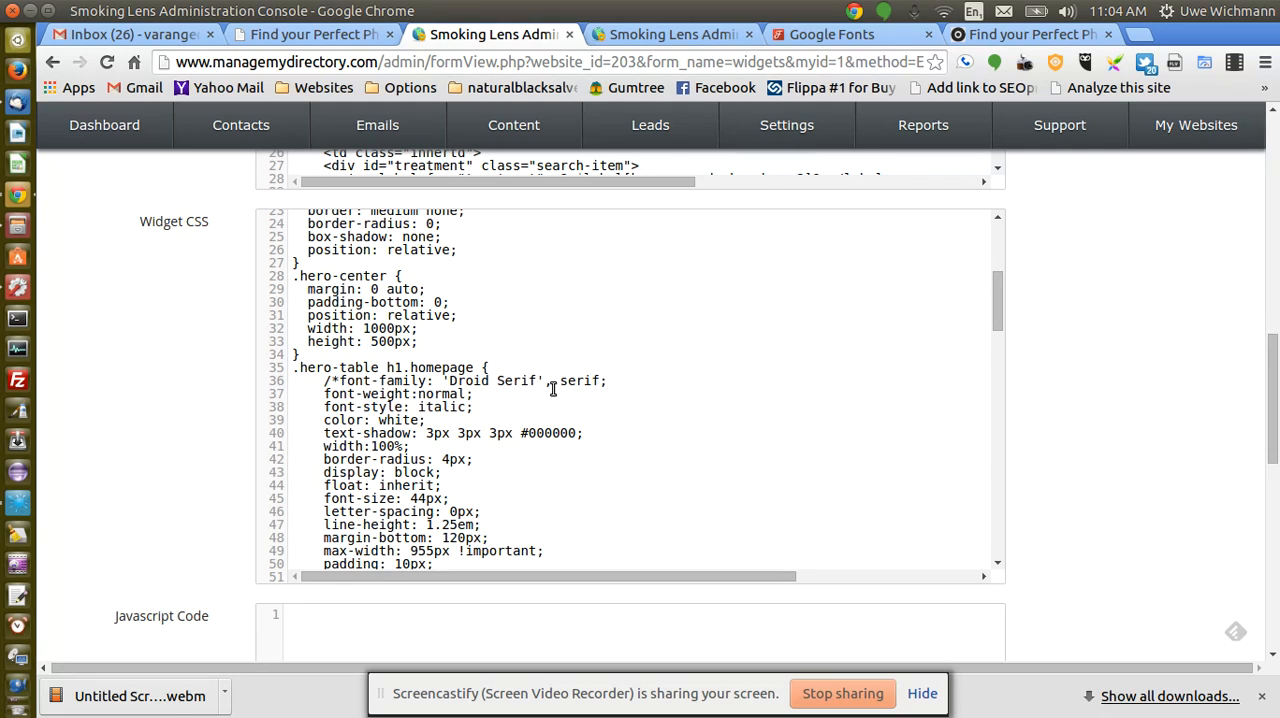
{"action": "type", "text": "*/"}
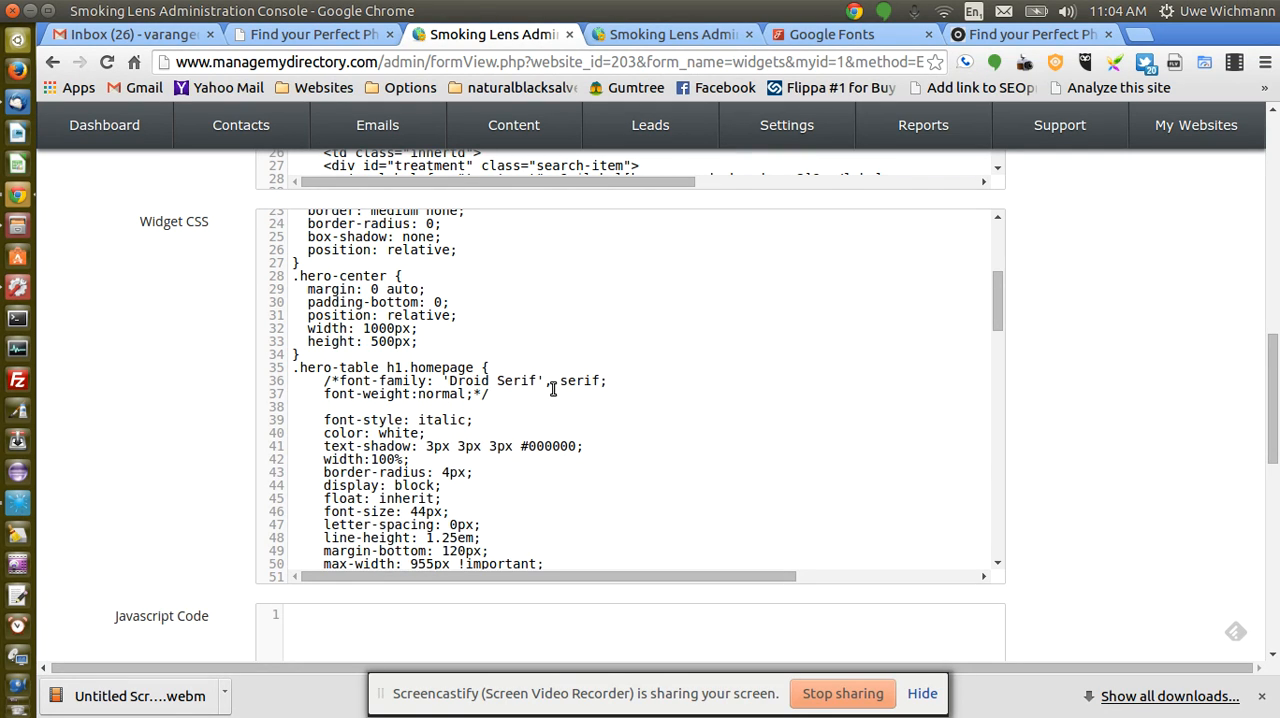
Add a font-family 'Vollkorn'; declaration to the h1.homepage rule.
{"action": "type", "text": "font-family\""}
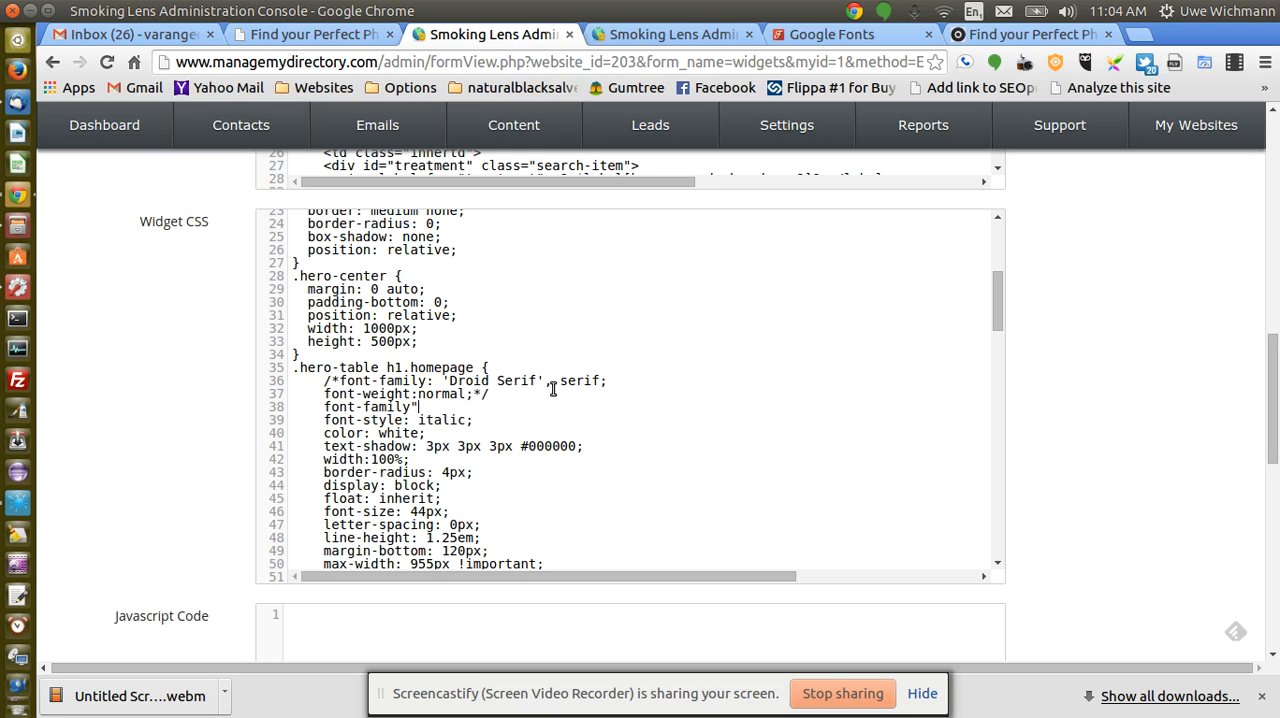
{"action": "type", "text": "'B"}
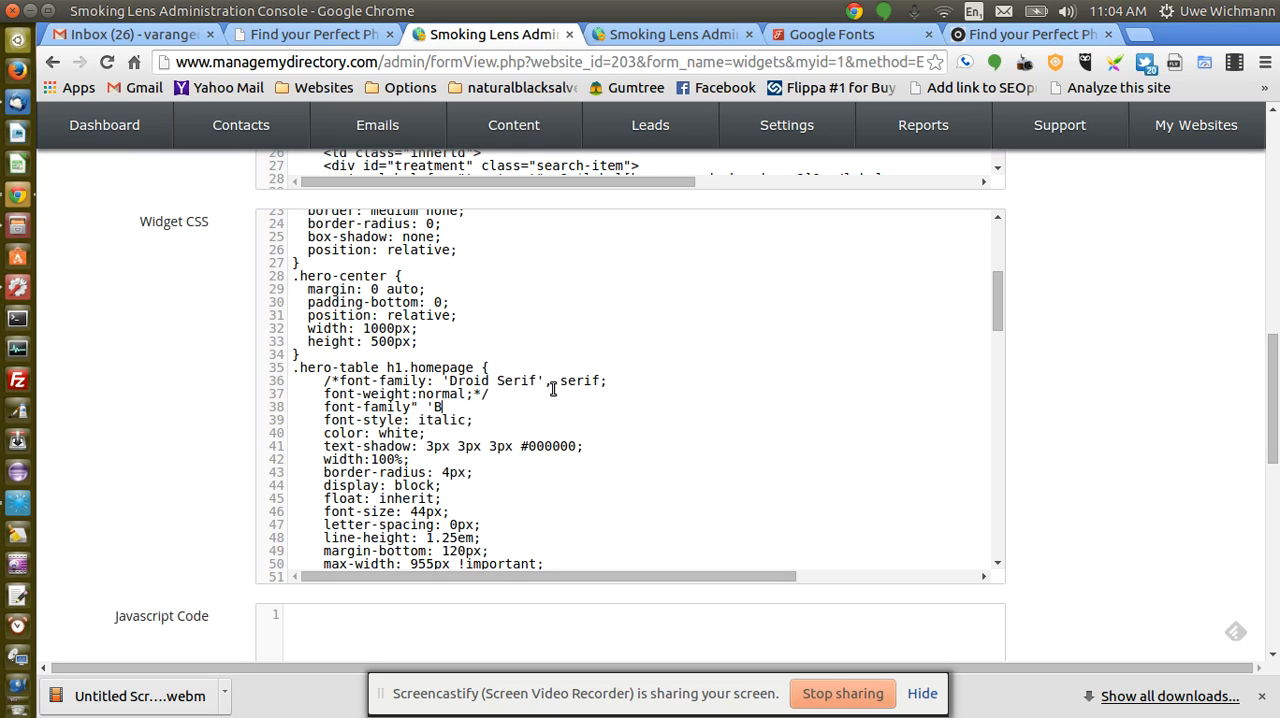
{"action": "type", "text": "Vollko"}
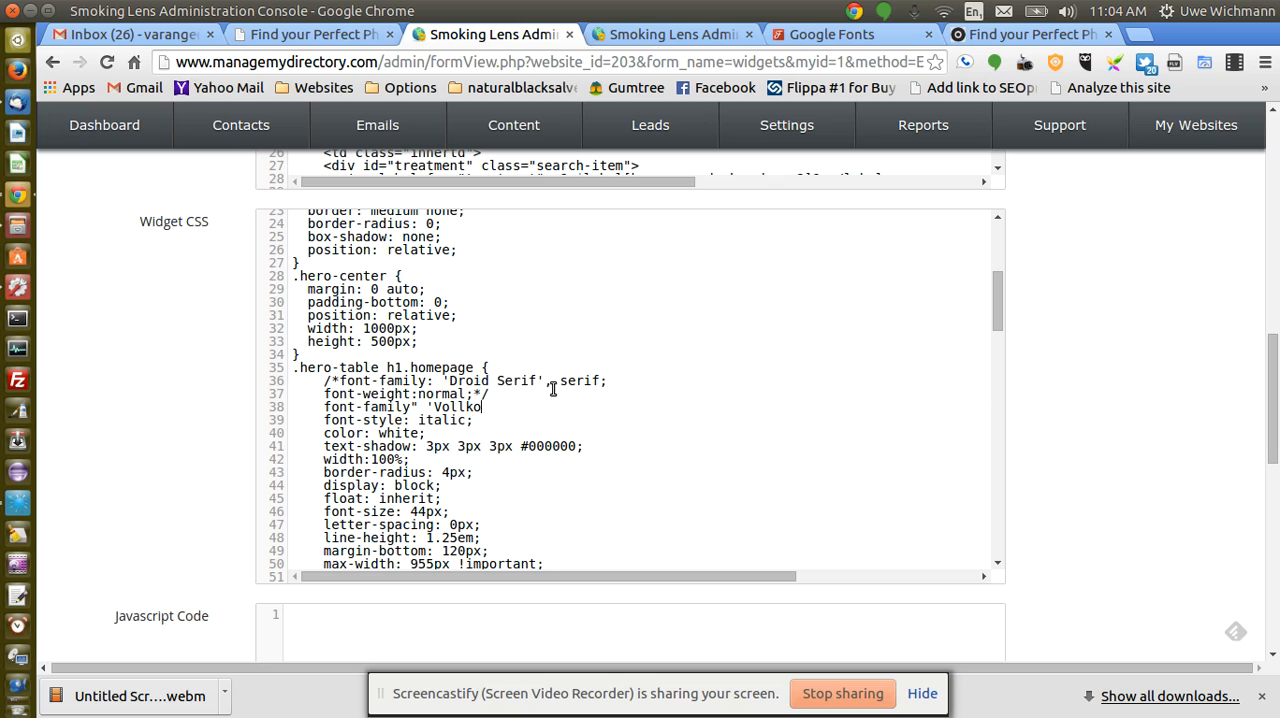
{"action": "type", "text": "rn;"}
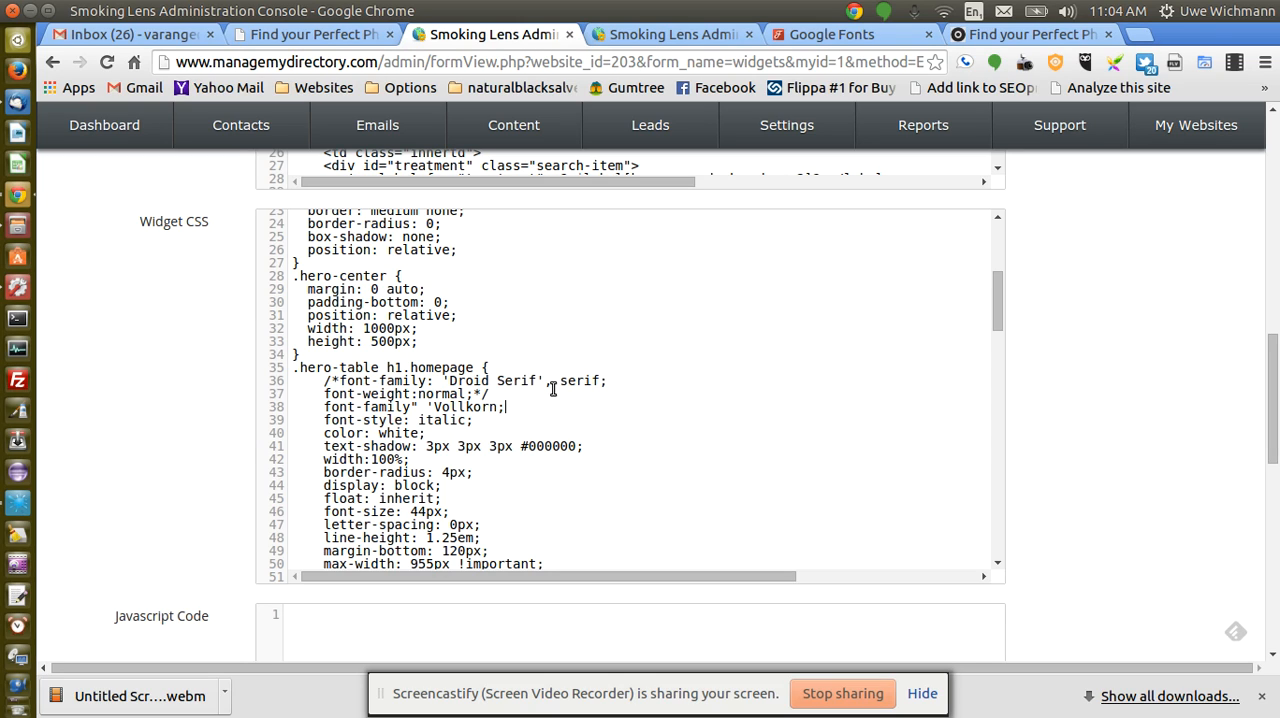
{"action": "key", "text": "BackSpace"}
{"action": "type", "text": "'"}
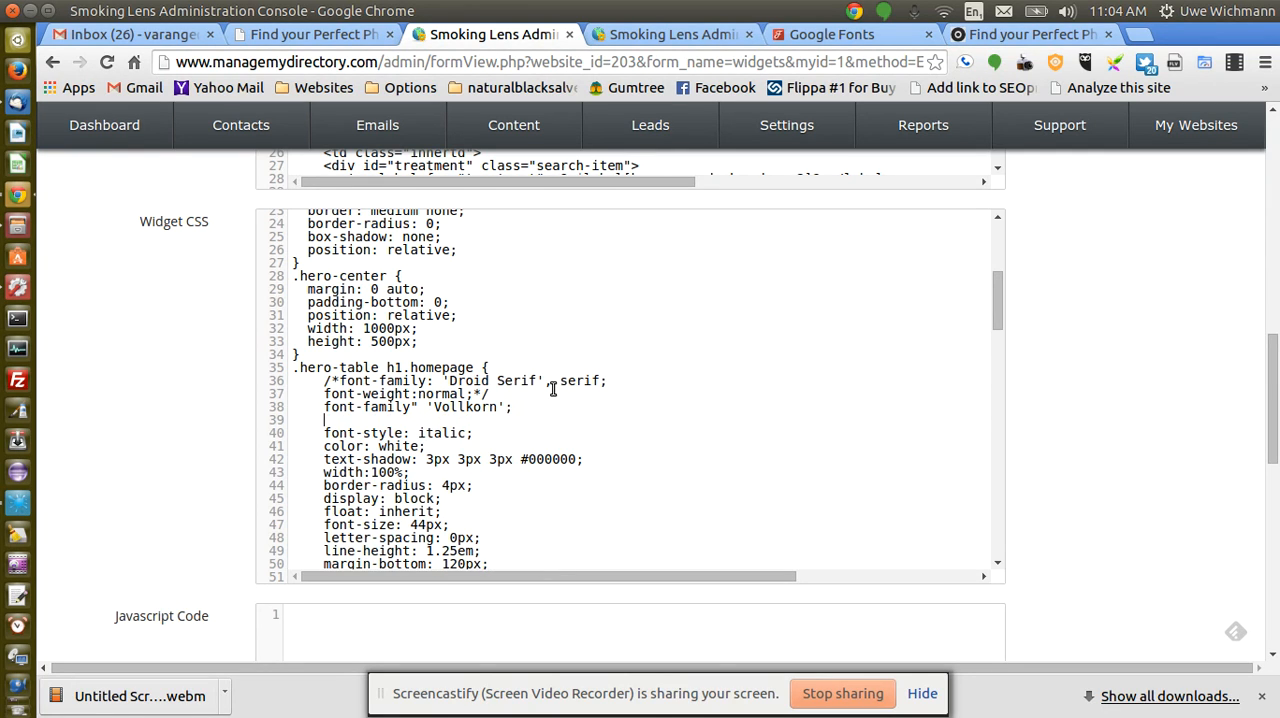
Add font-weight 700, save the widget CSS and return to the live homepage.
{"action": "type", "text": "f"}
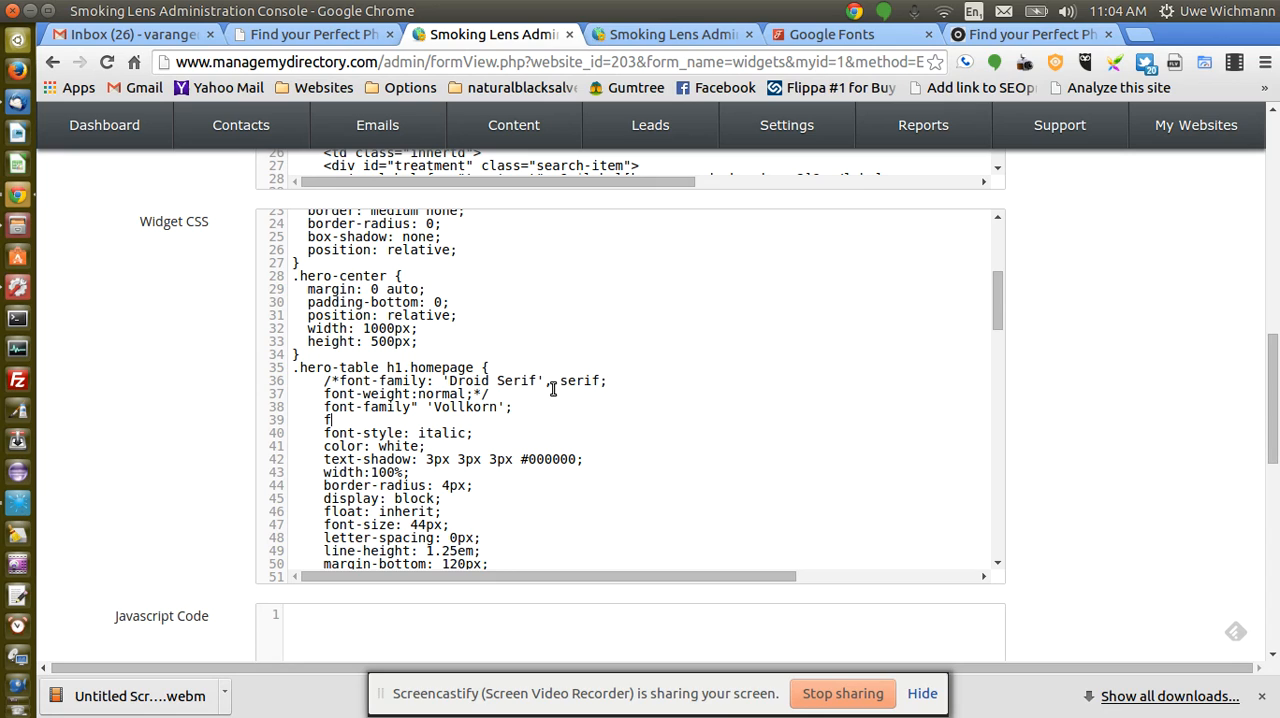
{"action": "type", "text": "ont-we"}
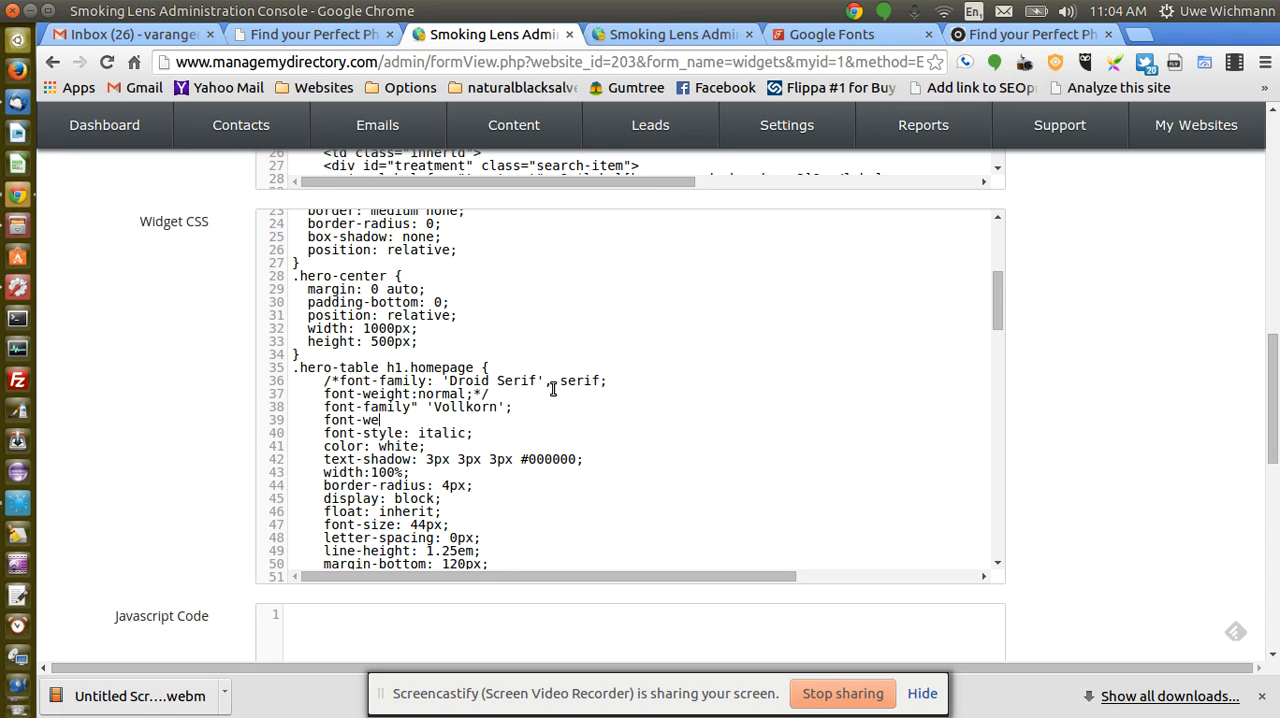
{"action": "type", "text": "ight"}
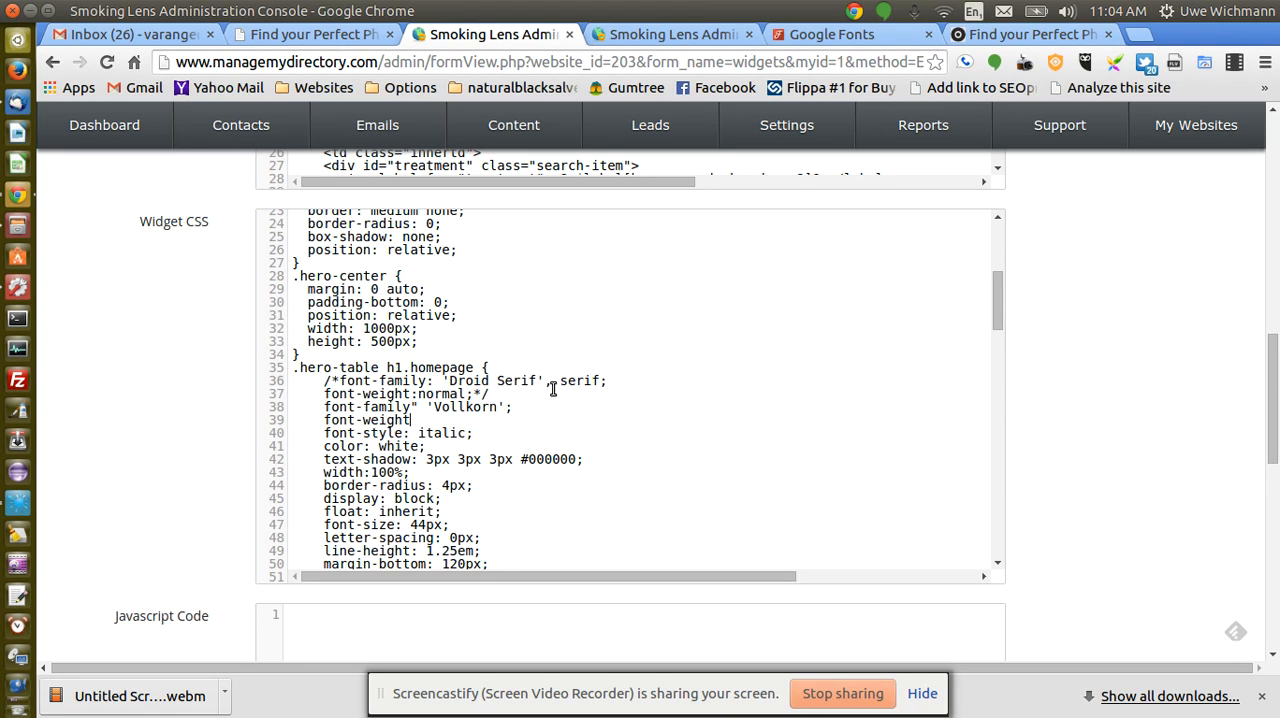
{"action": "type", "text": "700"}
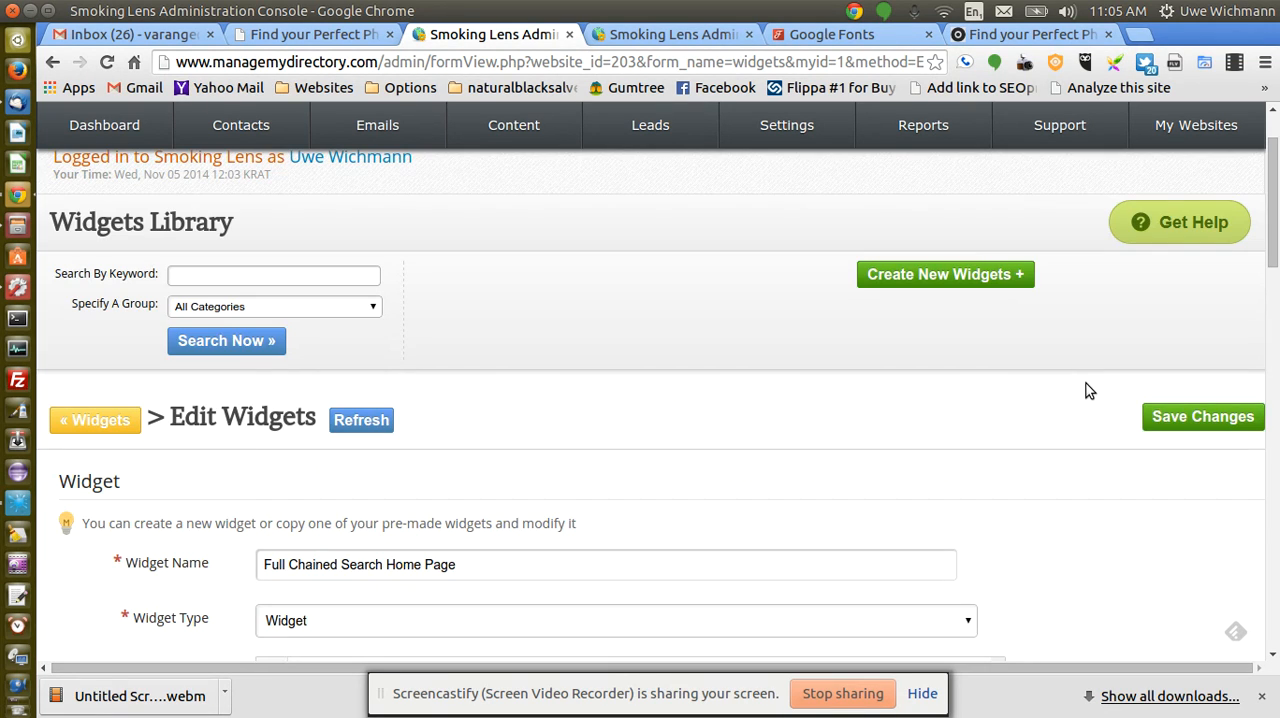
{"action": "mouse_move", "coordinate": [790, 290]}
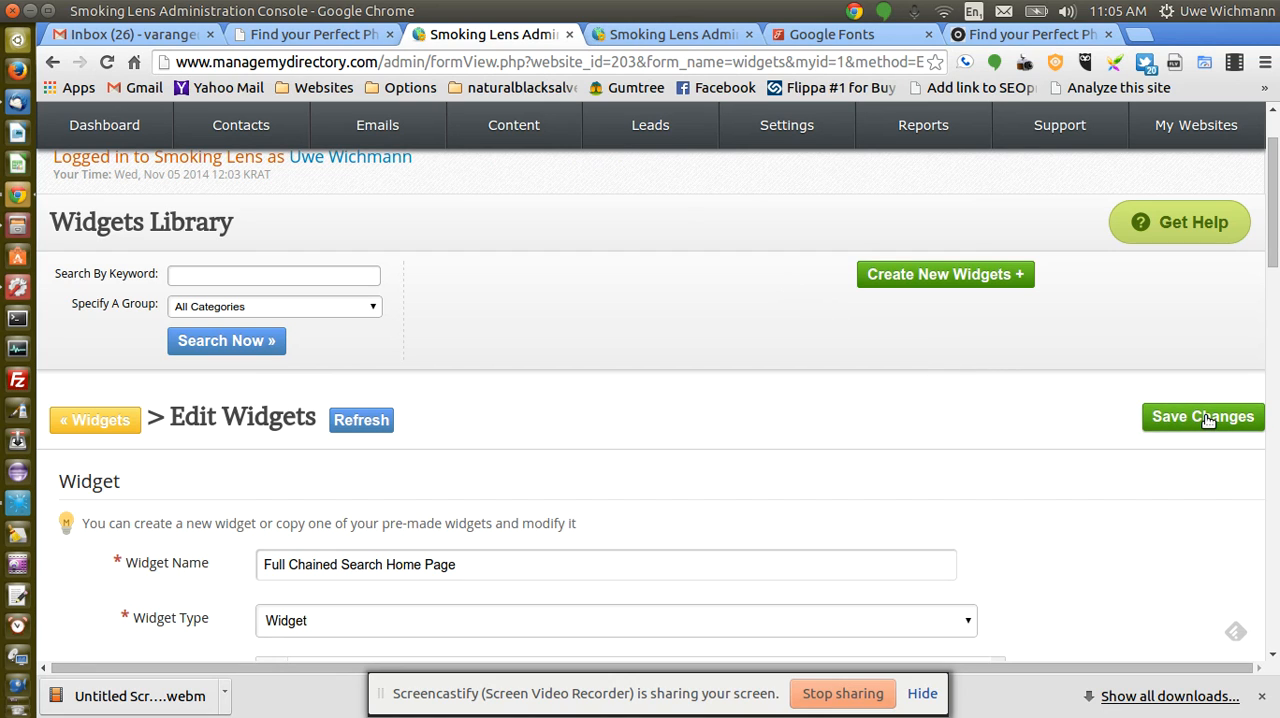
{"action": "left_click", "coordinate": [1202, 416]}
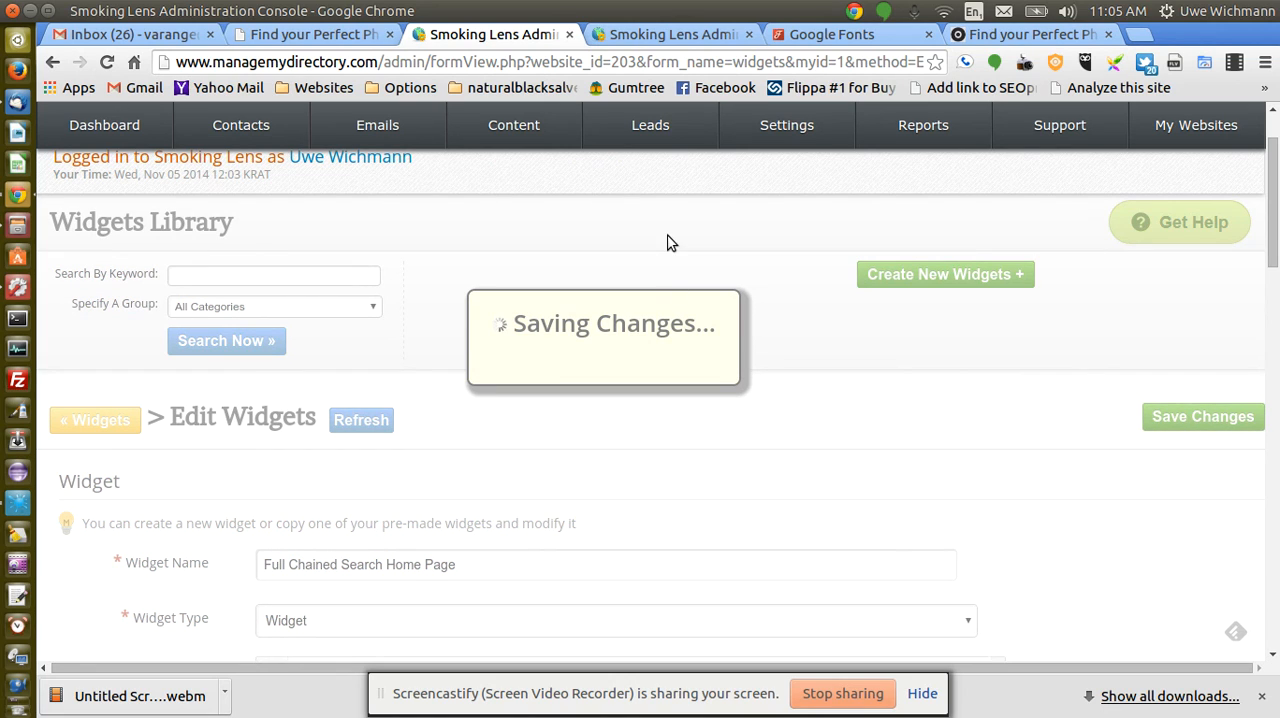
{"action": "left_click", "coordinate": [312, 34]}
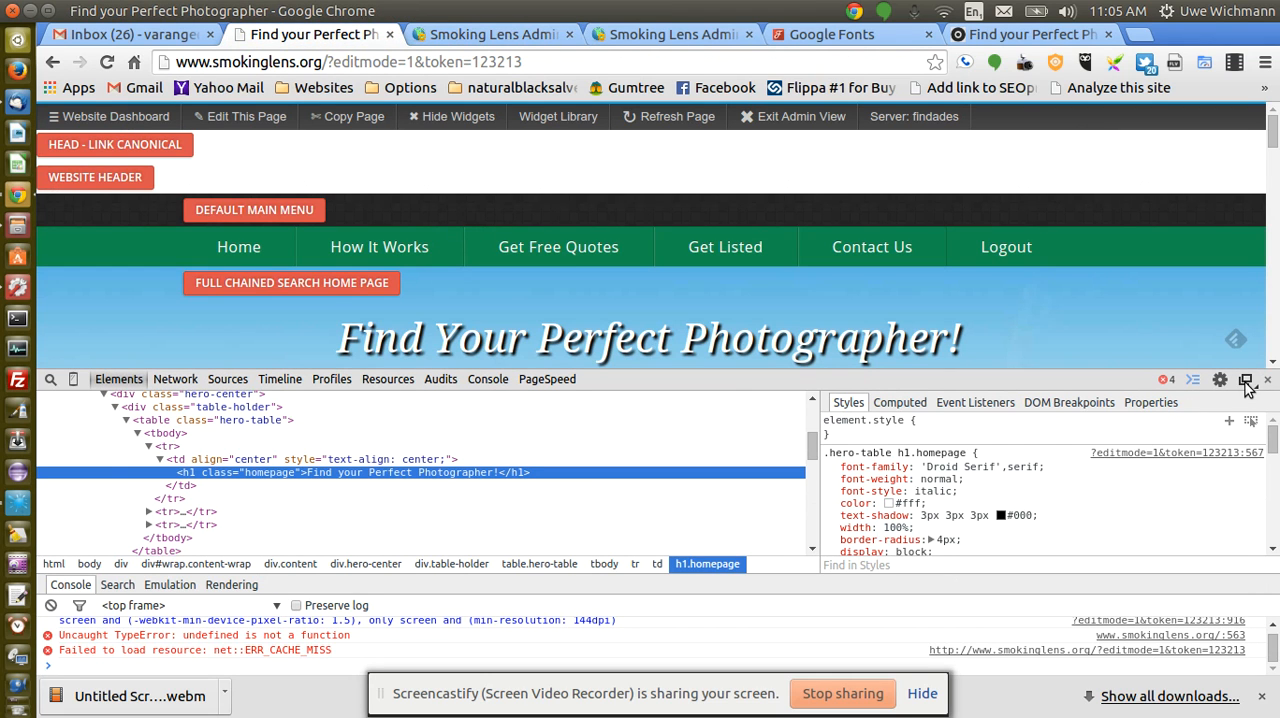
Close DevTools to see 'Find Your Perfect Photographer!' in Vollkorn bold italic.
{"action": "left_click", "coordinate": [1266, 380]}
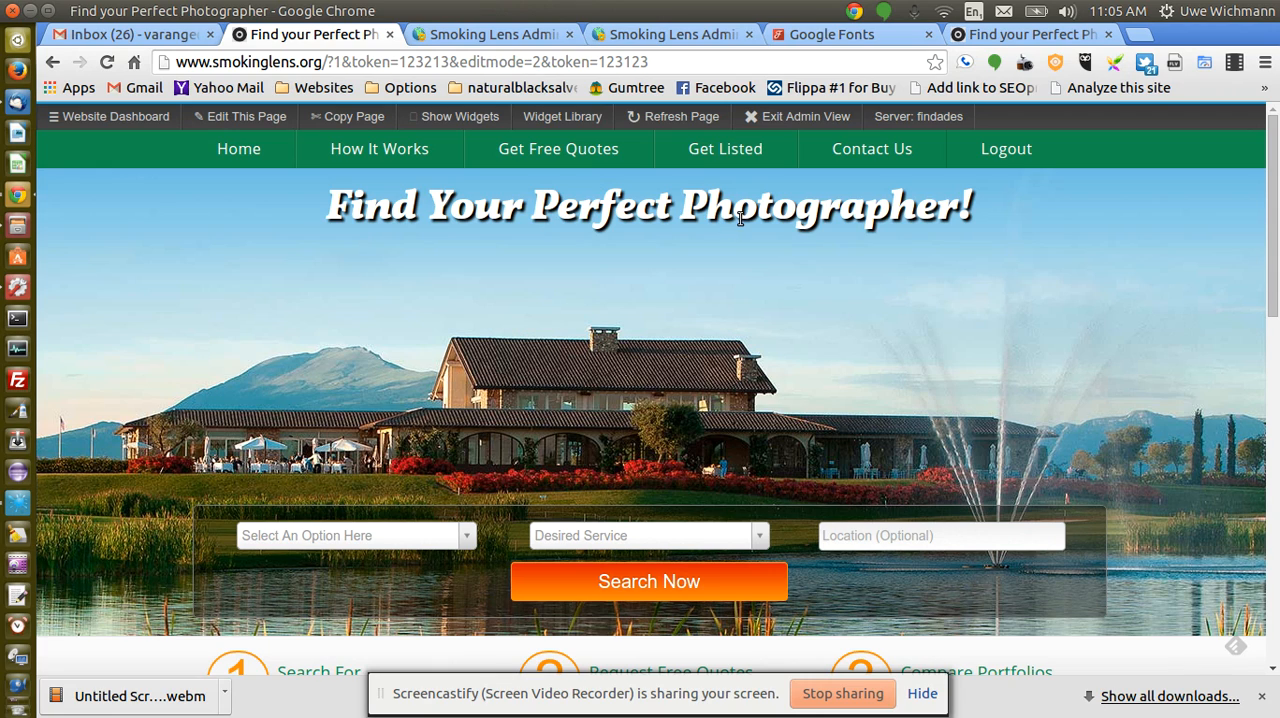
{"action": "mouse_move", "coordinate": [1070, 280]}
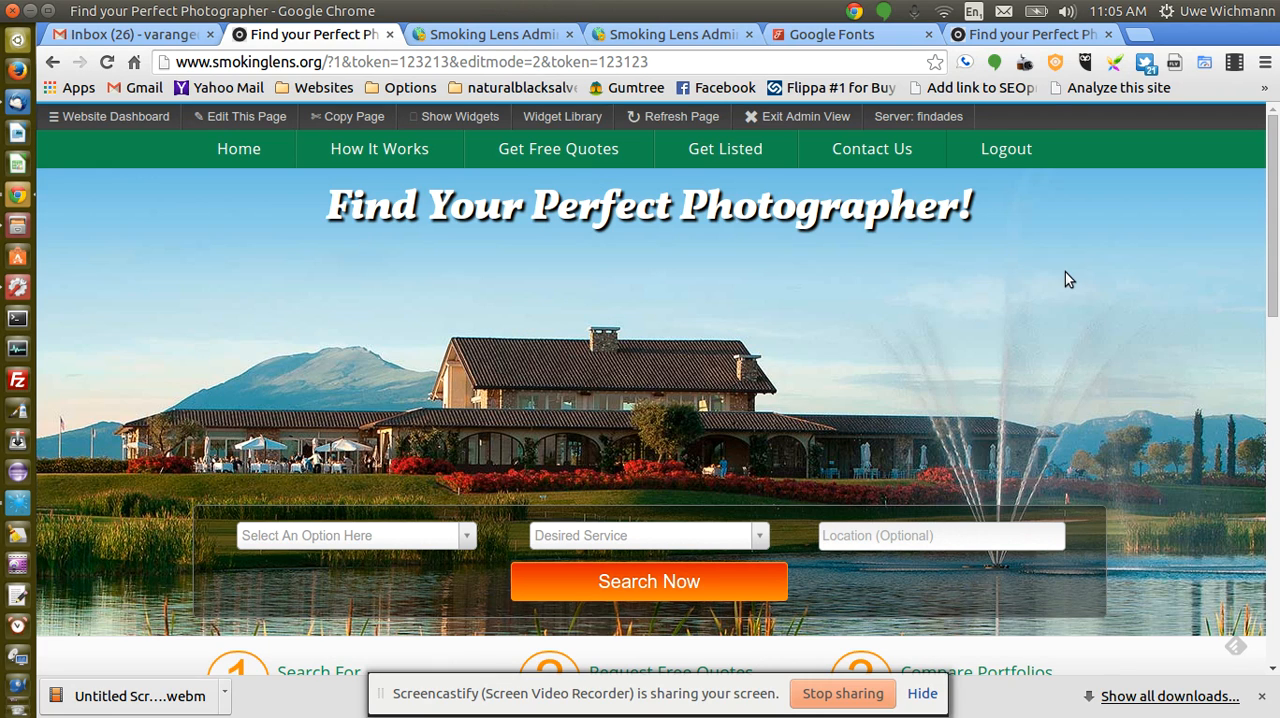